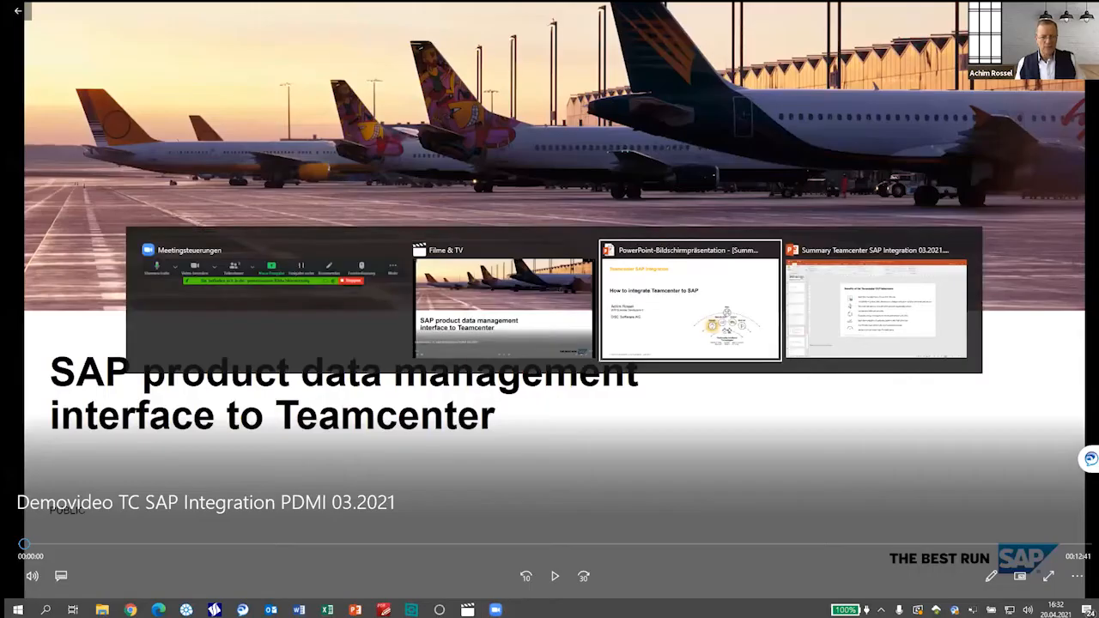
Step: Switch to the running PowerPoint slideshow on integrating Teamcenter with SAP
click(690, 301)
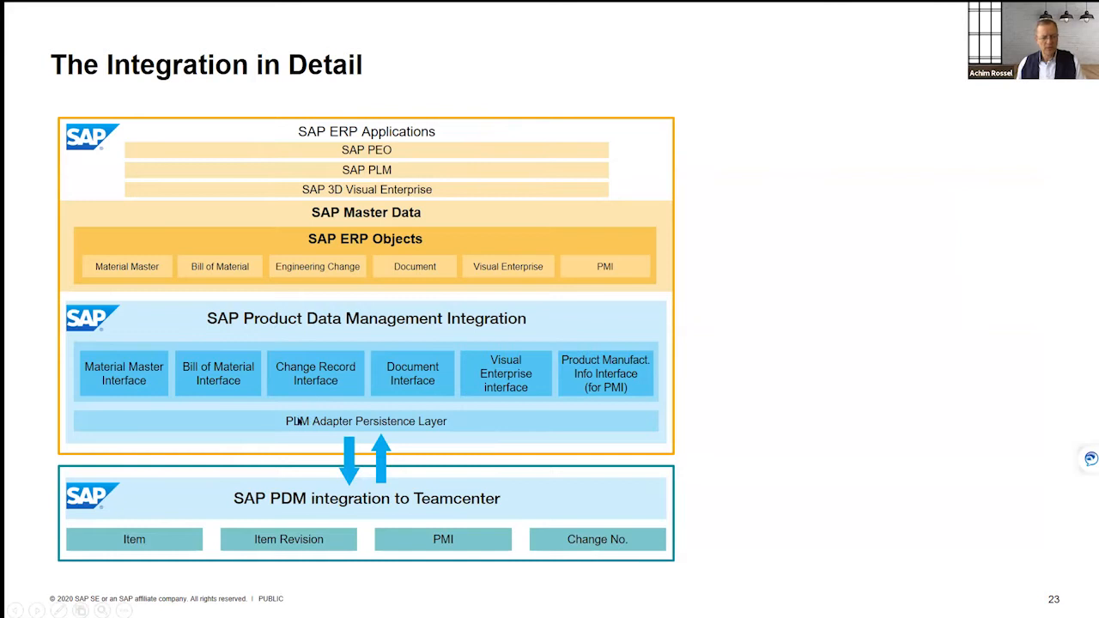
mouse_move(335, 427)
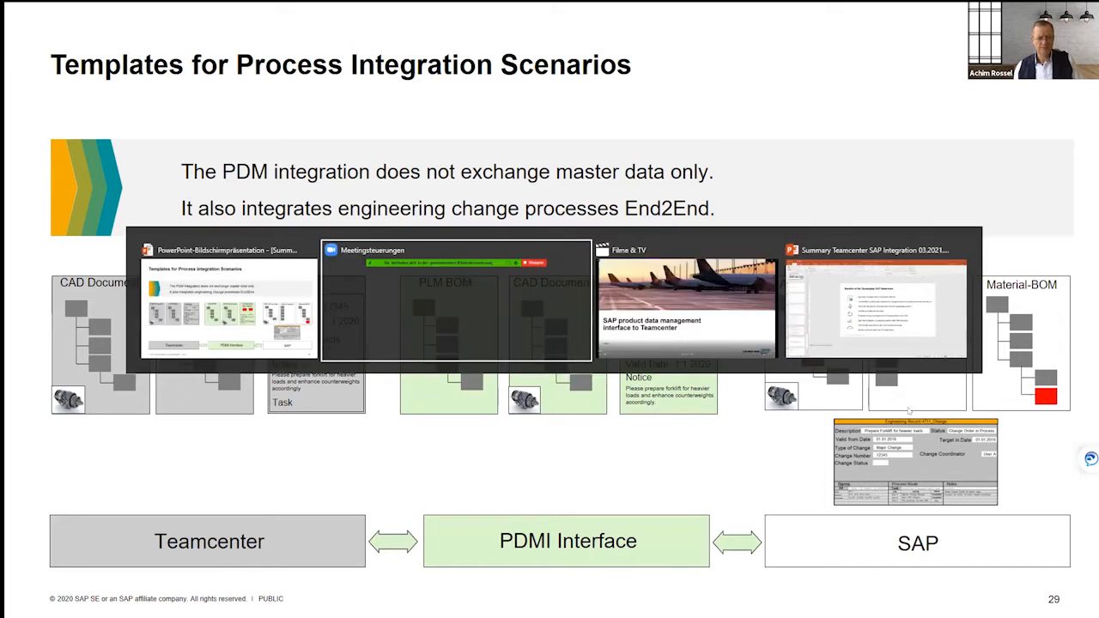
Step: Bring the Films & TV demo video back to the front and resume playback
click(686, 300)
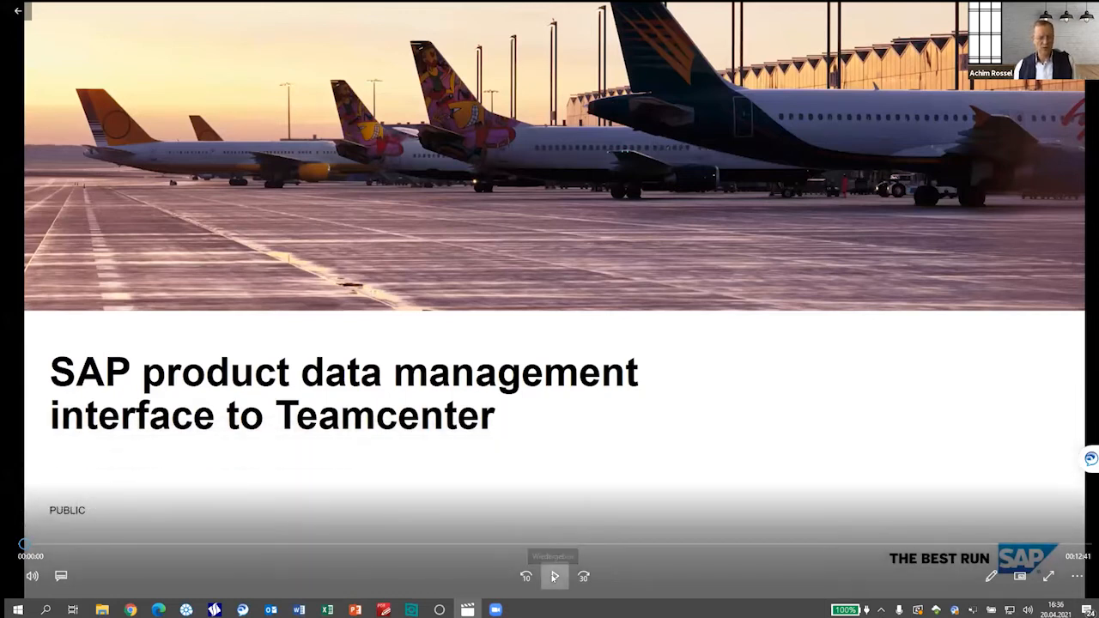
click(554, 576)
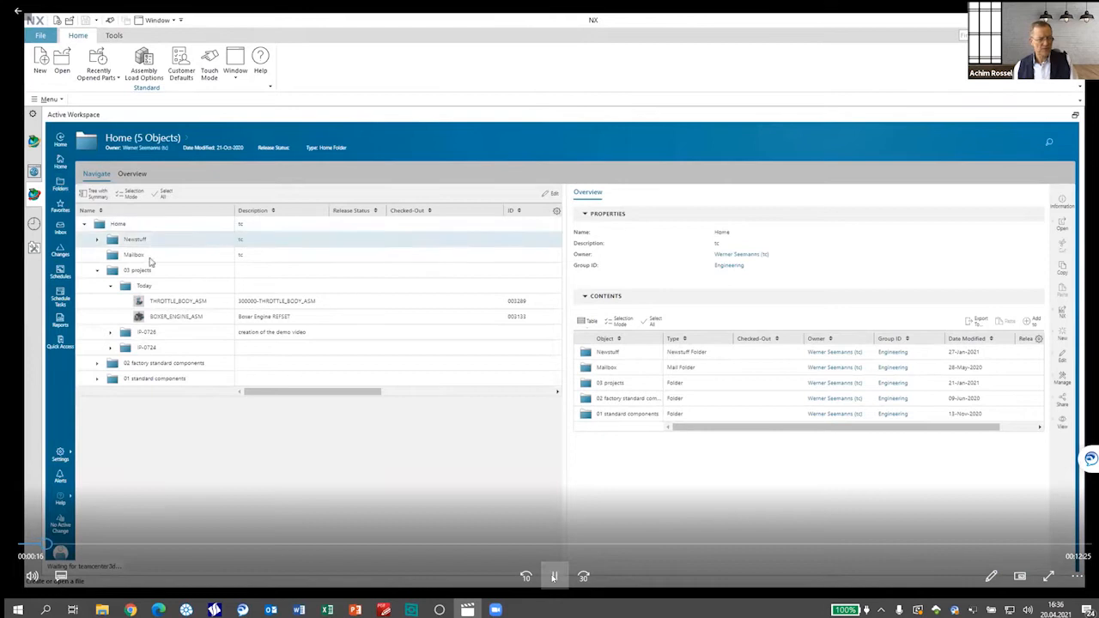
Step: Load BOXER_ENGINE_ASM, then open THROTTLE_BODY_ASM from INTAKE_ASM in its own window
click(176, 316)
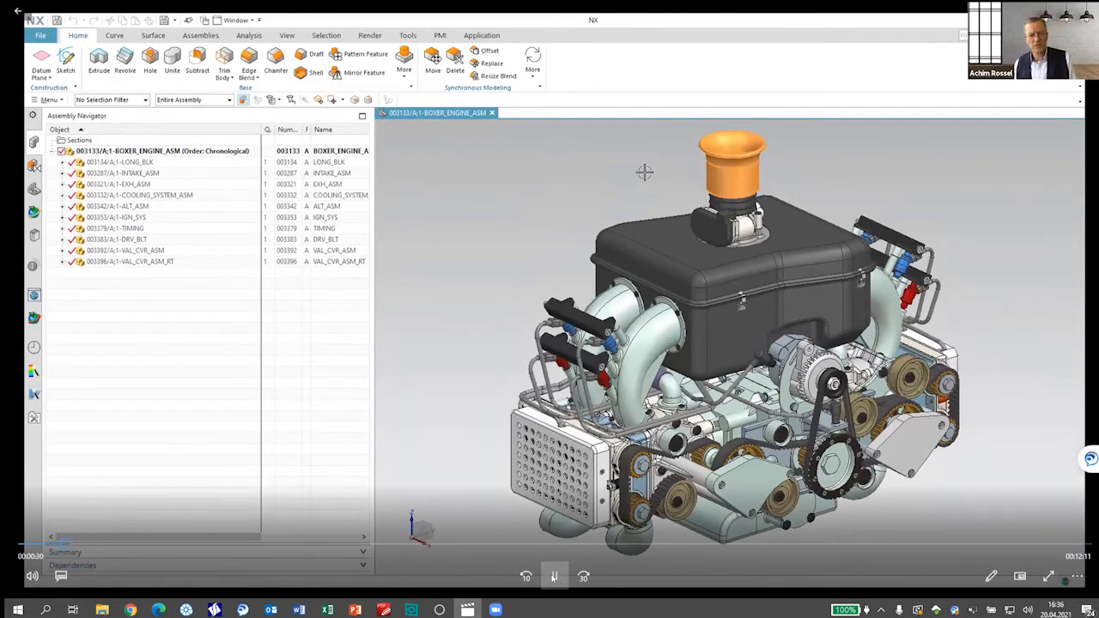
click(730, 172)
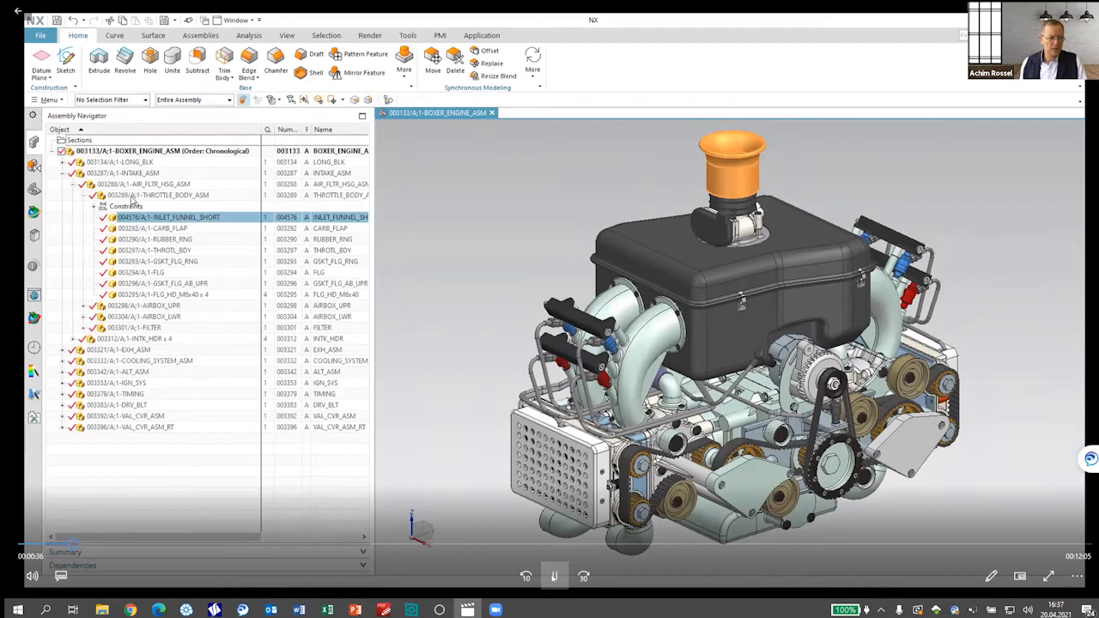
click(163, 195)
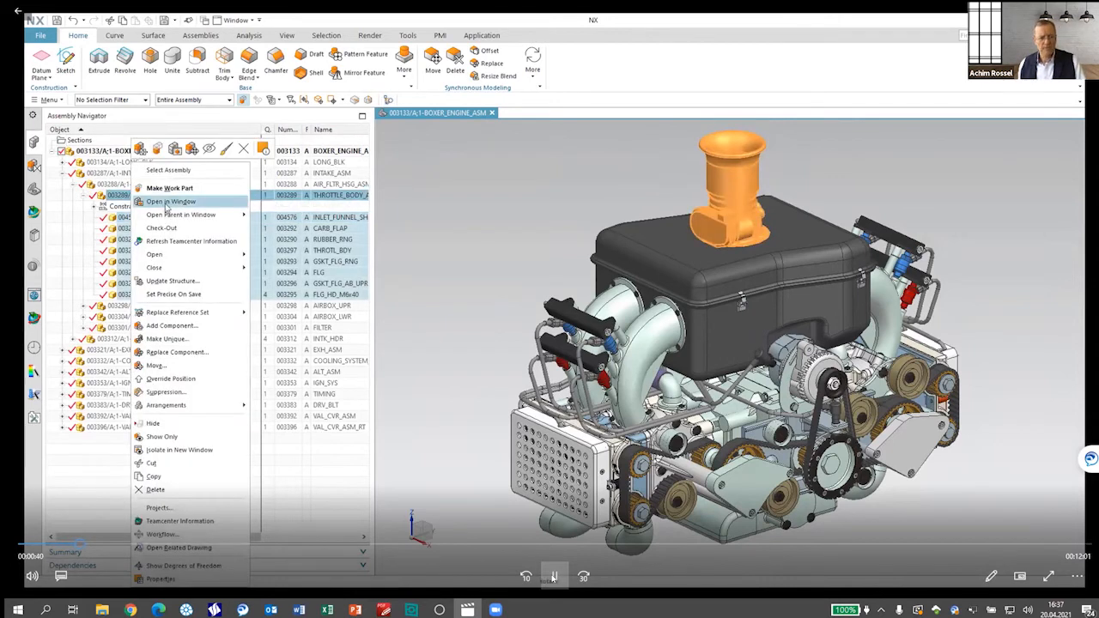
click(170, 201)
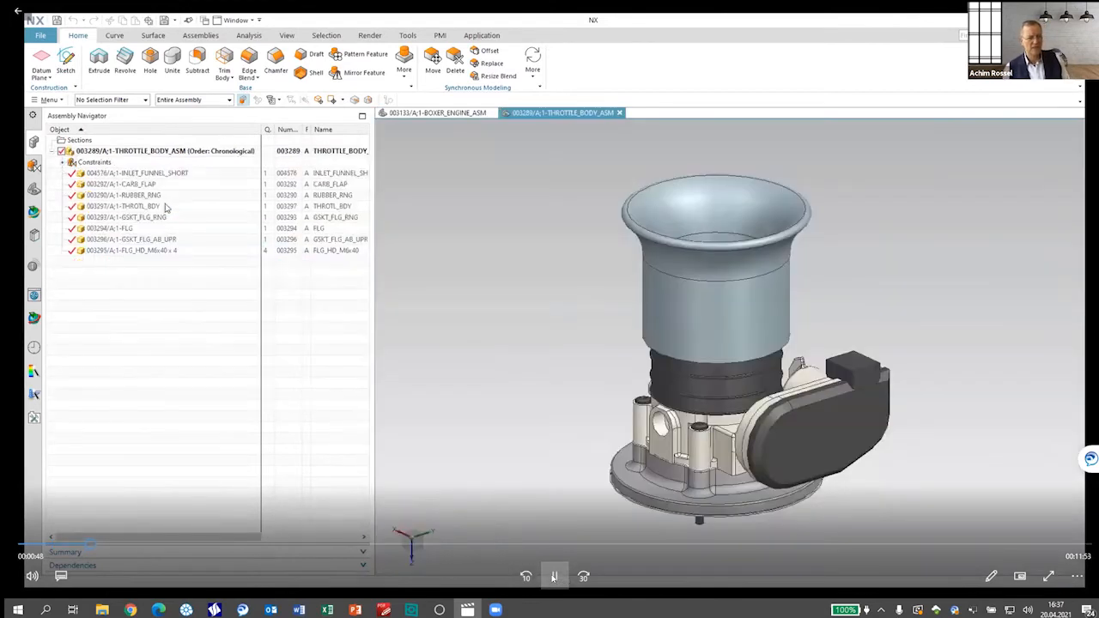
Step: Open INLET_FUNNEL_SHORT in its own window, then save and close all parts
click(138, 172)
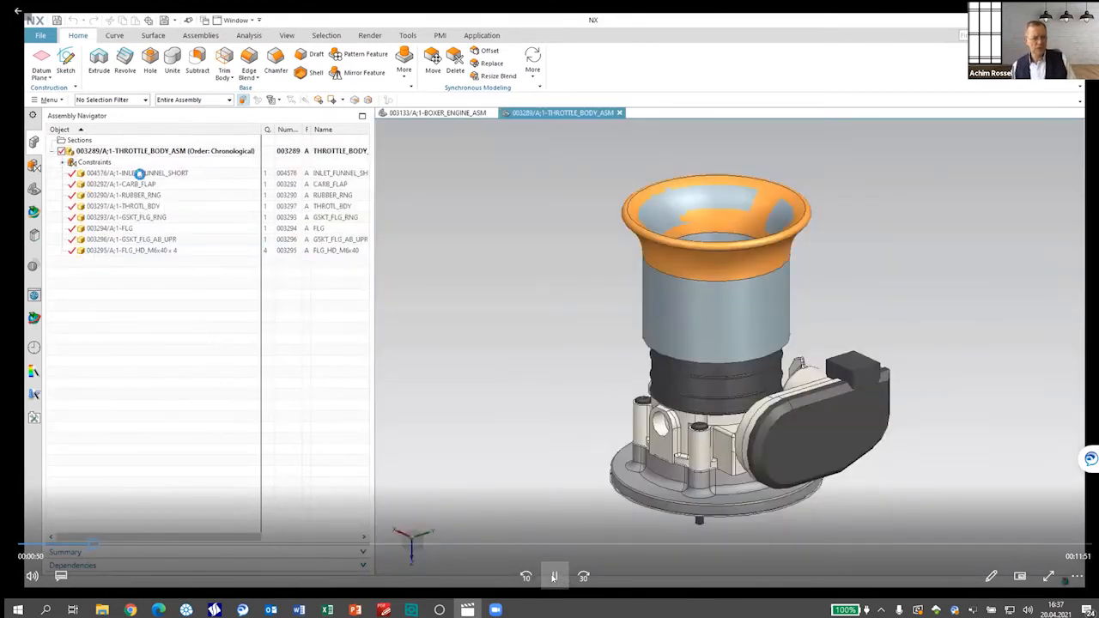
right_click(133, 173)
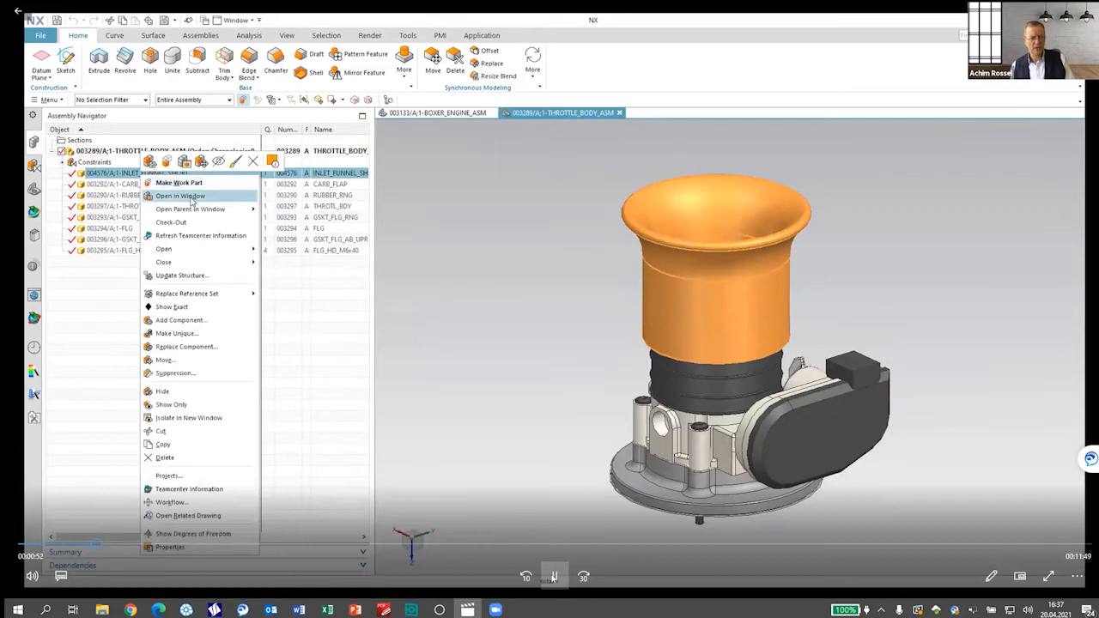
click(180, 196)
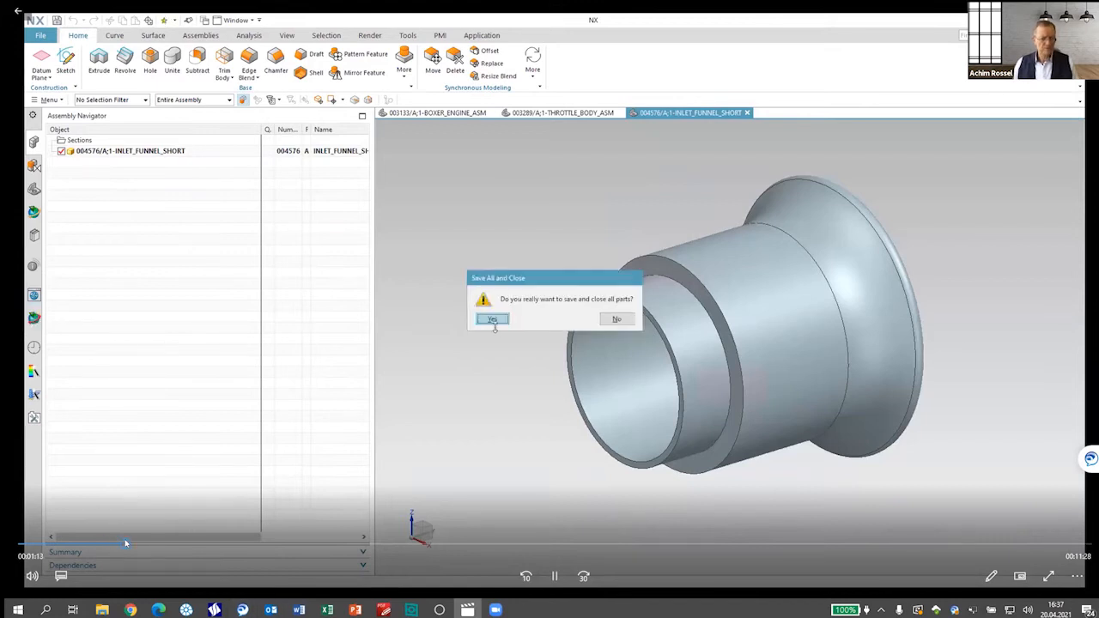
click(491, 318)
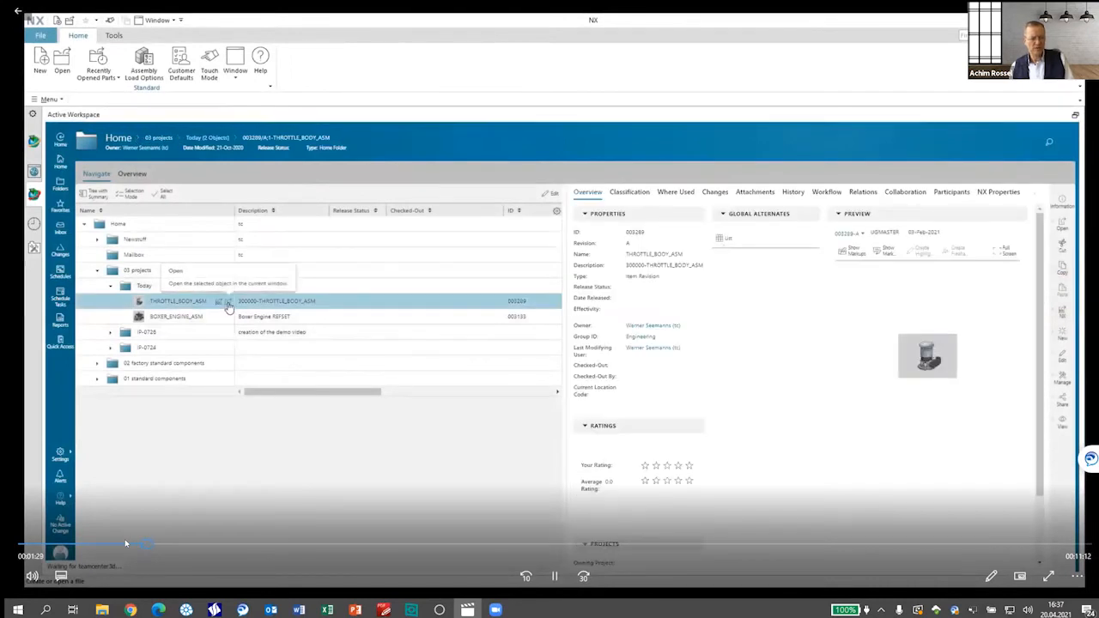
Step: Open THROTTLE_BODY_ASM and submit it to a workflow, picking a transfer template
click(175, 270)
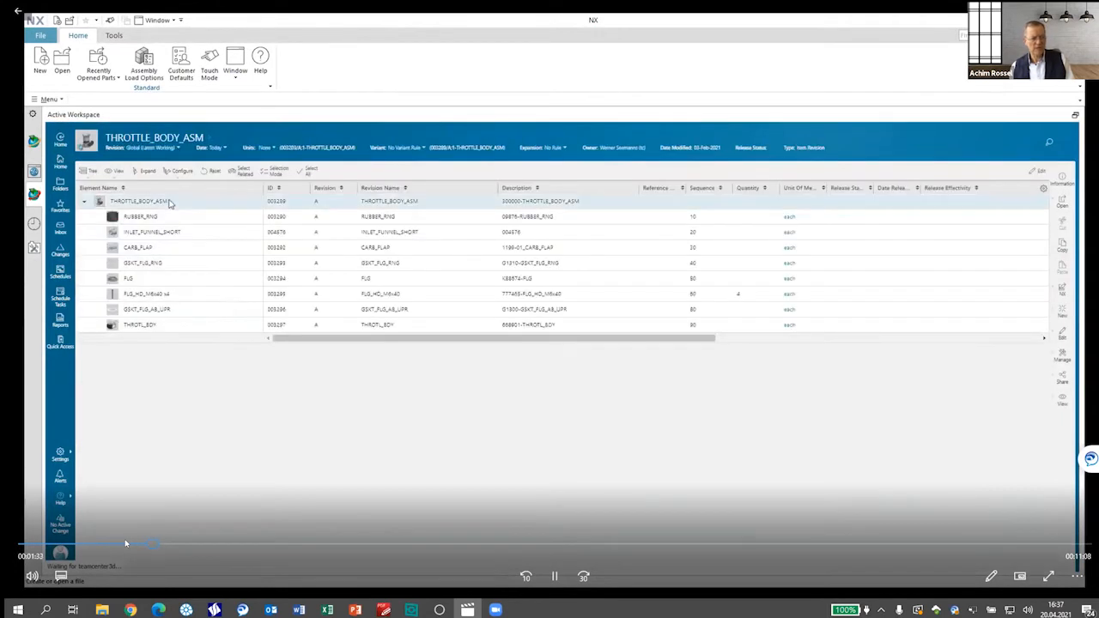
click(172, 201)
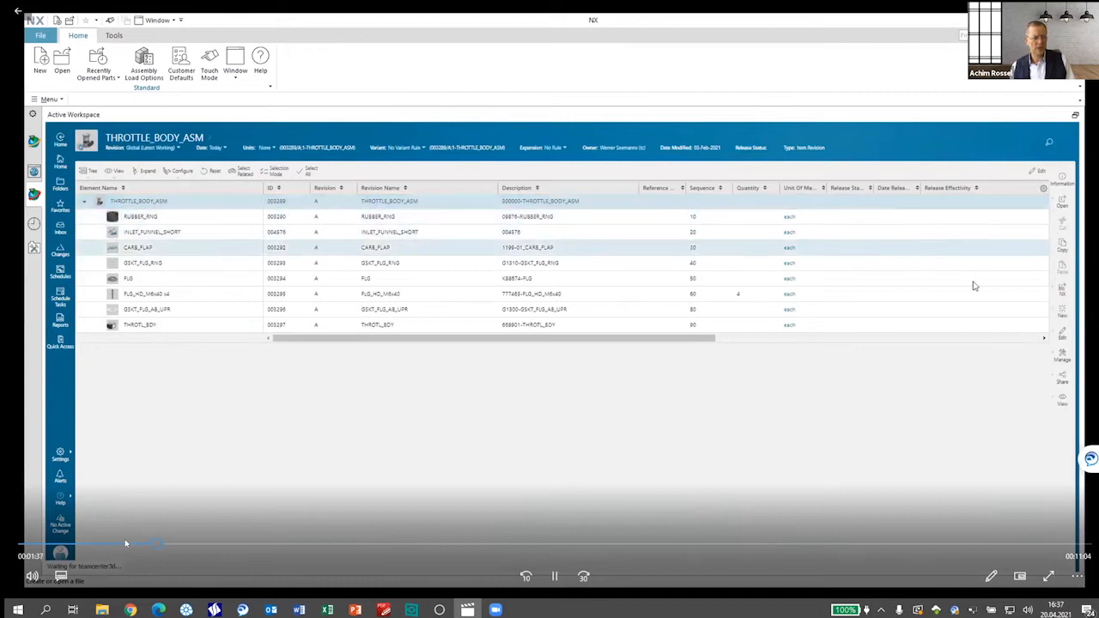
click(1062, 355)
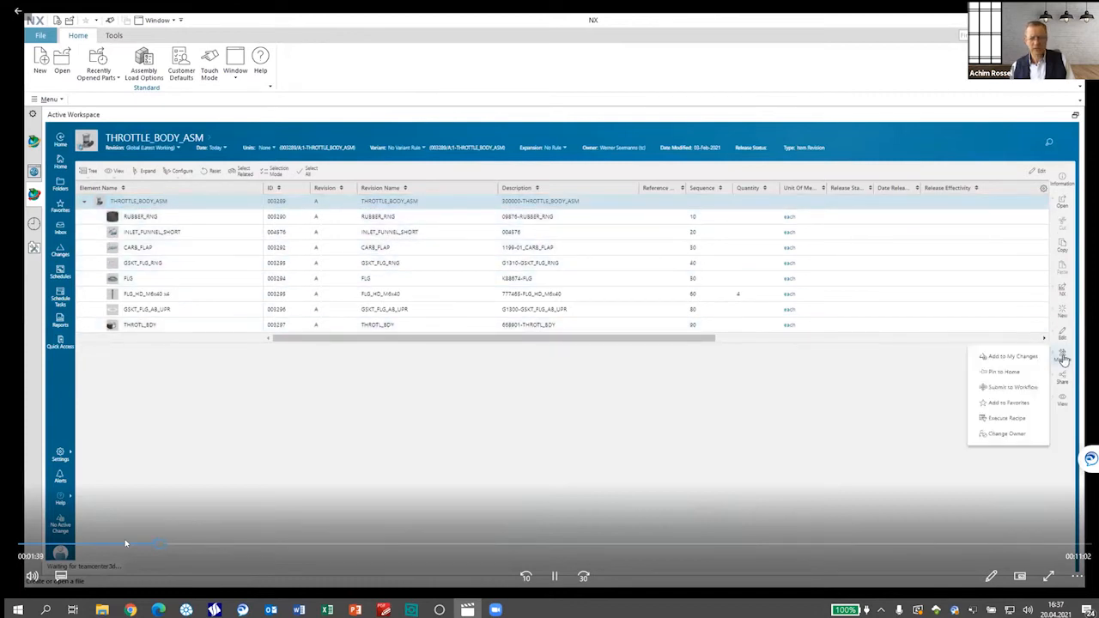
mouse_move(1013, 387)
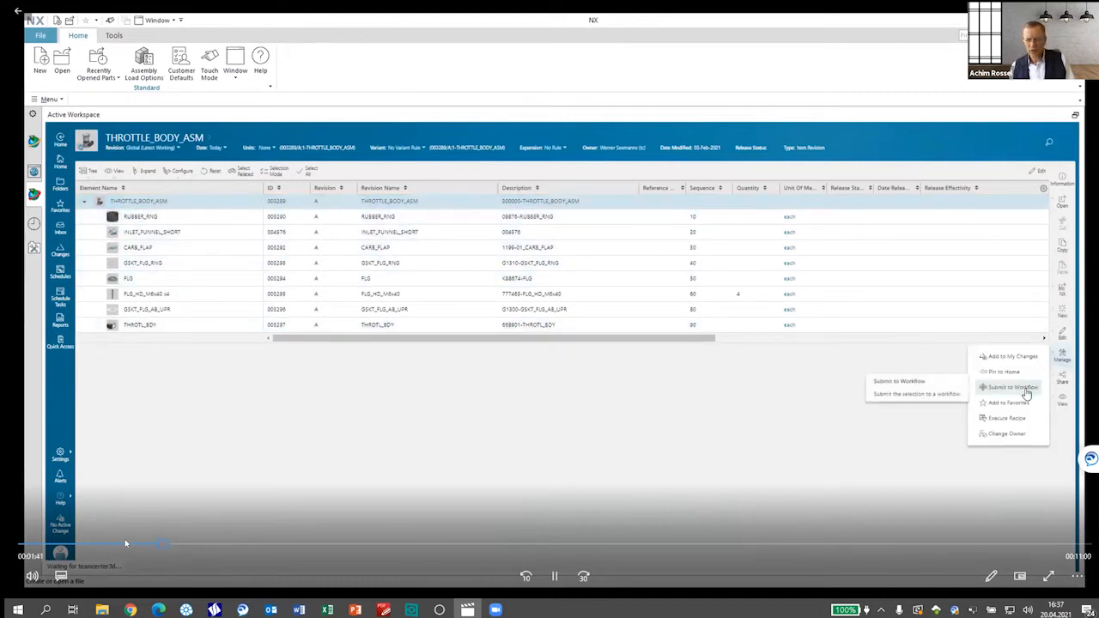
click(1011, 386)
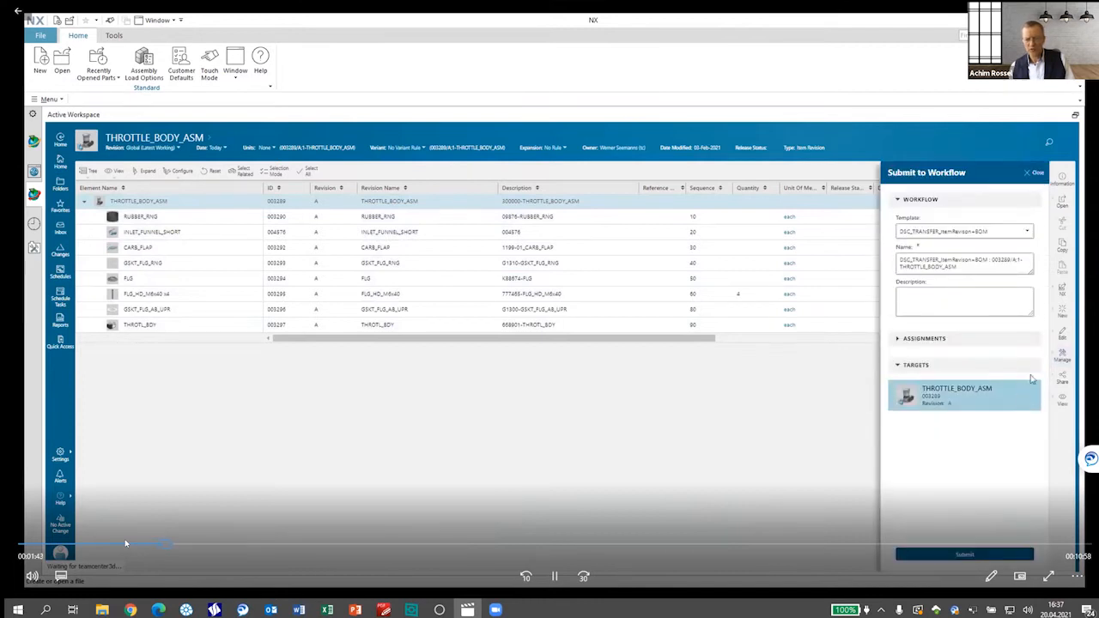
click(1027, 231)
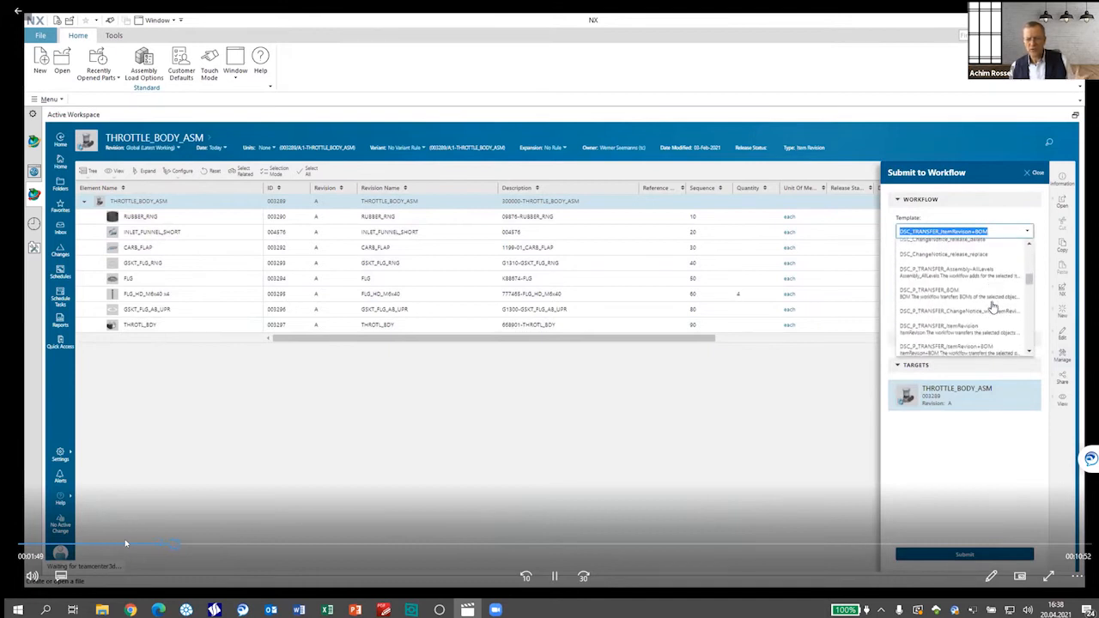
scroll(down, 3)
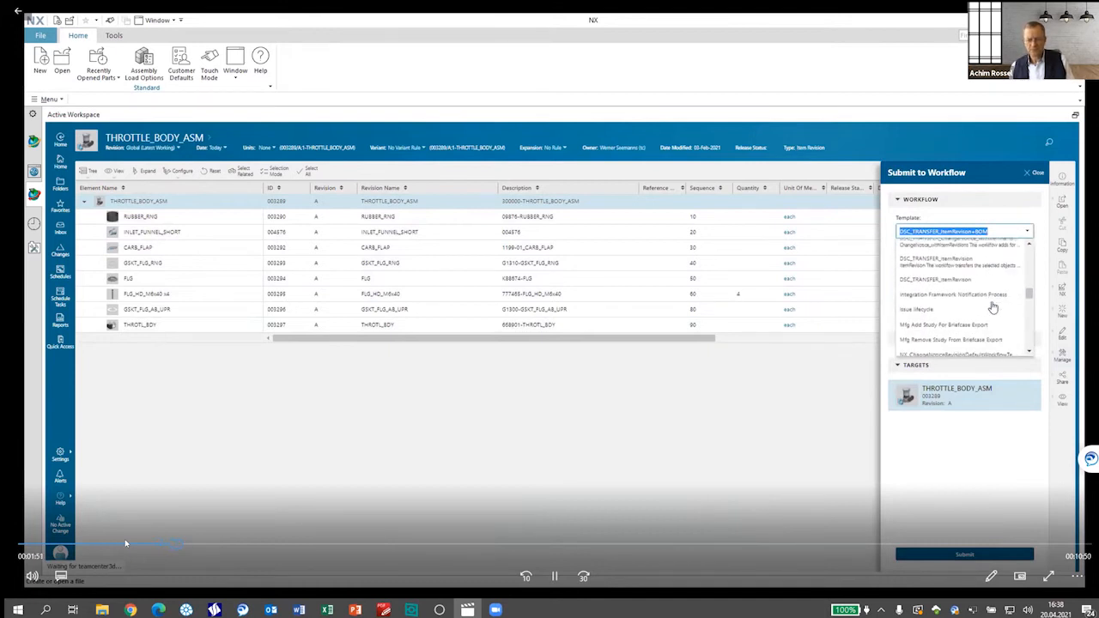
scroll(down, 3)
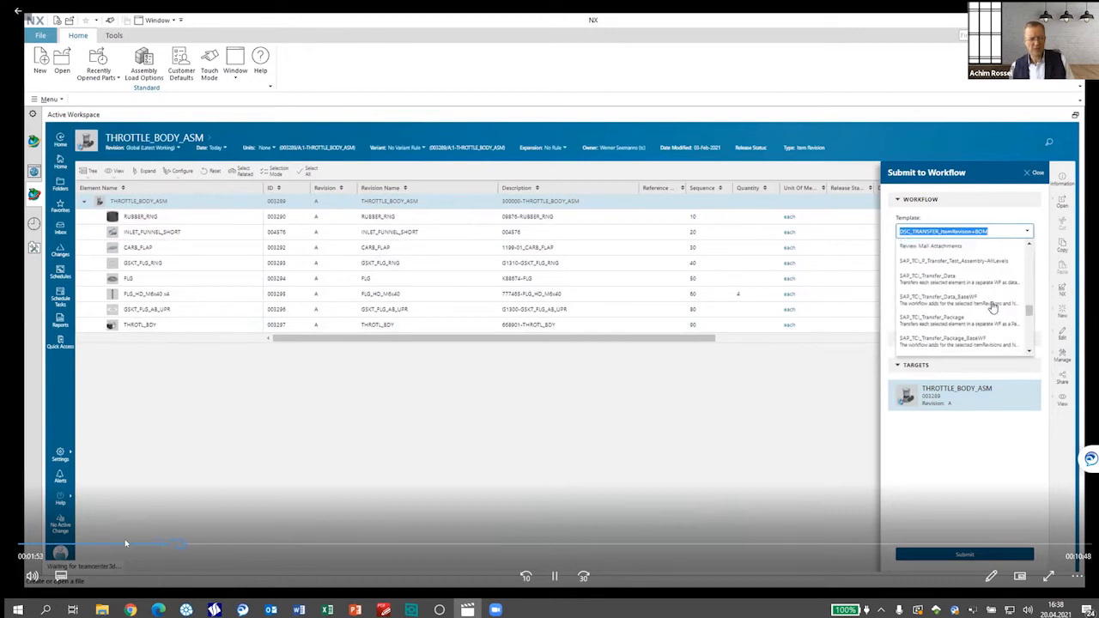
click(927, 275)
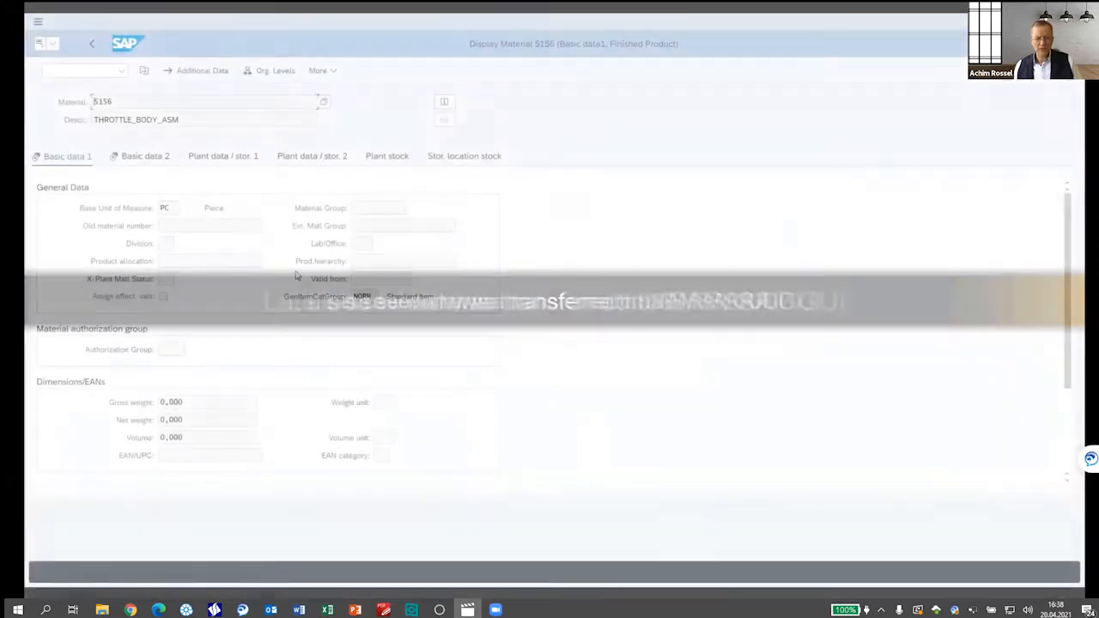
Step: Show material 5156's product structure and expand the THROTTLE_BODY_ASM bill of material
click(319, 71)
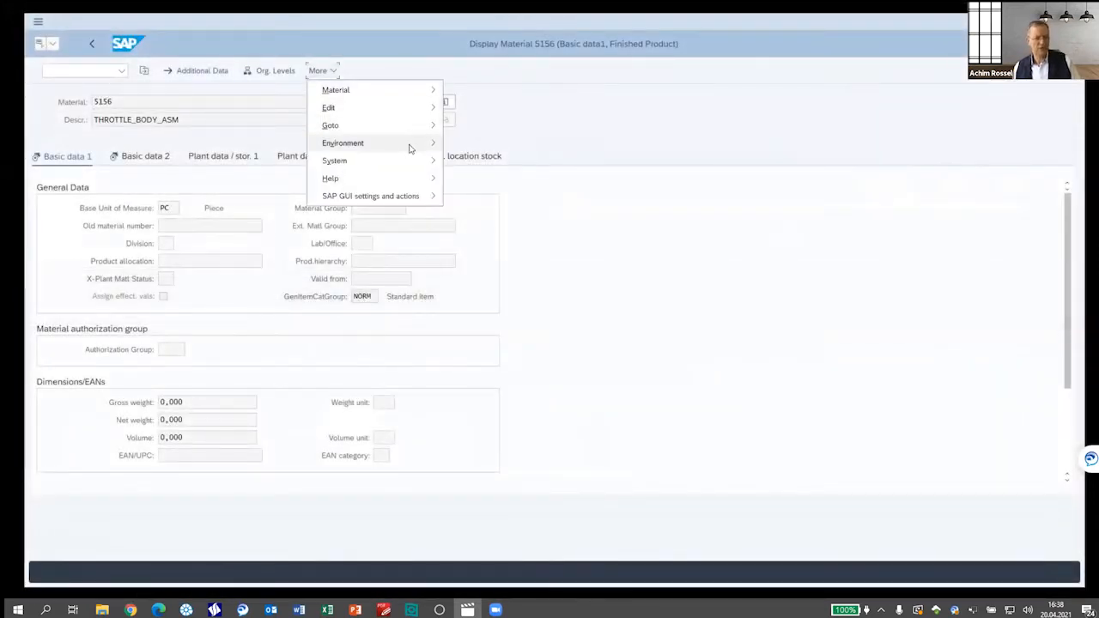
click(520, 271)
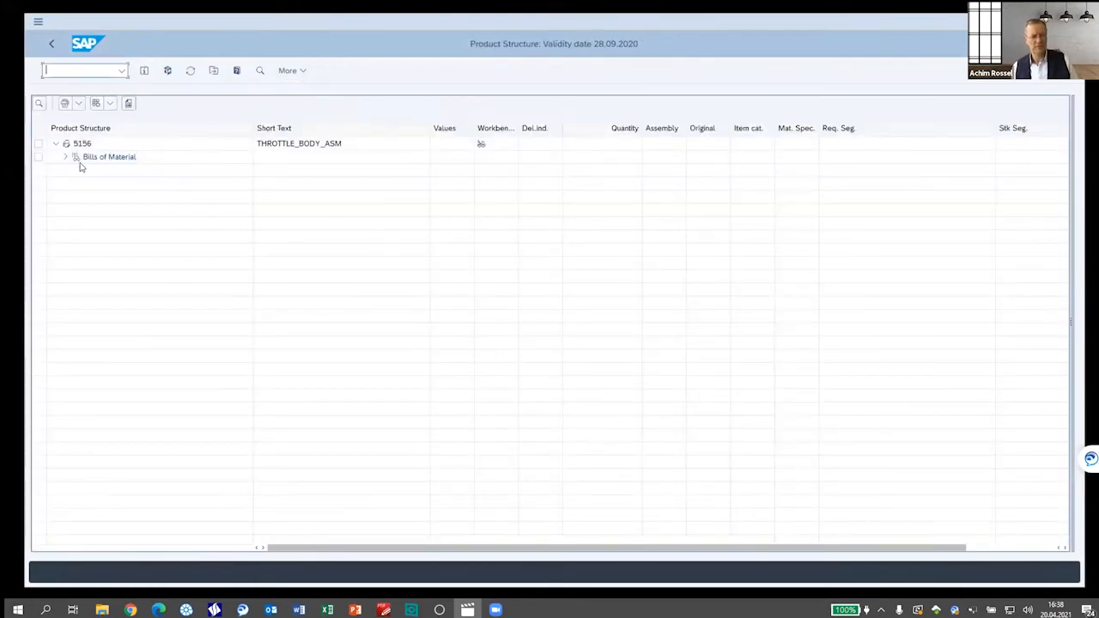
click(65, 156)
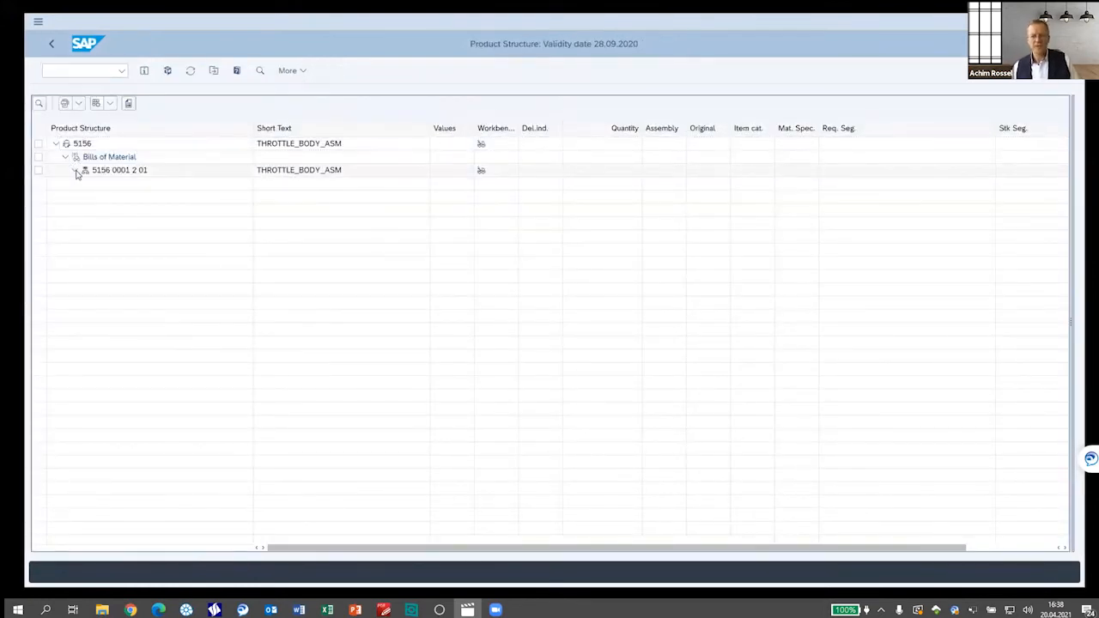
click(76, 170)
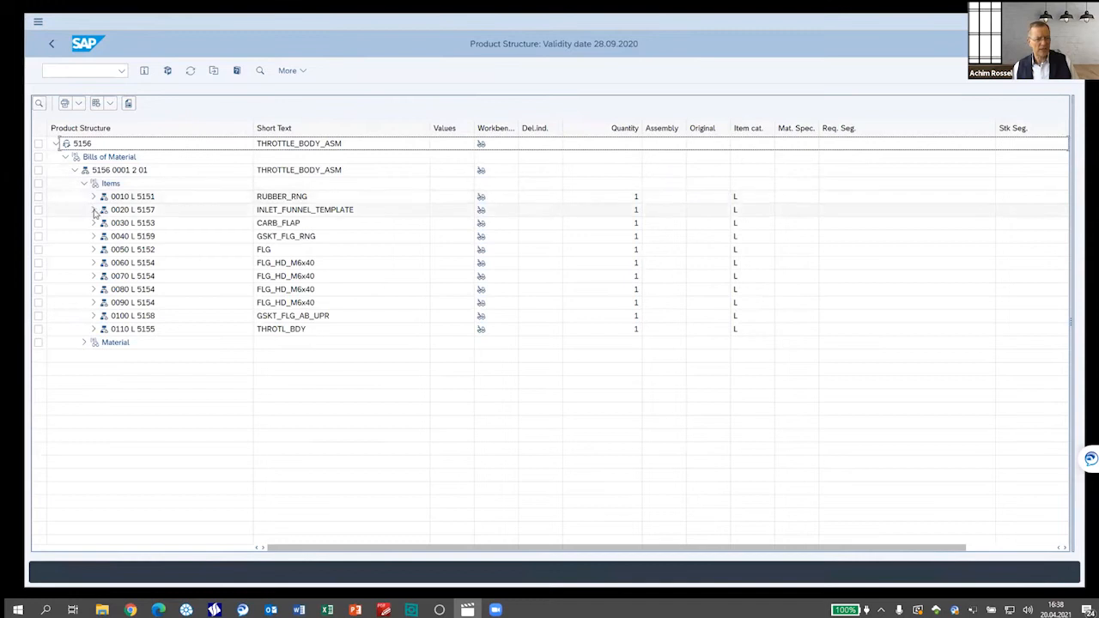
Step: Expand the INLET_FUNNEL_TEMPLATE item down to material 5157's attached documents
click(93, 209)
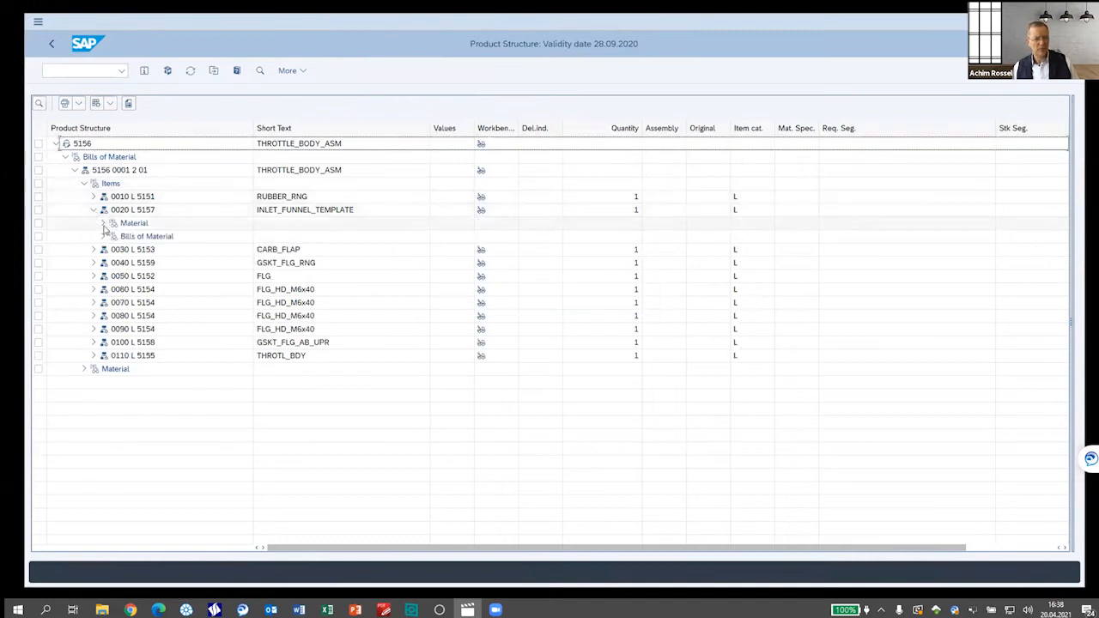
click(103, 222)
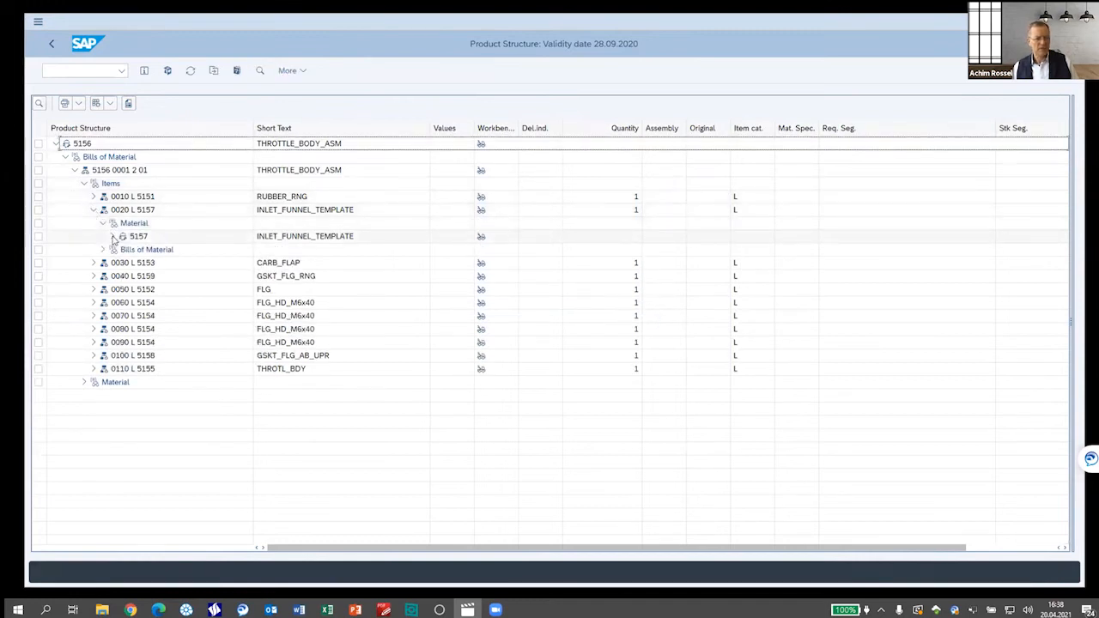
click(112, 236)
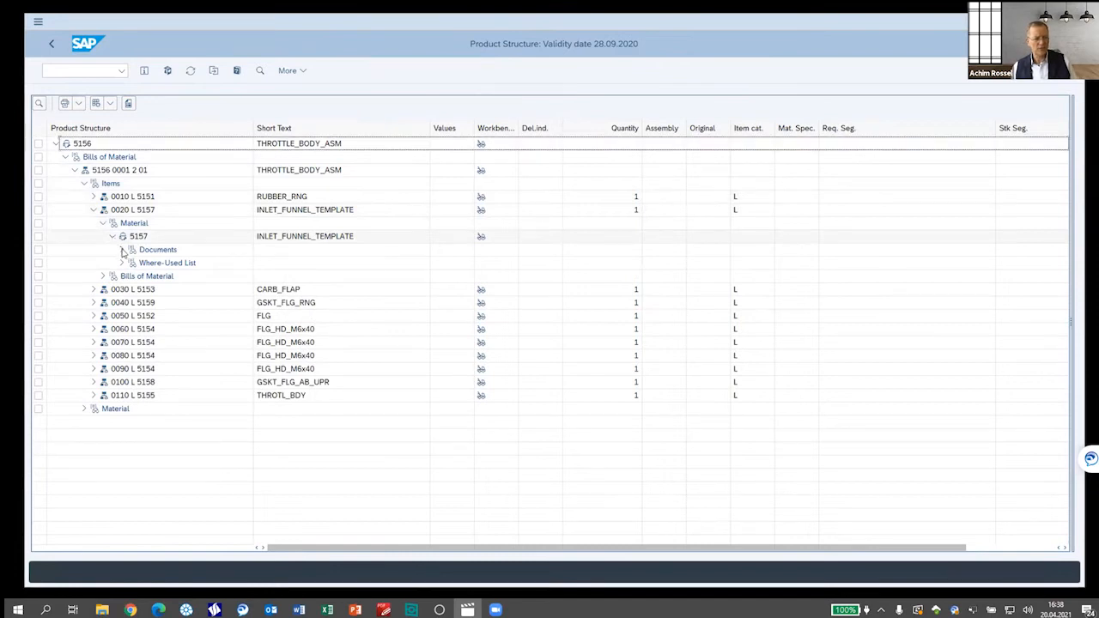
click(123, 250)
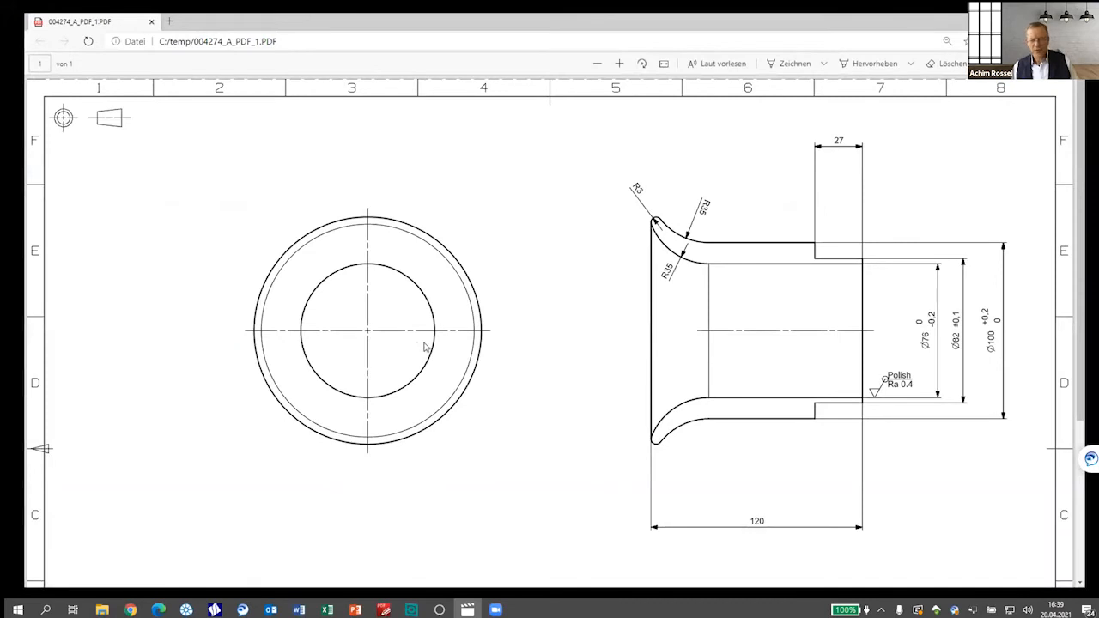
Step: Scroll through the inlet funnel drawing 004274_A_PDF_1.PDF in Edge
scroll(down, 3)
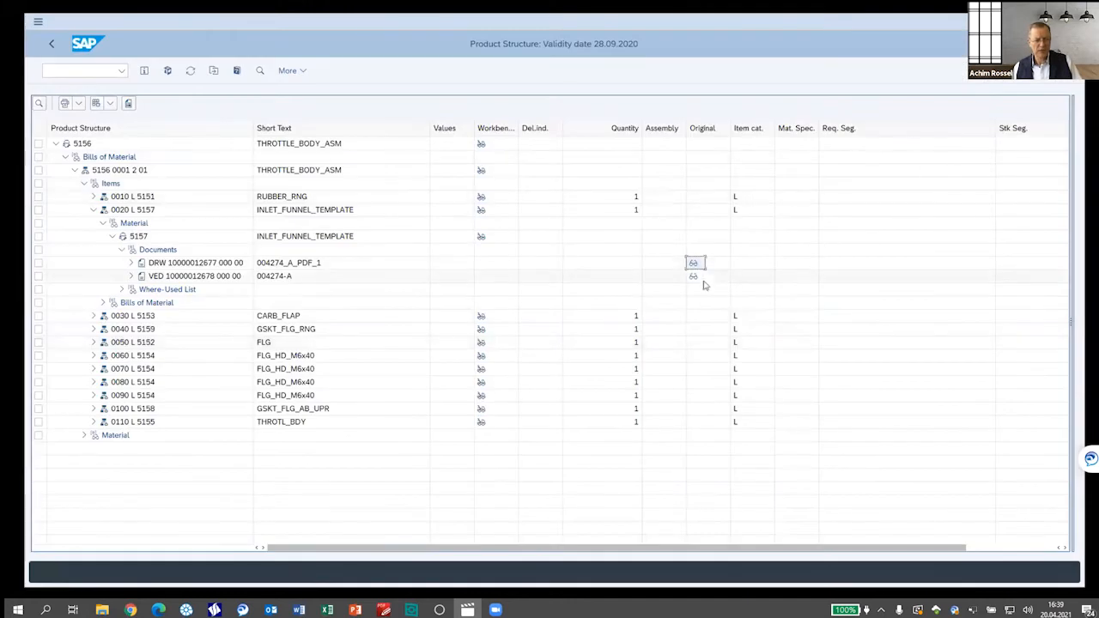
mouse_move(693, 276)
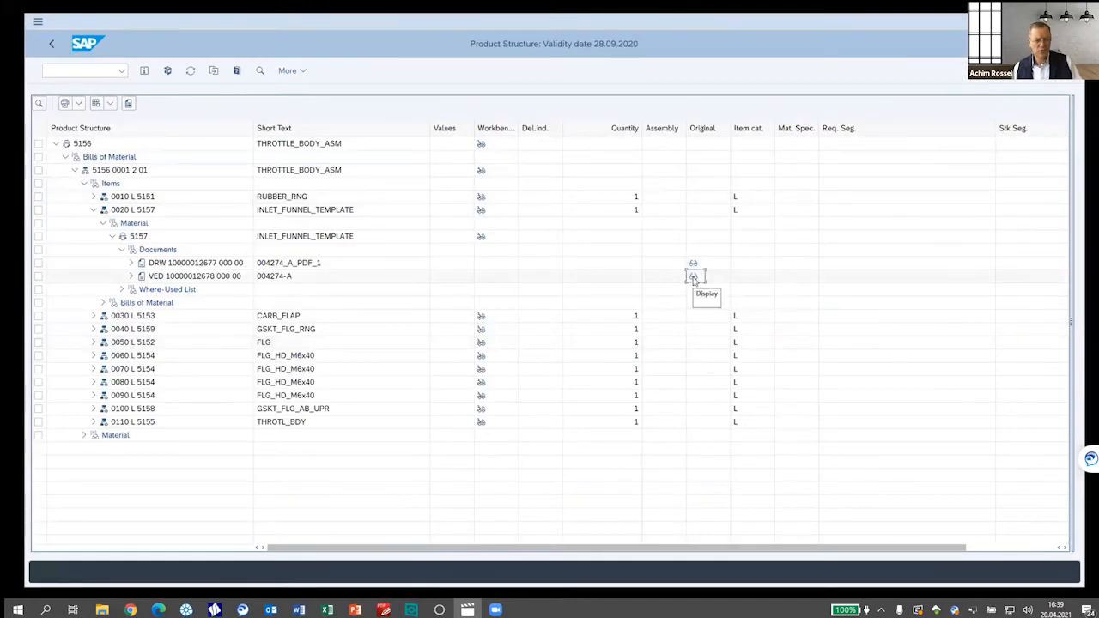
click(692, 276)
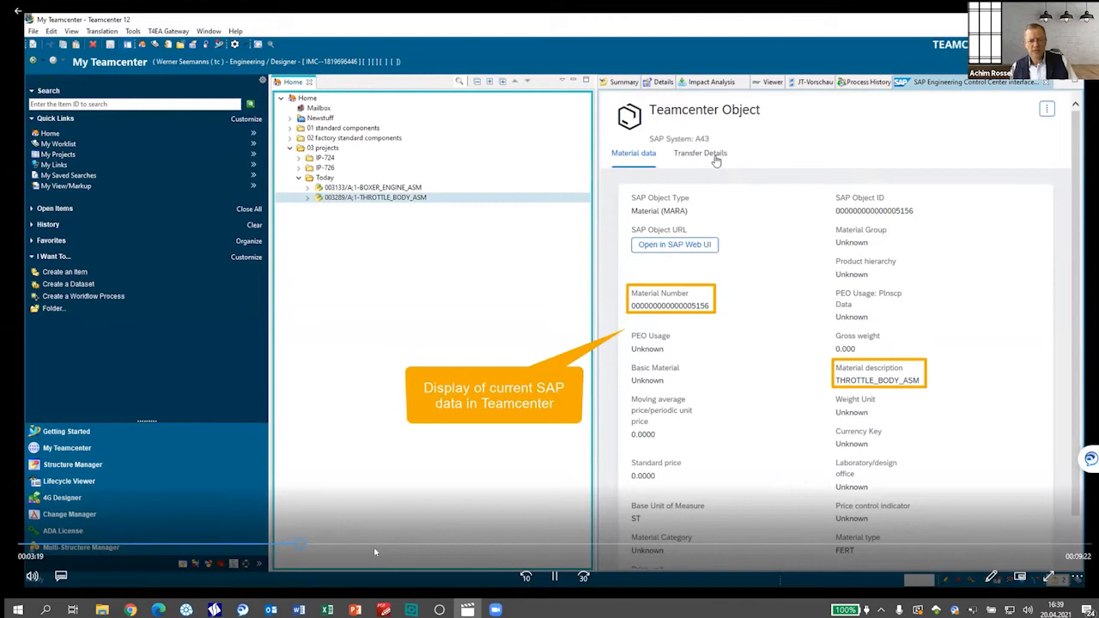
Step: Check the SAP transfer details, then view INLET_FUNNEL_TEMPLATE revision's SAP material data
click(699, 152)
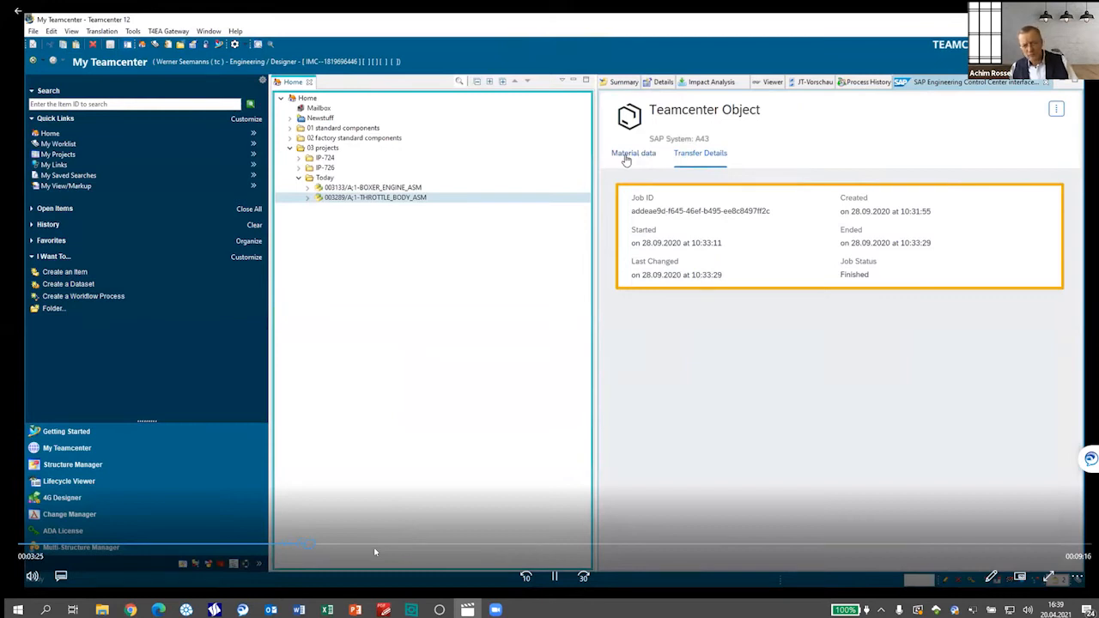
click(633, 153)
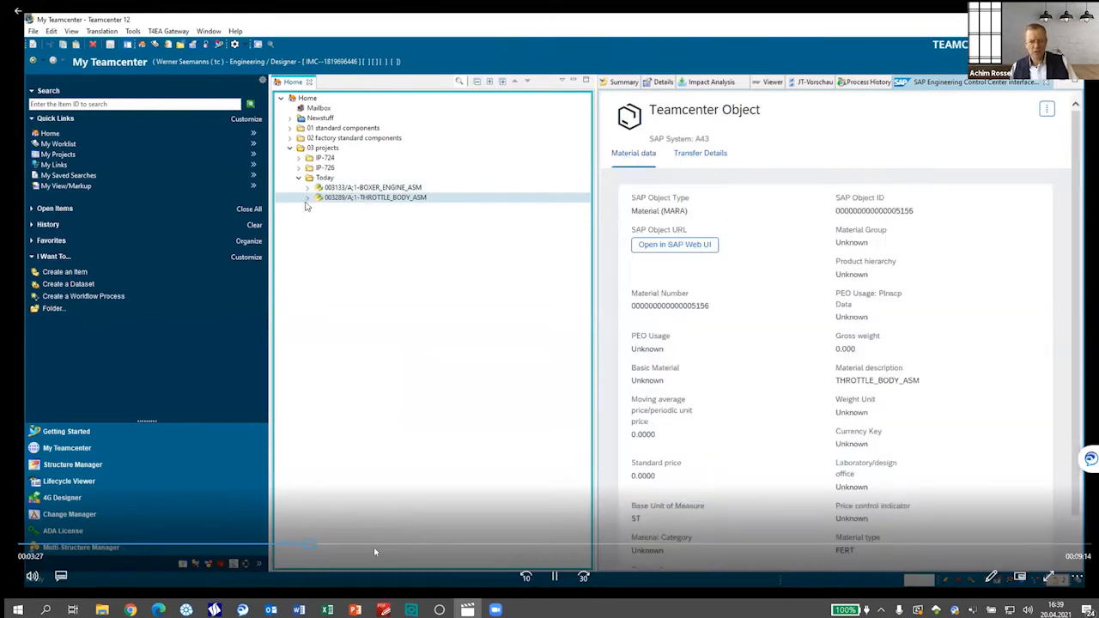
click(307, 197)
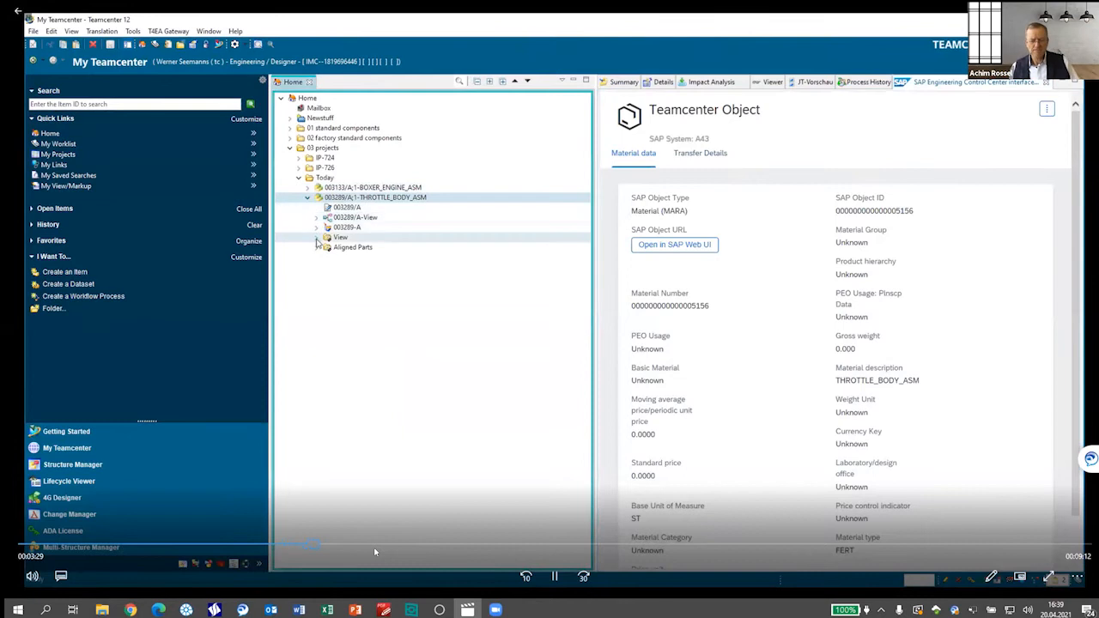
click(317, 237)
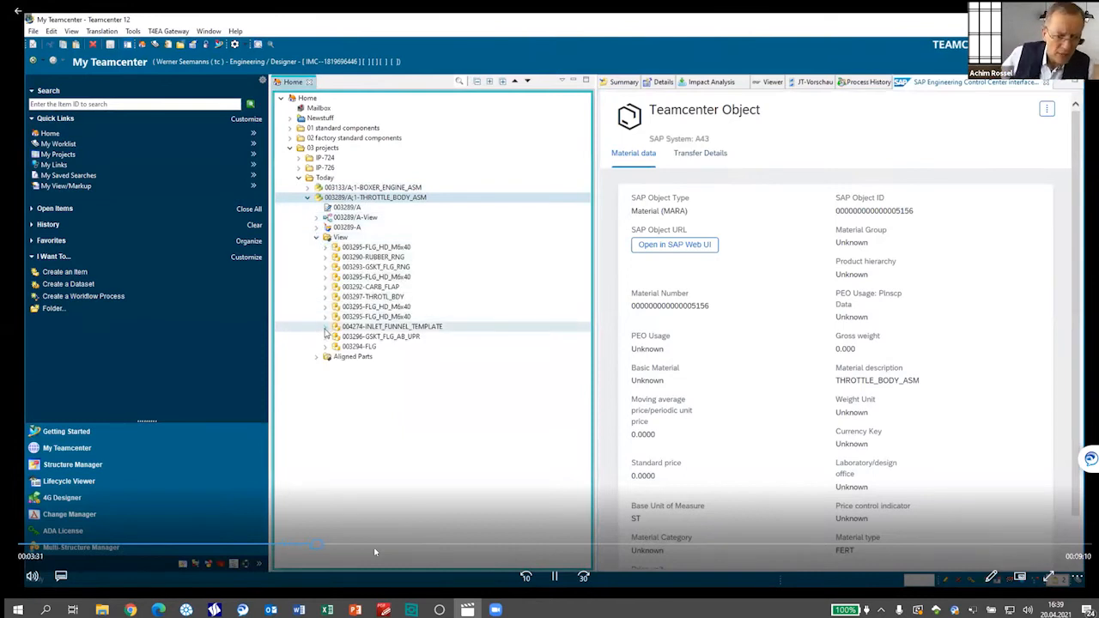
click(325, 326)
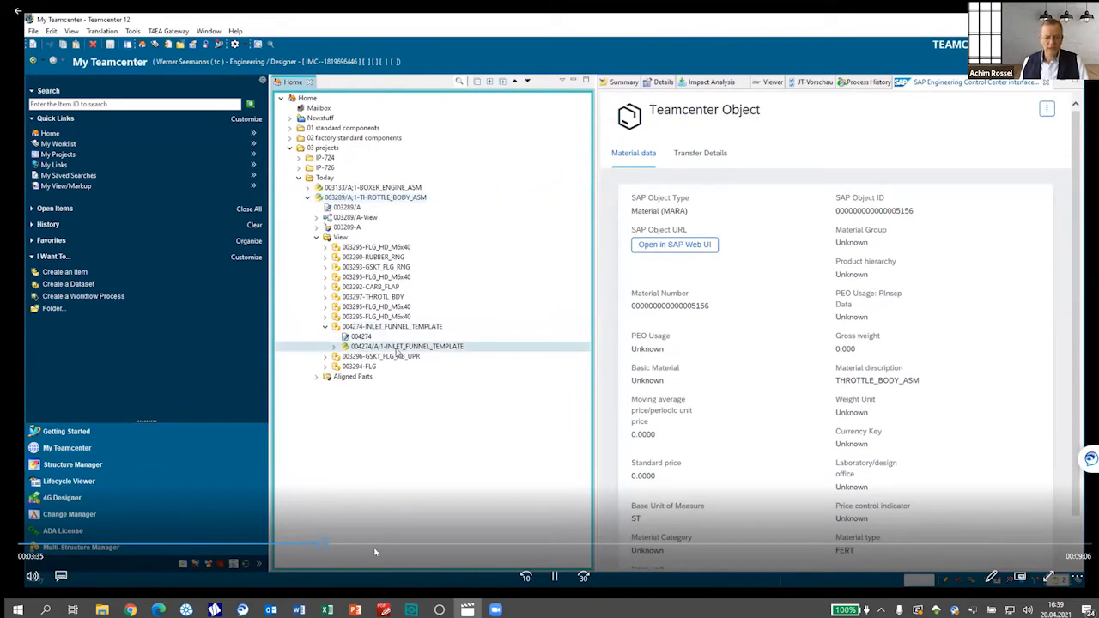
click(408, 346)
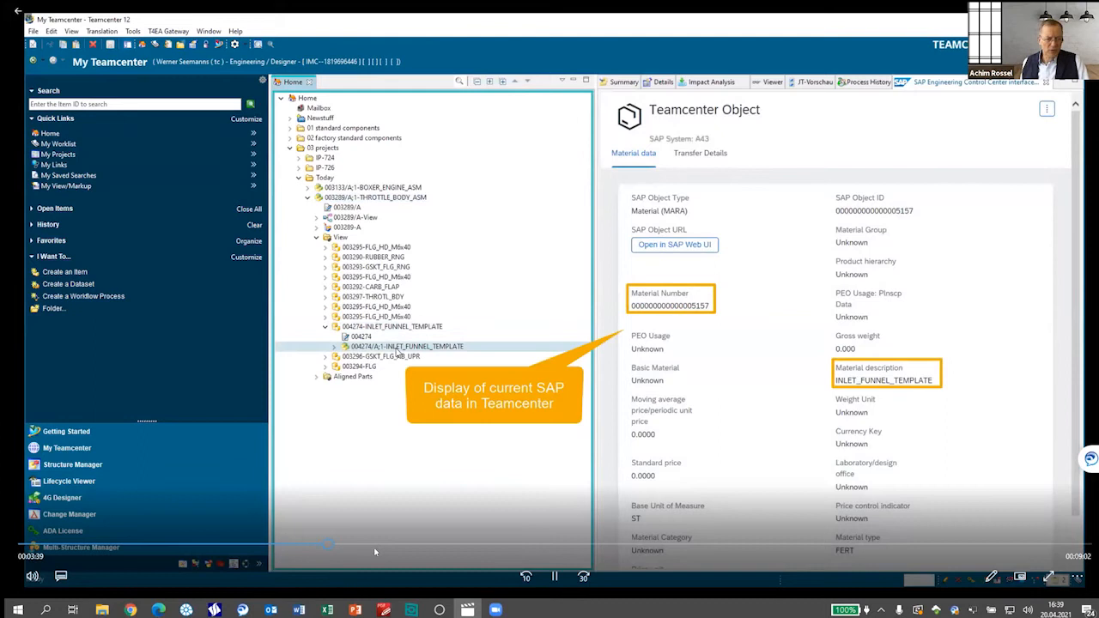
mouse_move(490, 283)
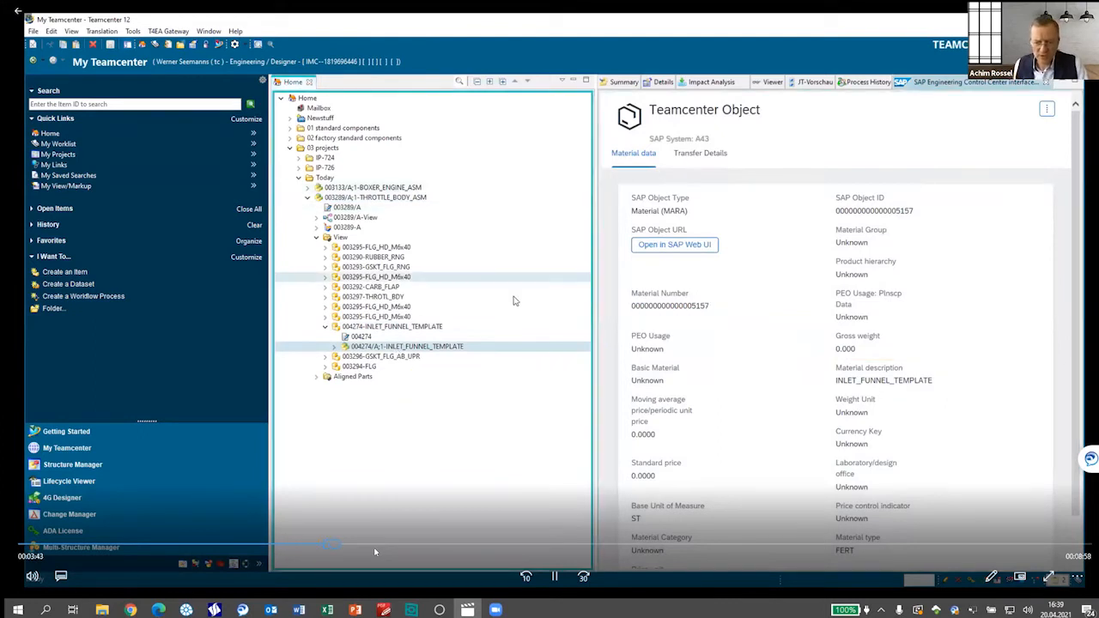
Step: Show SAP document data for drawing 004274_A_PDF_1, then select dataset 004274-A
click(334, 346)
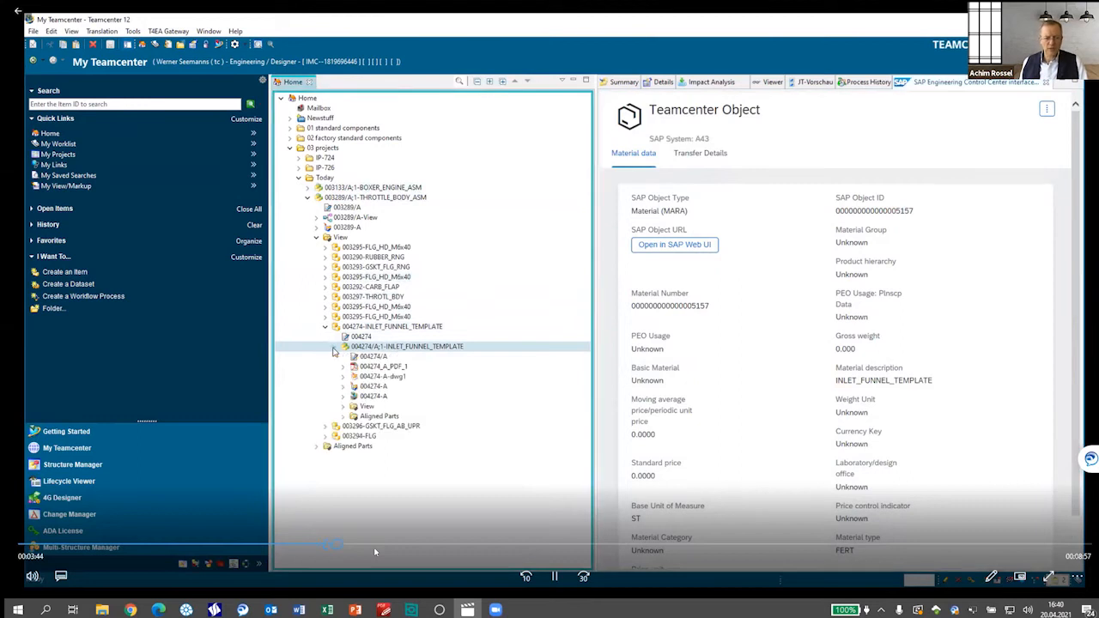
click(384, 367)
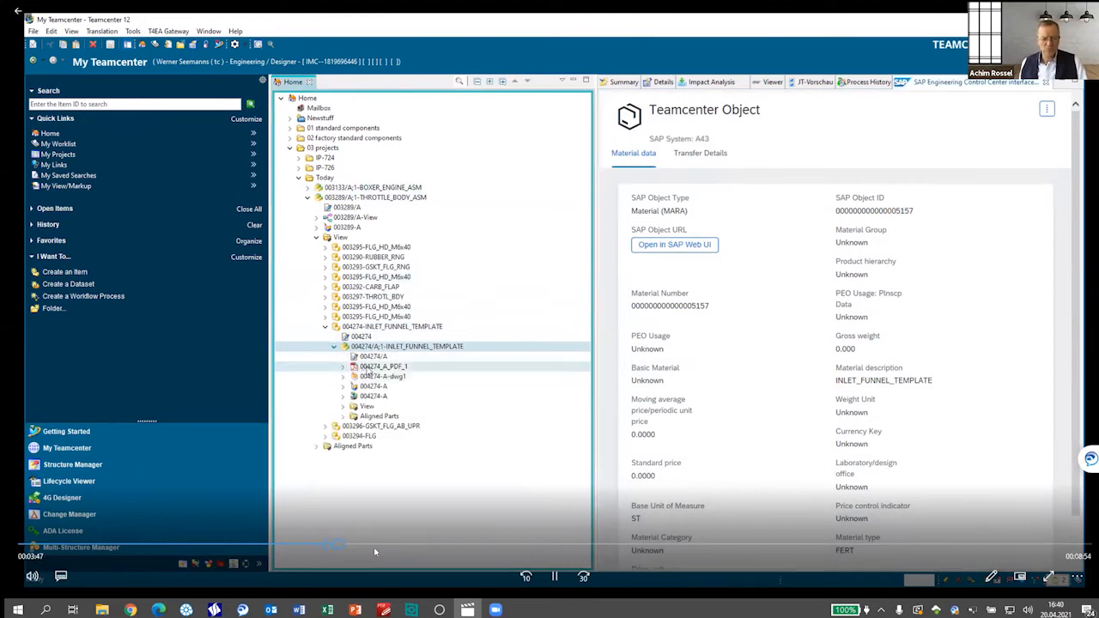
click(383, 366)
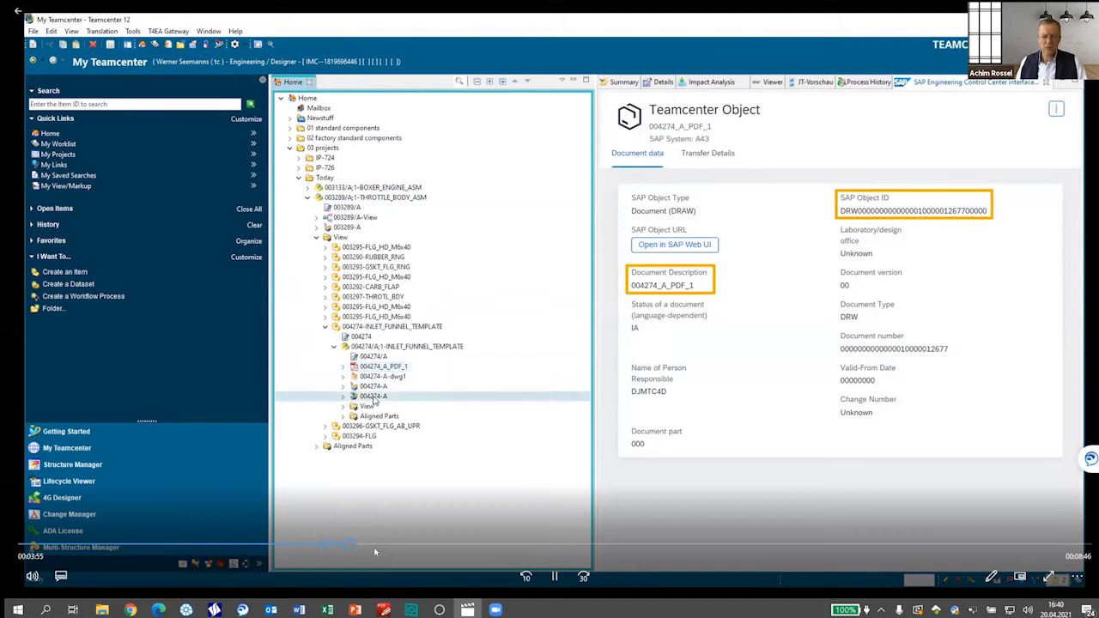
click(372, 396)
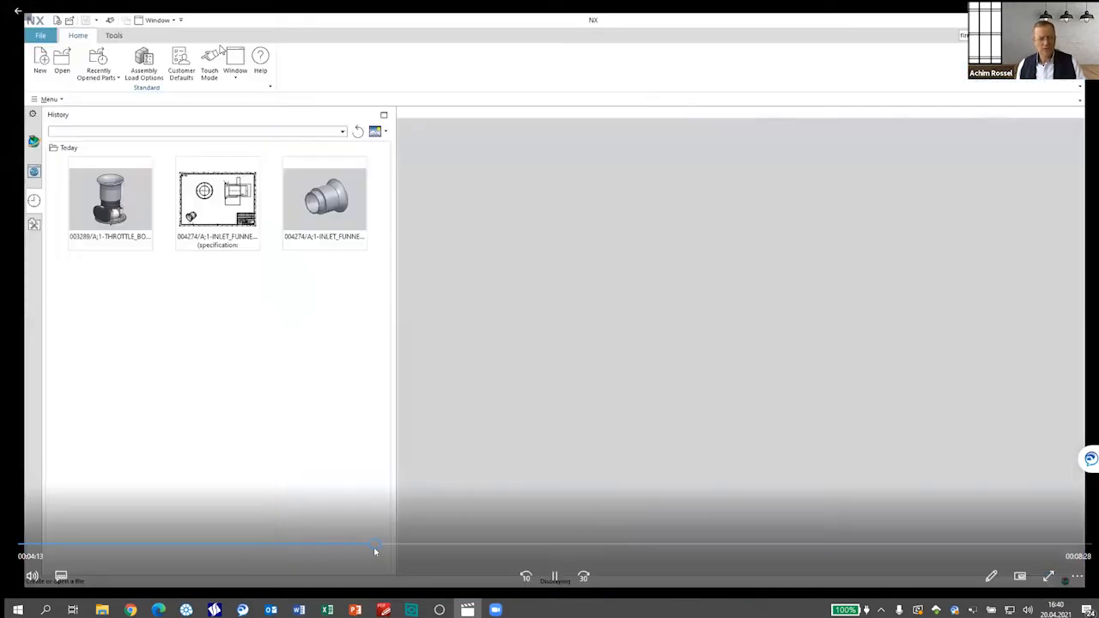
Step: Reopen the throttle body assembly from History and open INLET_FUNNEL_TEMPLATE in its own window
double_click(110, 199)
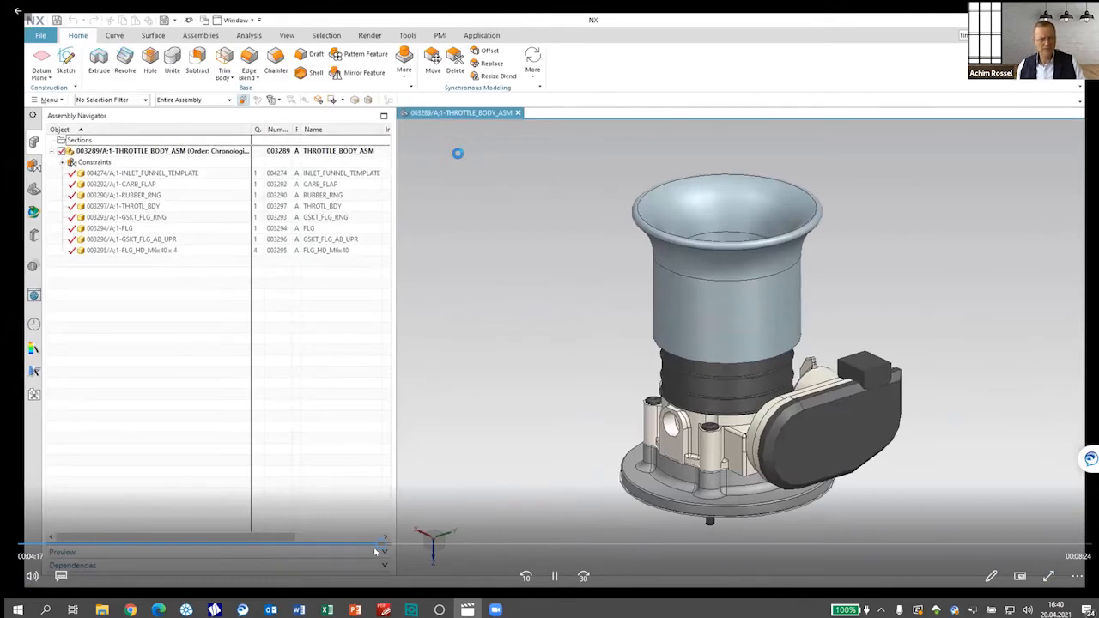
mouse_move(164, 176)
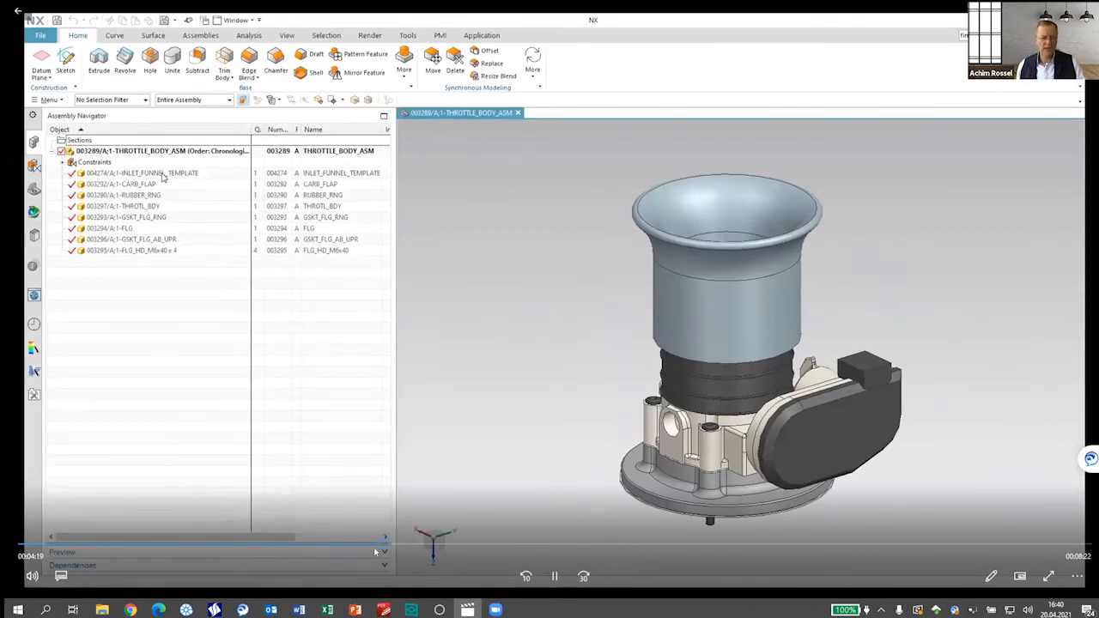
right_click(142, 173)
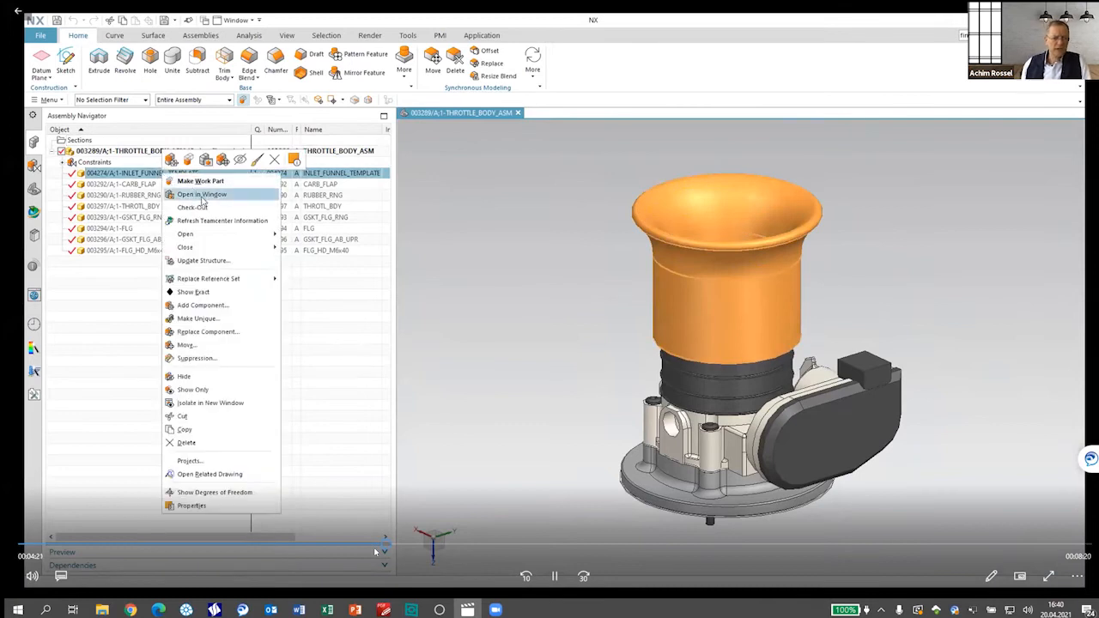
click(201, 194)
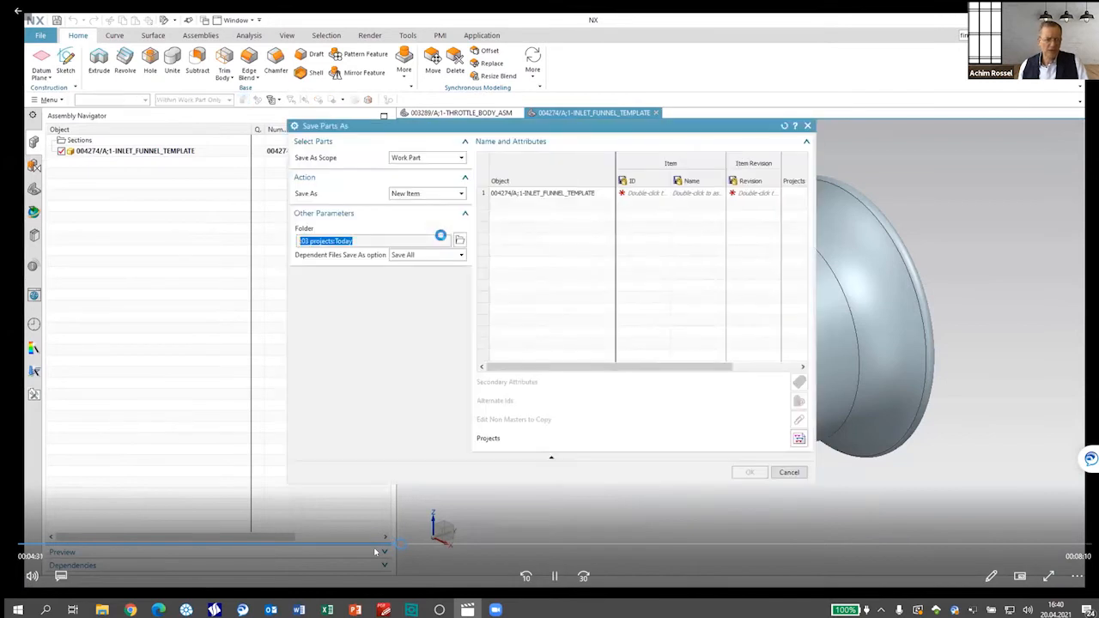
Step: Name the new item INLET_FUNNEL_SHORT and save the funnel as a new part
double_click(694, 193)
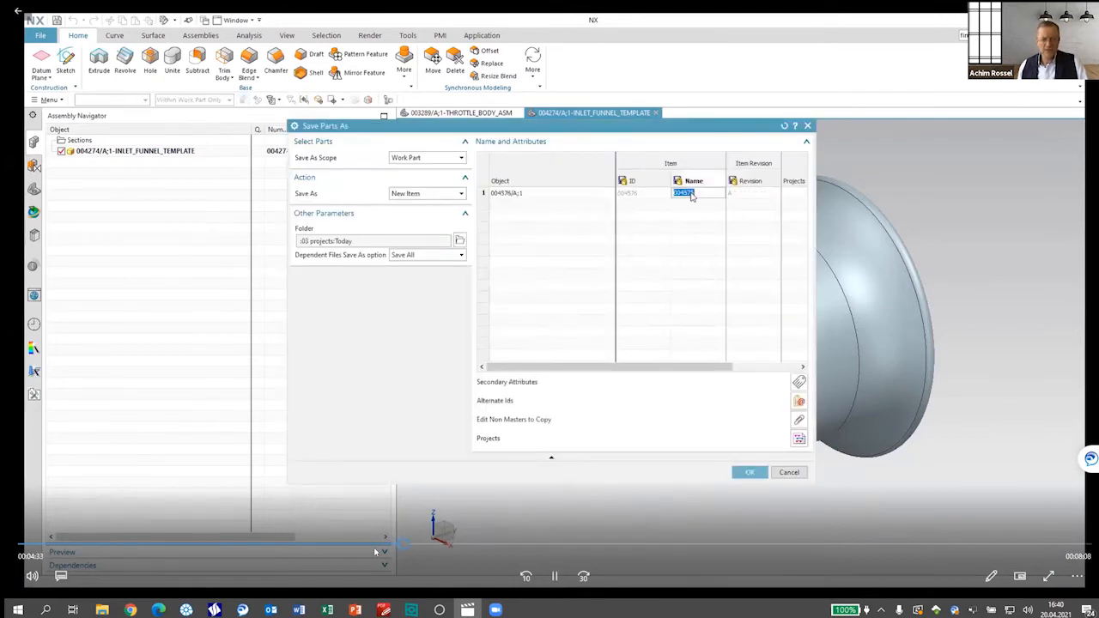
text(INLE)
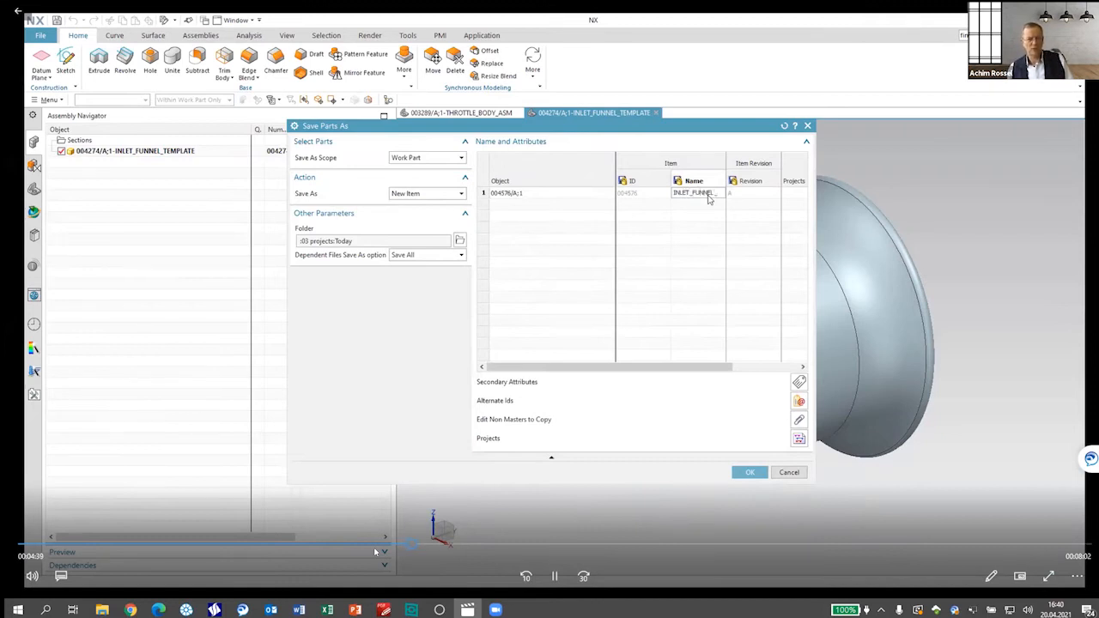
text(T_FUNNEL_SHORT)
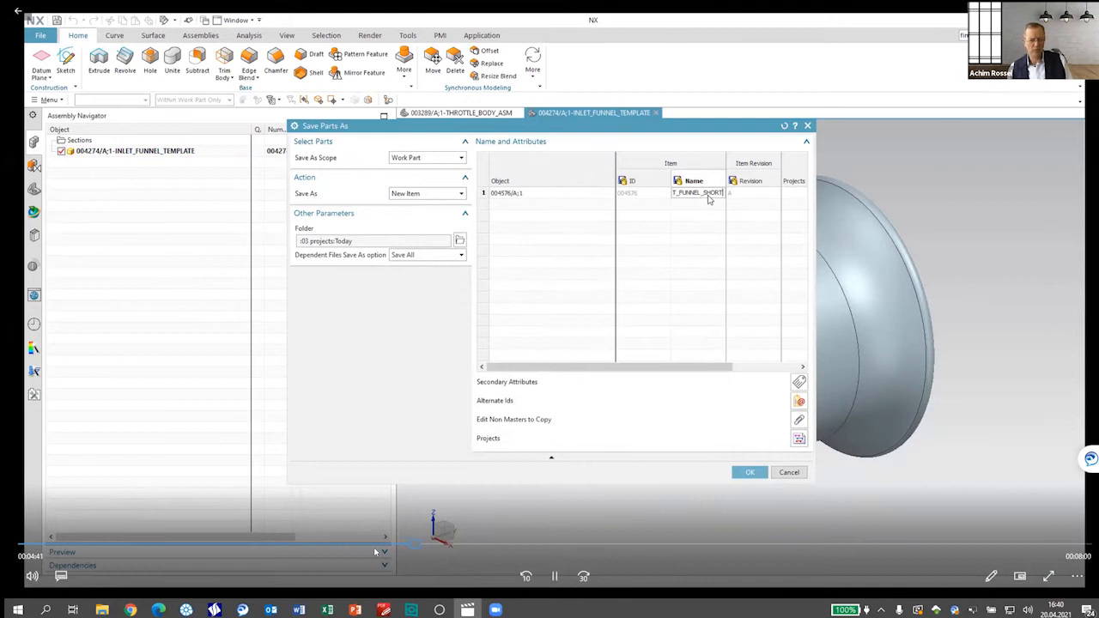
click(749, 473)
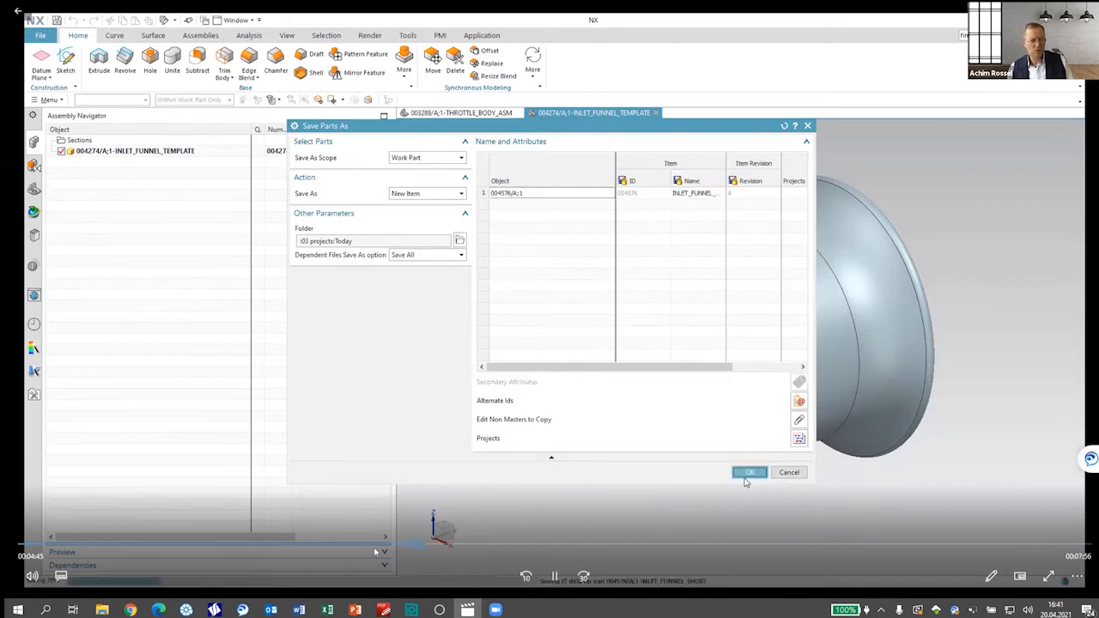
click(749, 472)
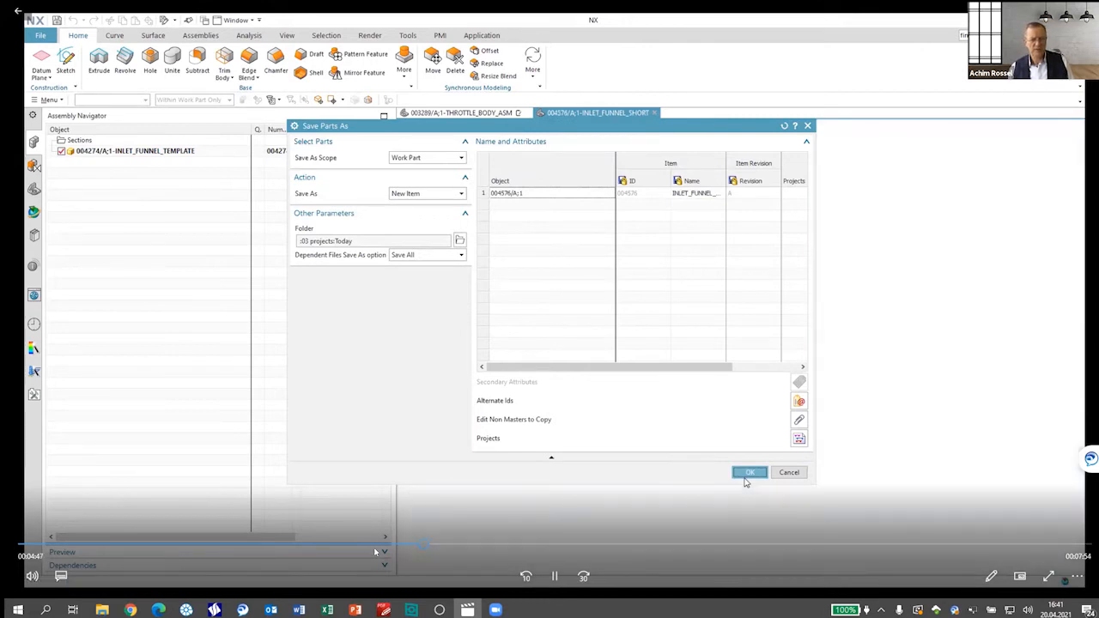
click(749, 472)
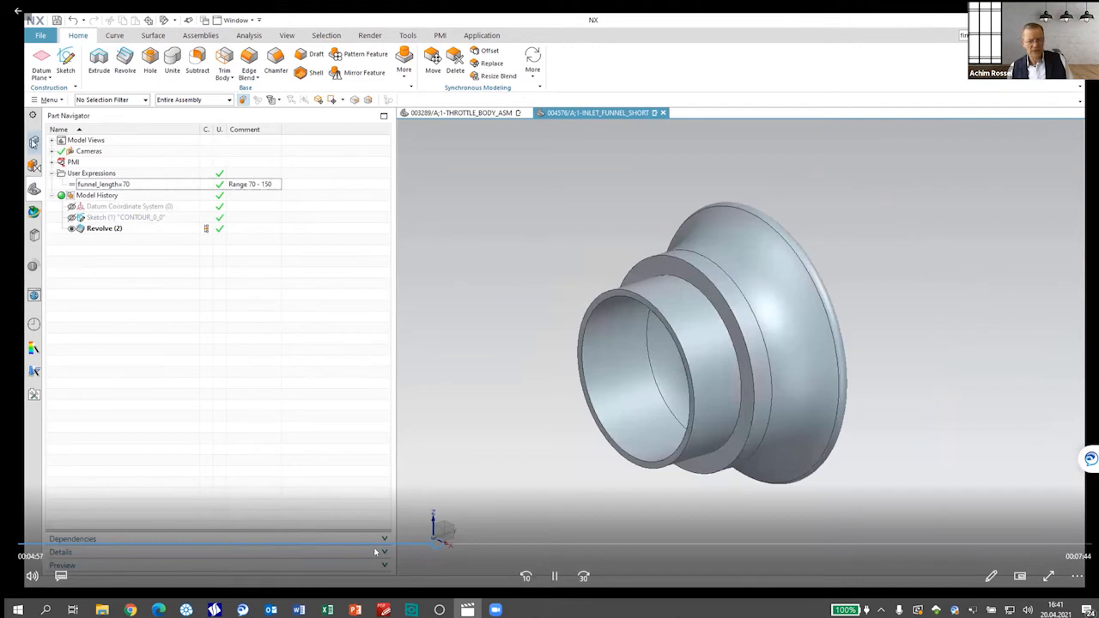
Step: Open the related drawing for 004576 INLET_FUNNEL_SHORT from the Assembly Navigator
right_click(120, 150)
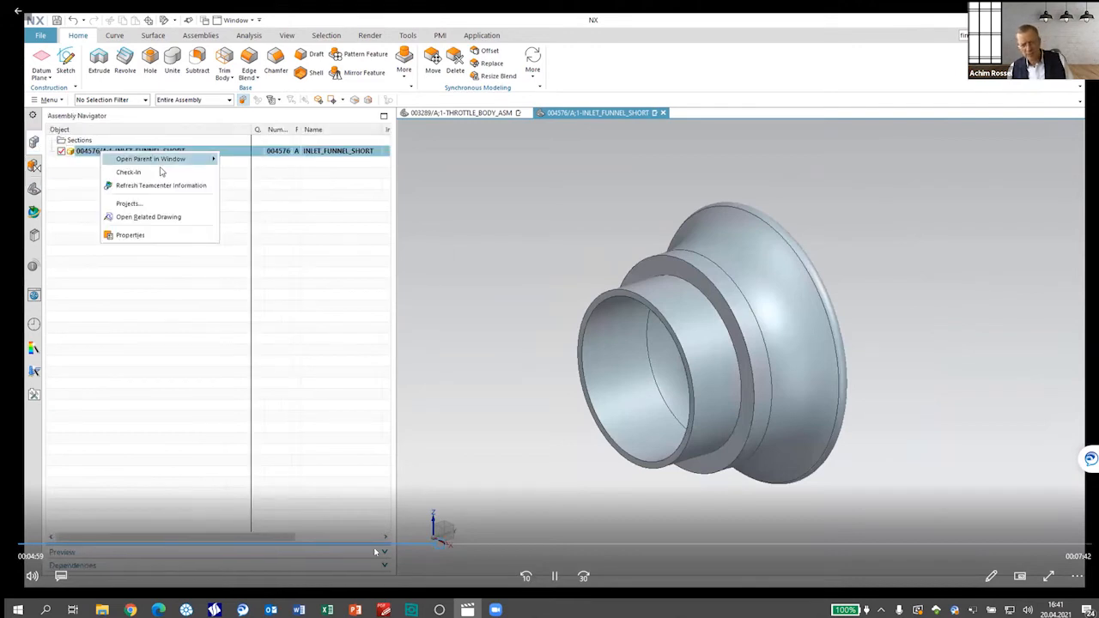
mouse_move(147, 216)
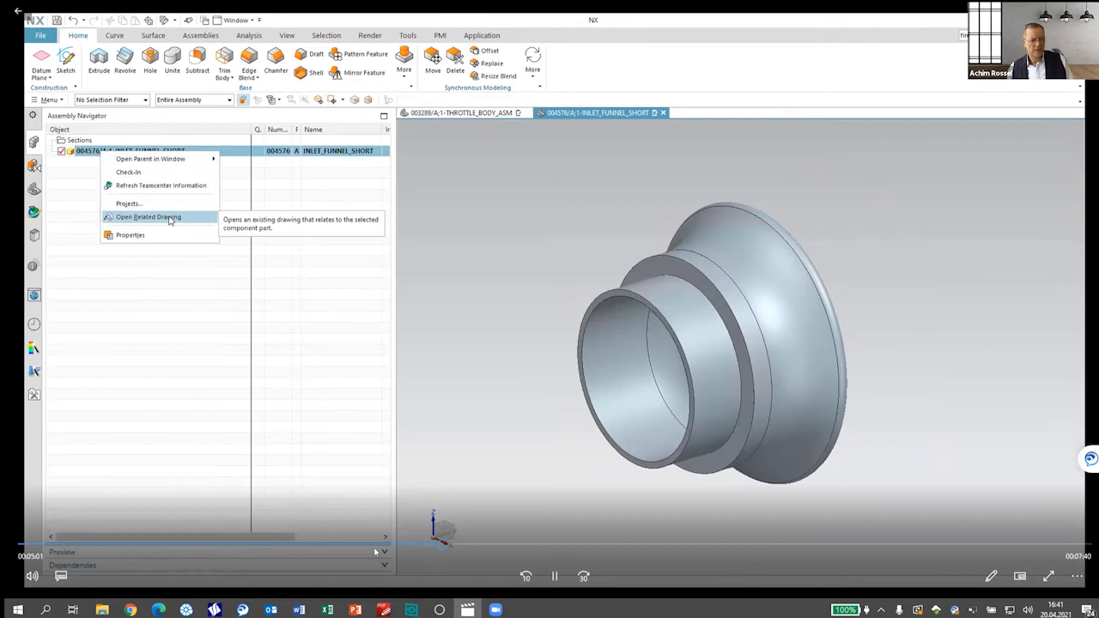
click(148, 216)
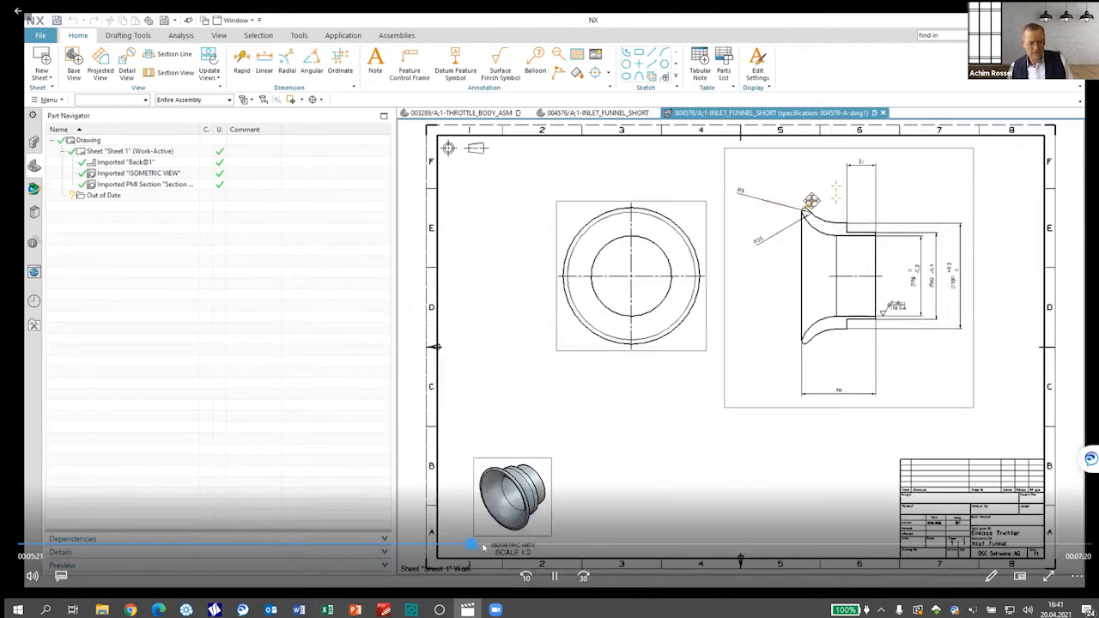
Step: Close the funnel drawing and switch to the 003289/A THROTTLE_BODY_ASM assembly
click(595, 112)
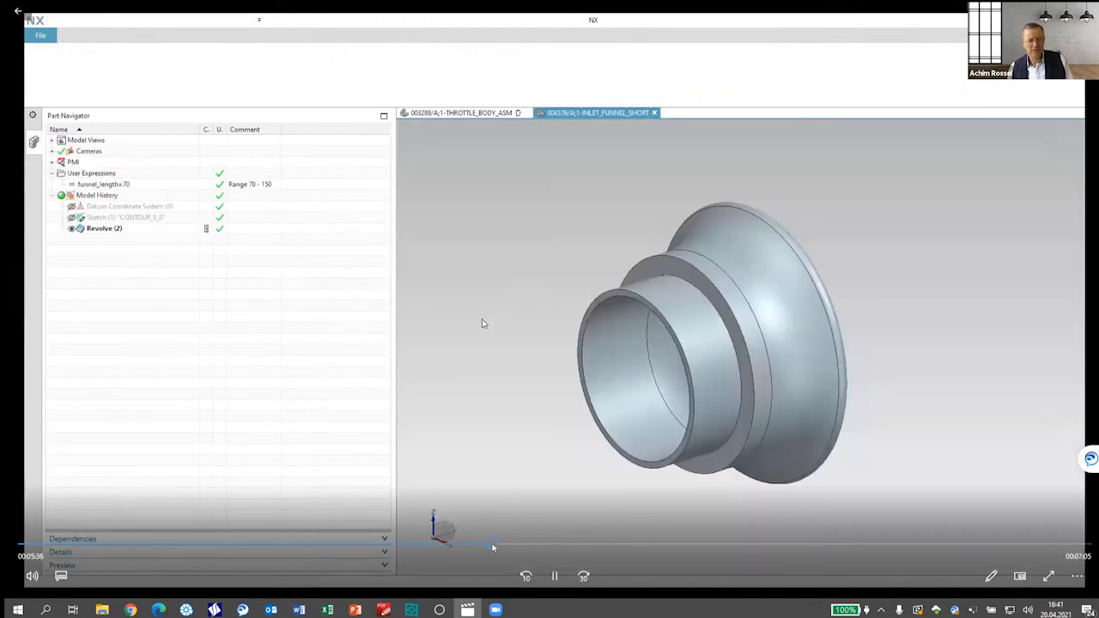
click(77, 35)
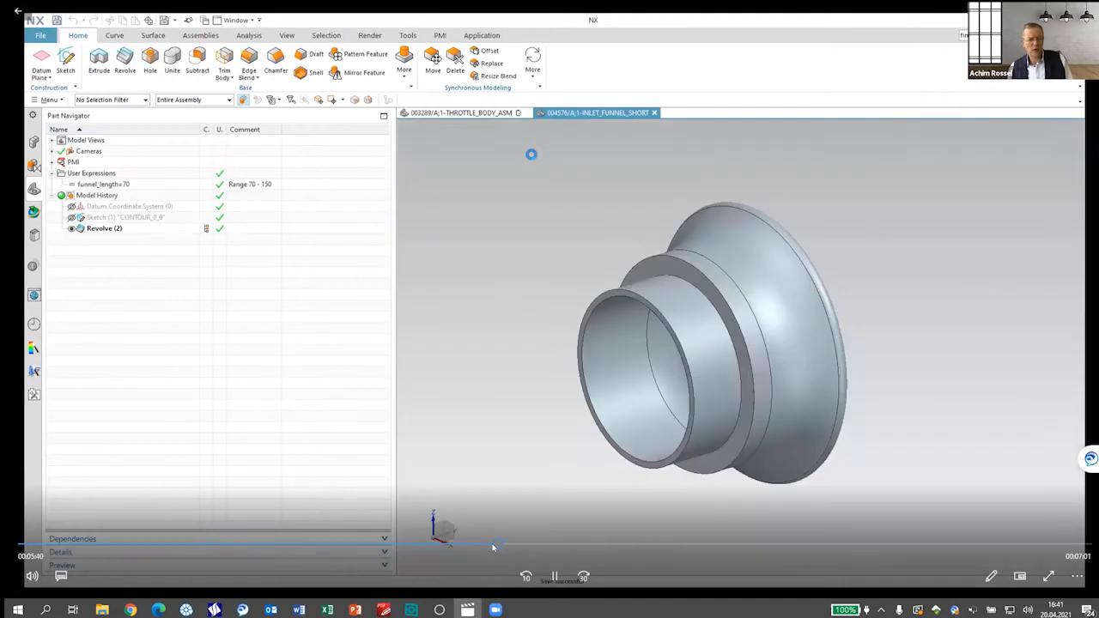
click(464, 113)
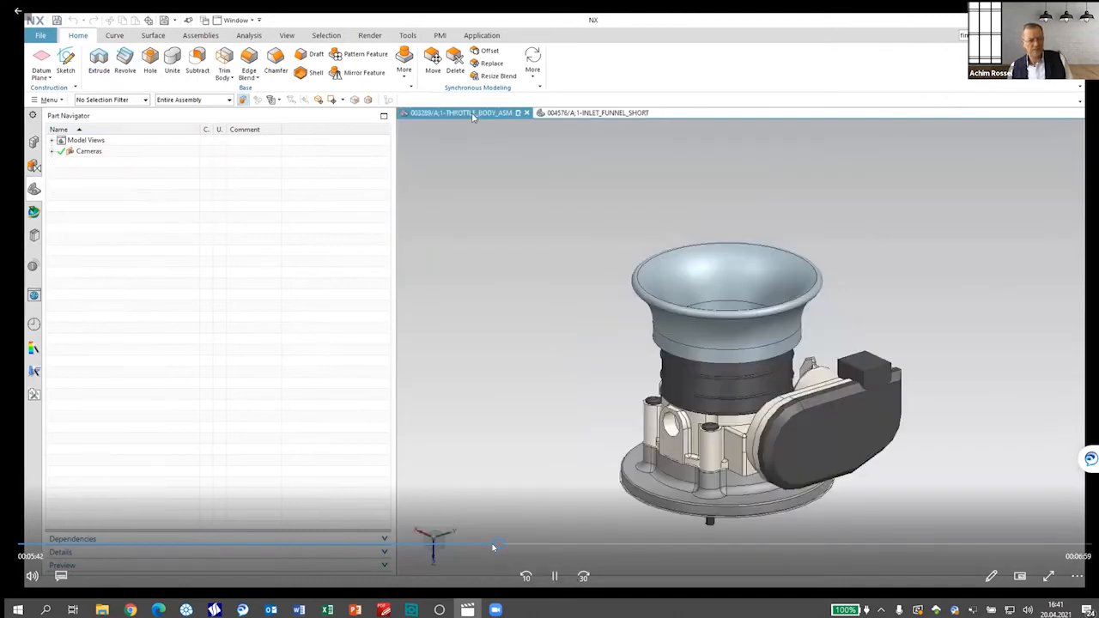
click(34, 141)
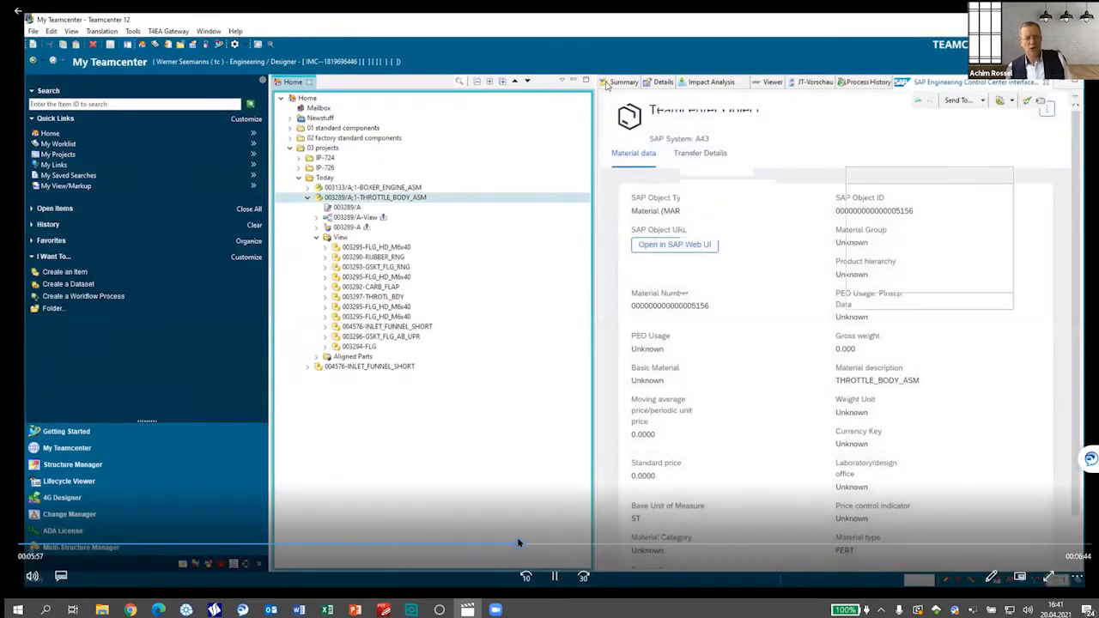
Step: Launch an SAP_TCI_Transfer_Data workflow on the throttle body assembly from its Summary
click(624, 82)
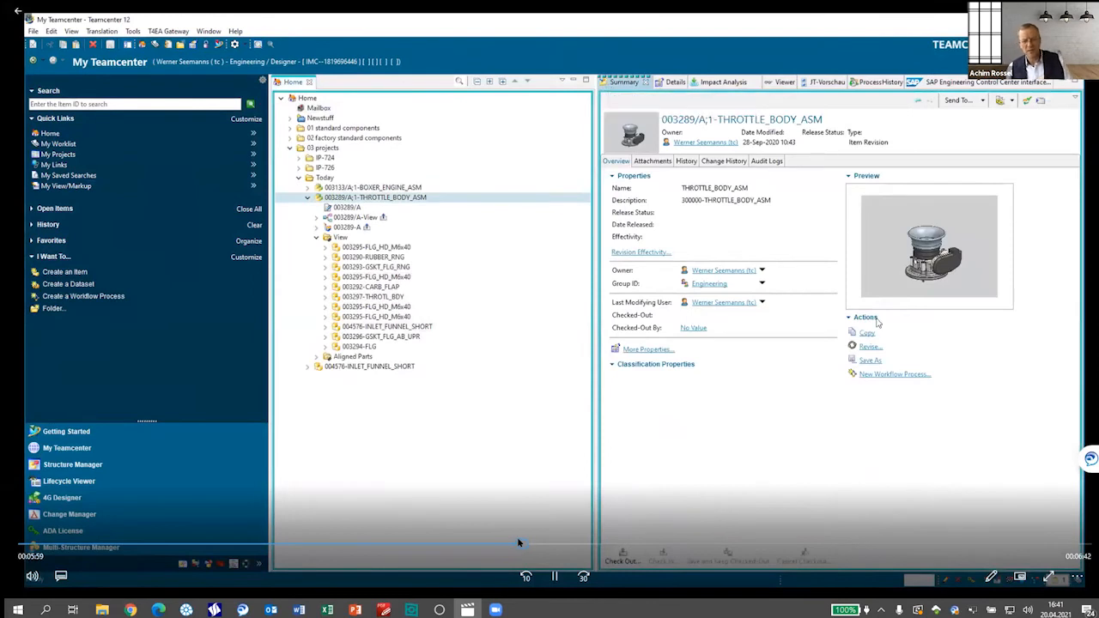
click(895, 374)
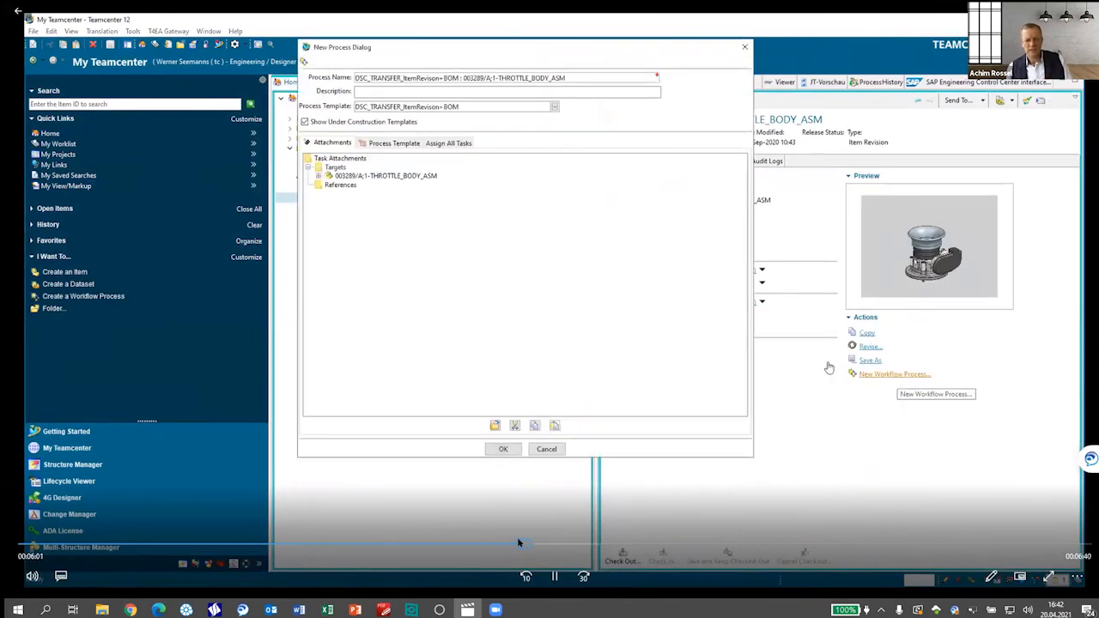
click(554, 107)
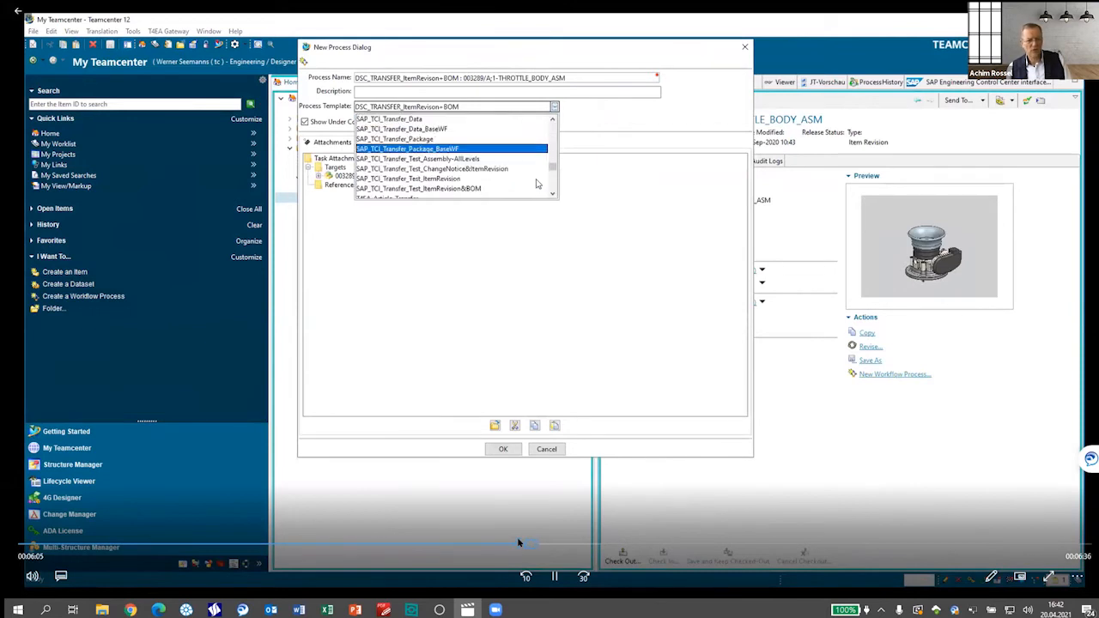
click(389, 118)
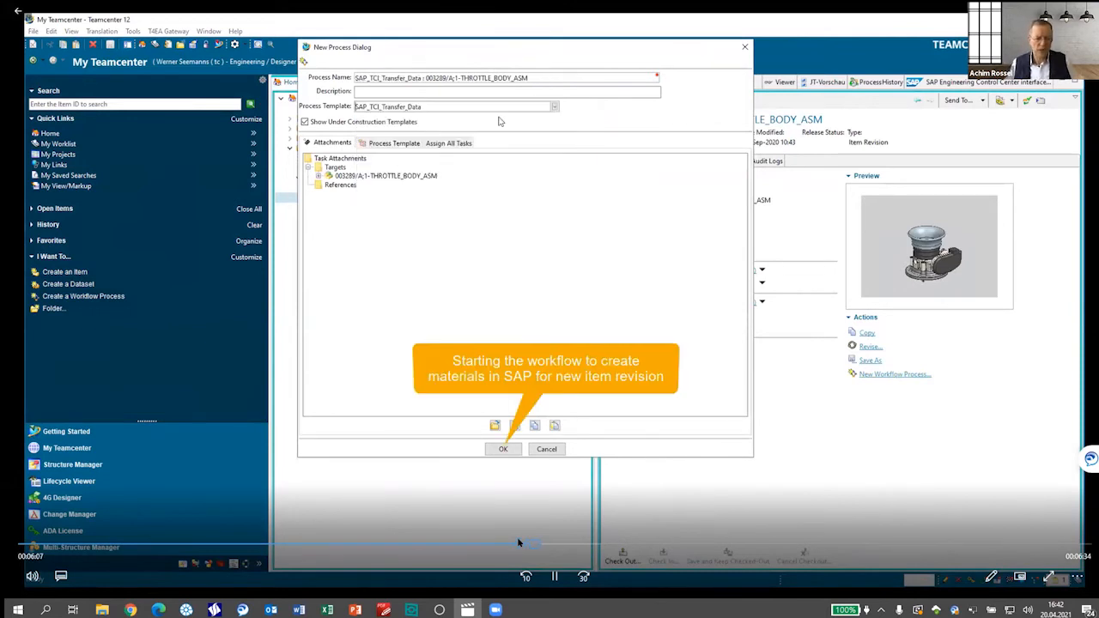
click(503, 448)
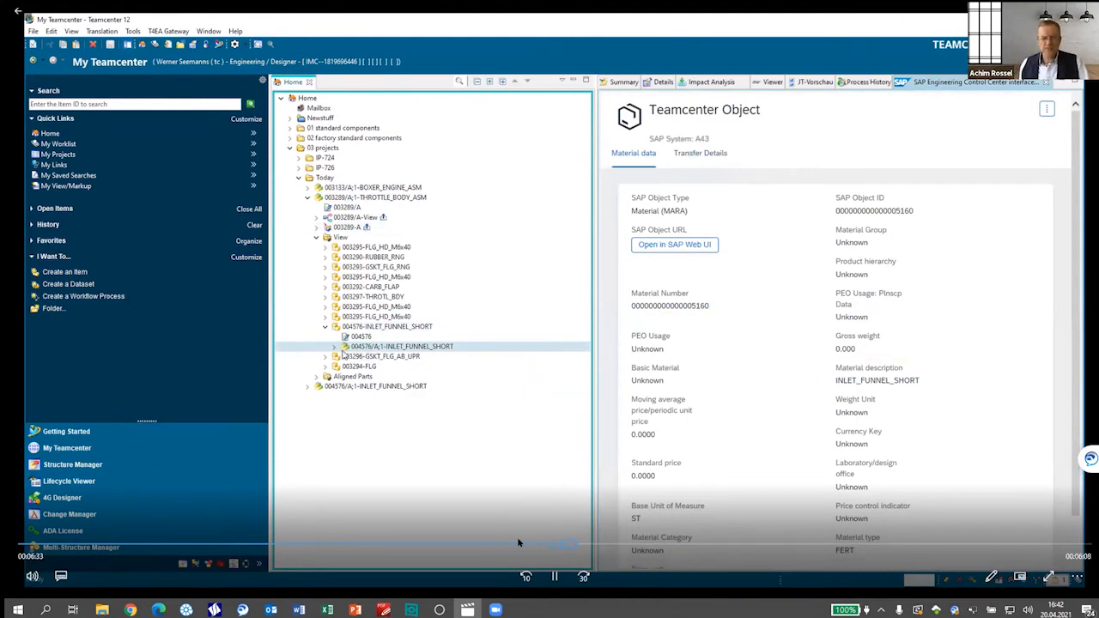
Step: Expand the INLET_FUNNEL_SHORT revision and inspect 004576_A_PDF_1's SAP document data
click(334, 346)
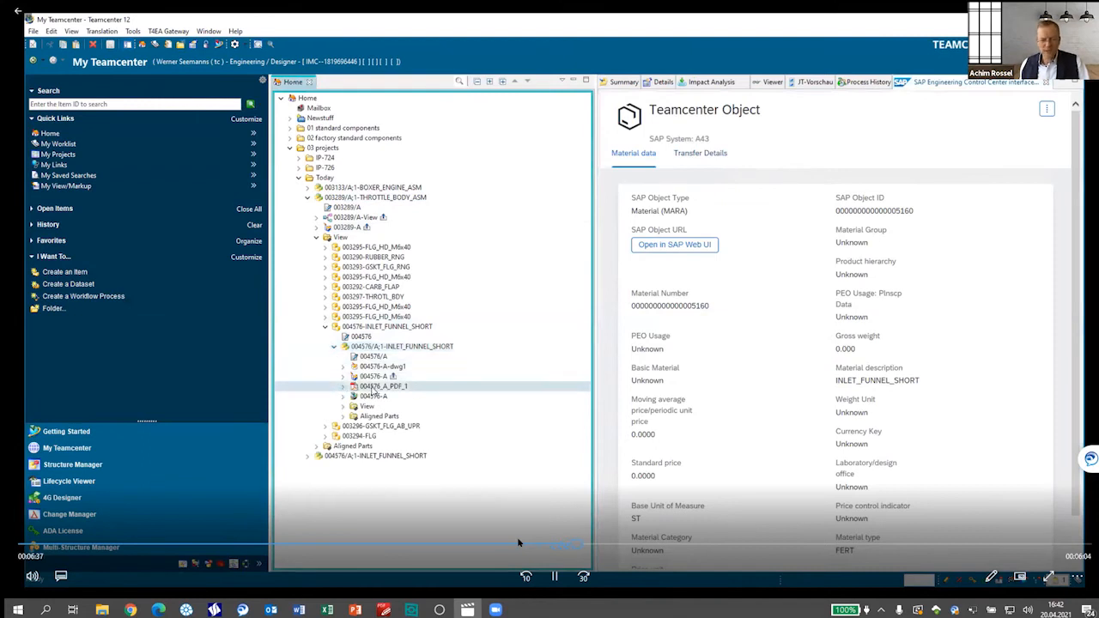
click(383, 387)
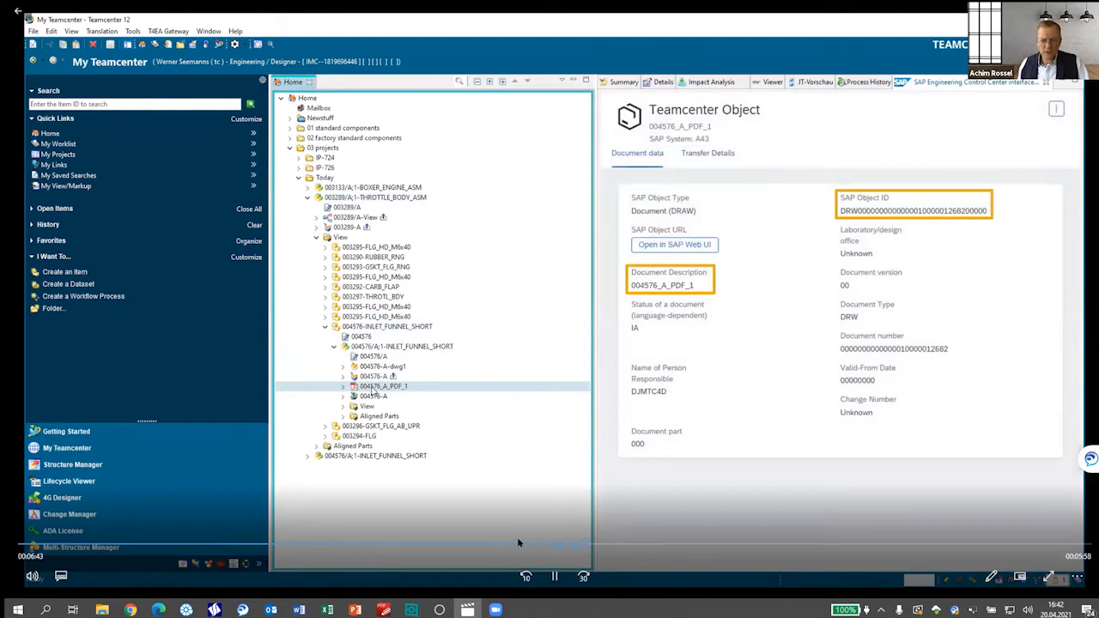
click(374, 395)
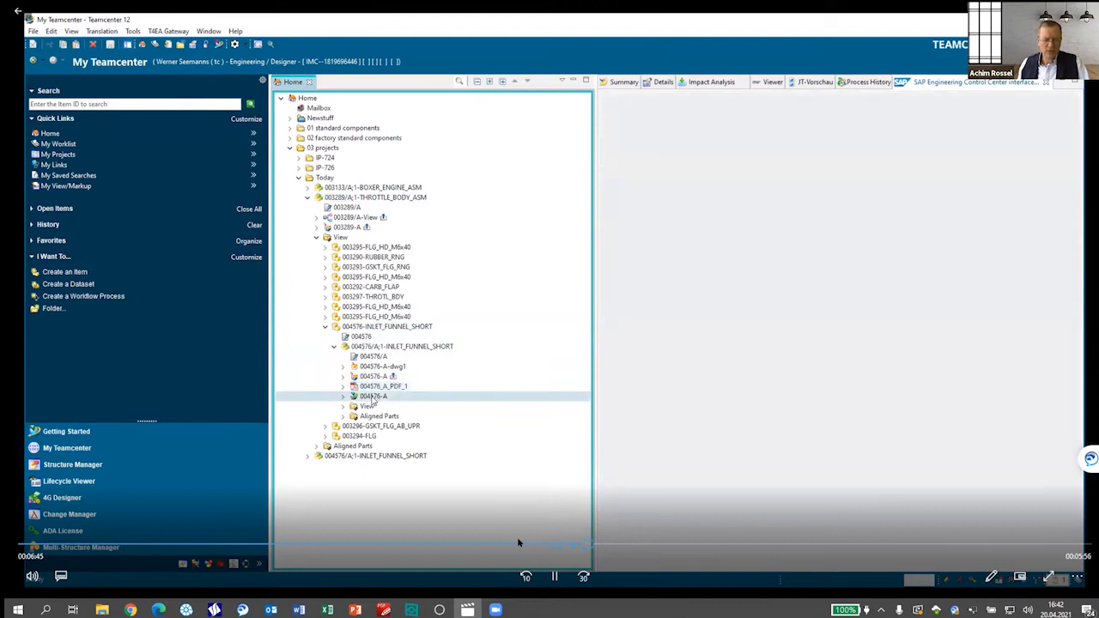
Step: Select the 004576-A dataset to check its SAP data
click(374, 396)
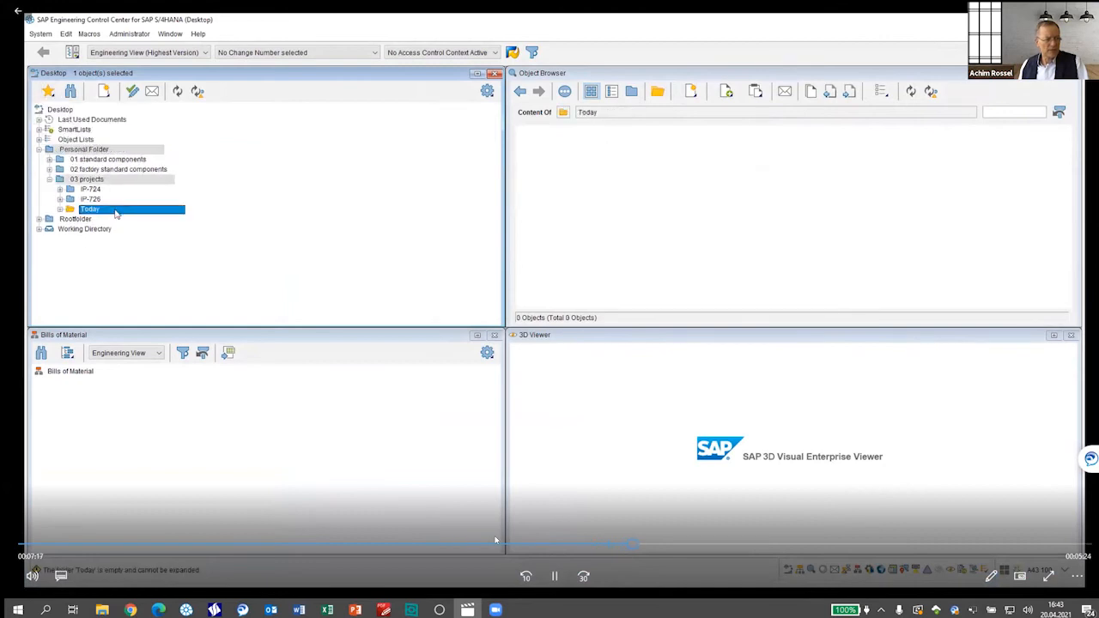
Step: Add existing material 5160 INLET_FUNNEL_SHORT to the Today folder
right_click(90, 208)
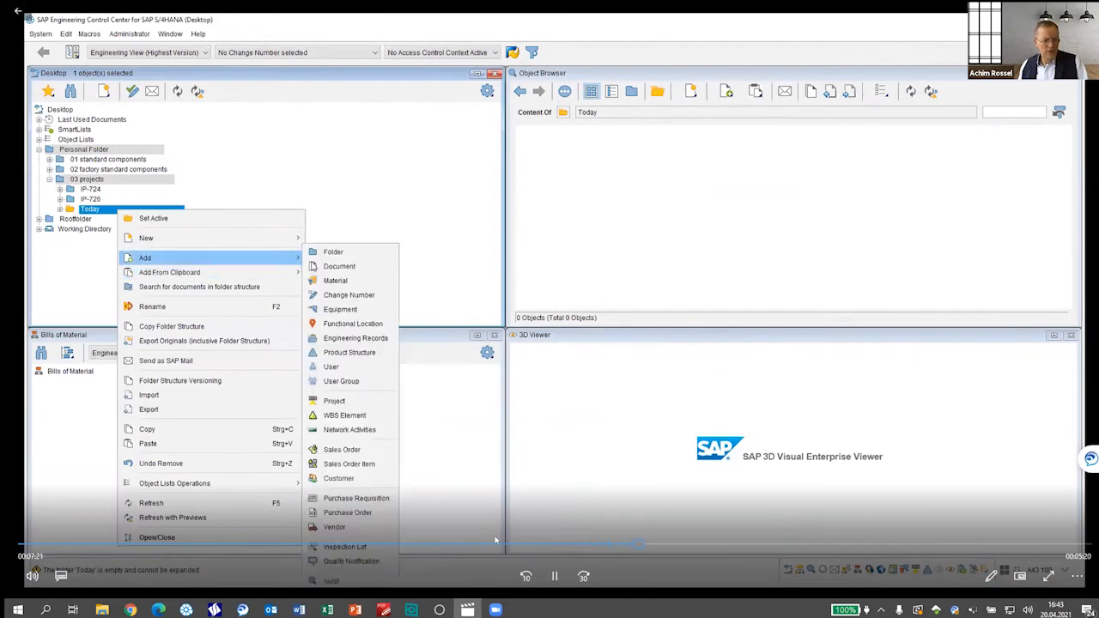
click(335, 280)
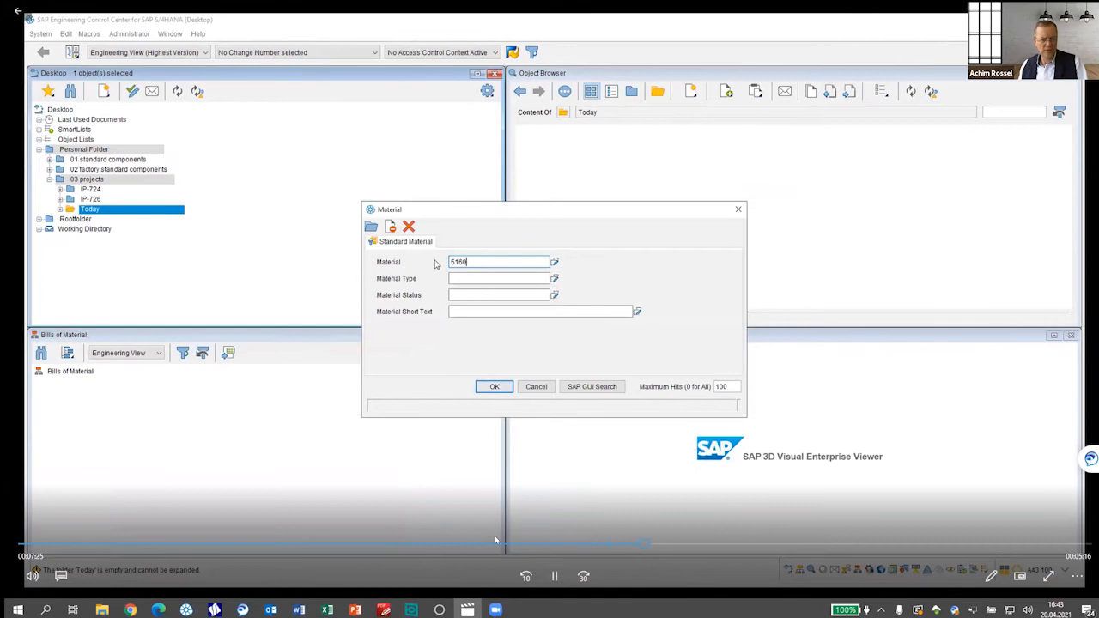
click(493, 386)
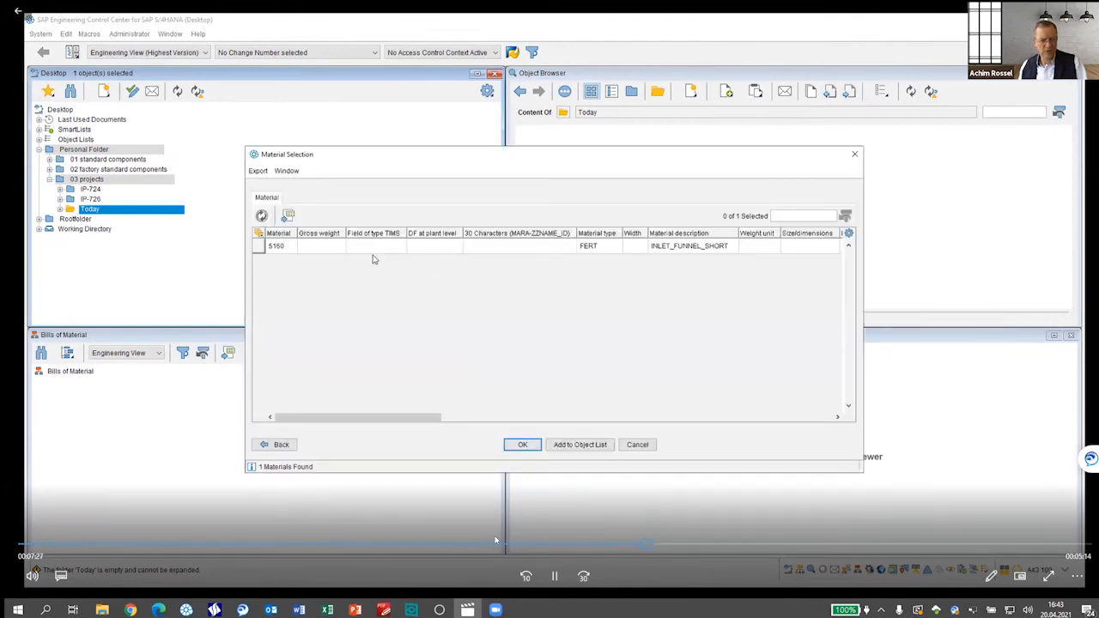
click(259, 247)
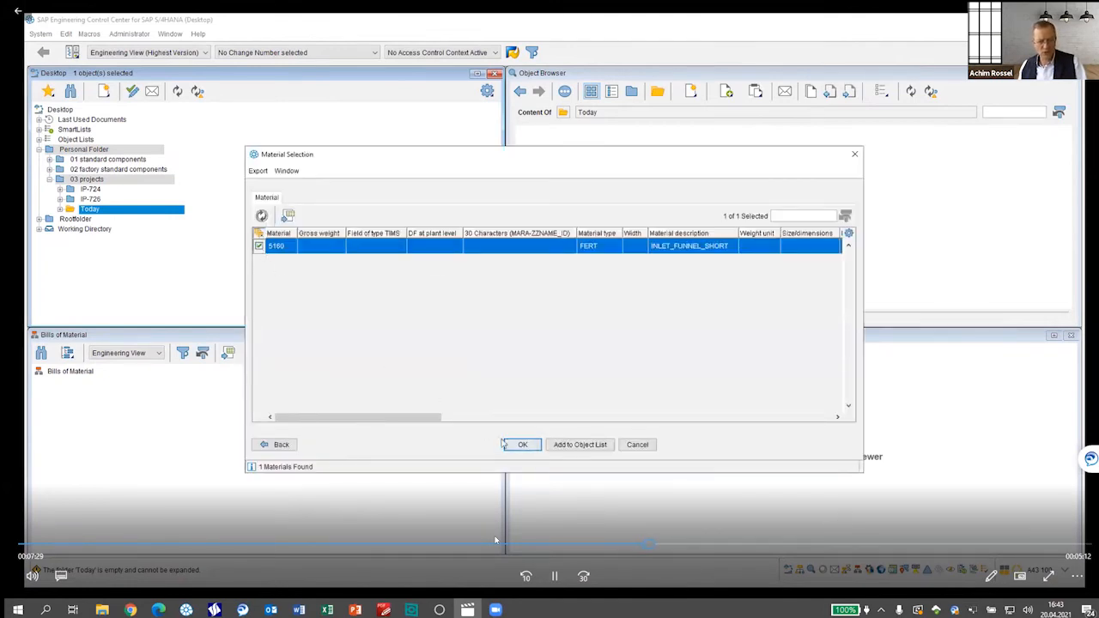
click(522, 444)
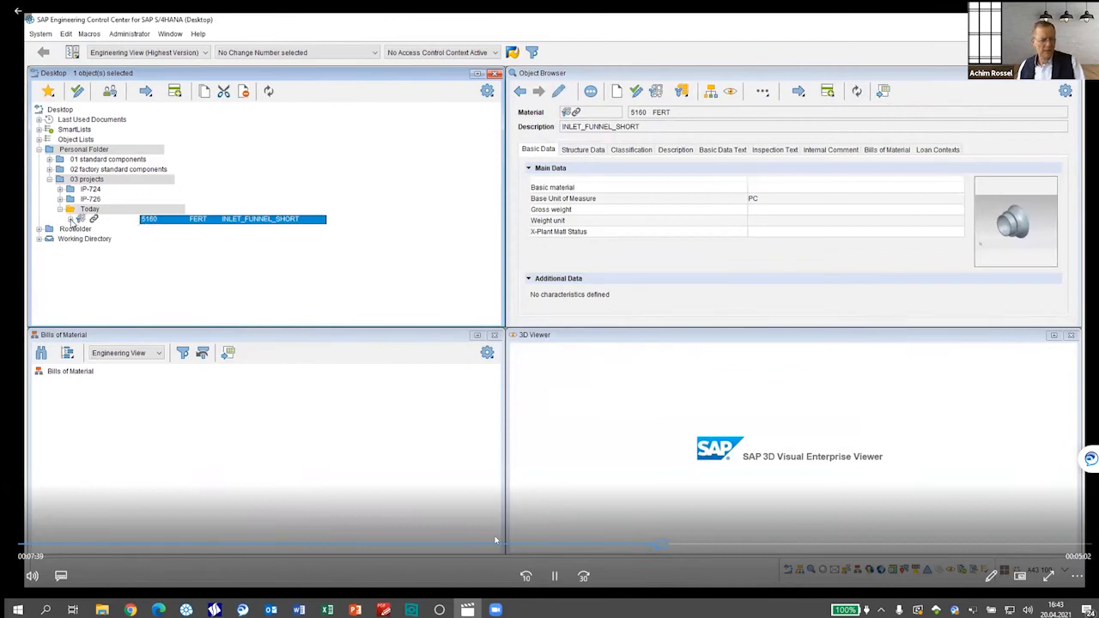
Step: Expand material 5160's linked objects and bring up actions for the 004576-A viewable
click(81, 218)
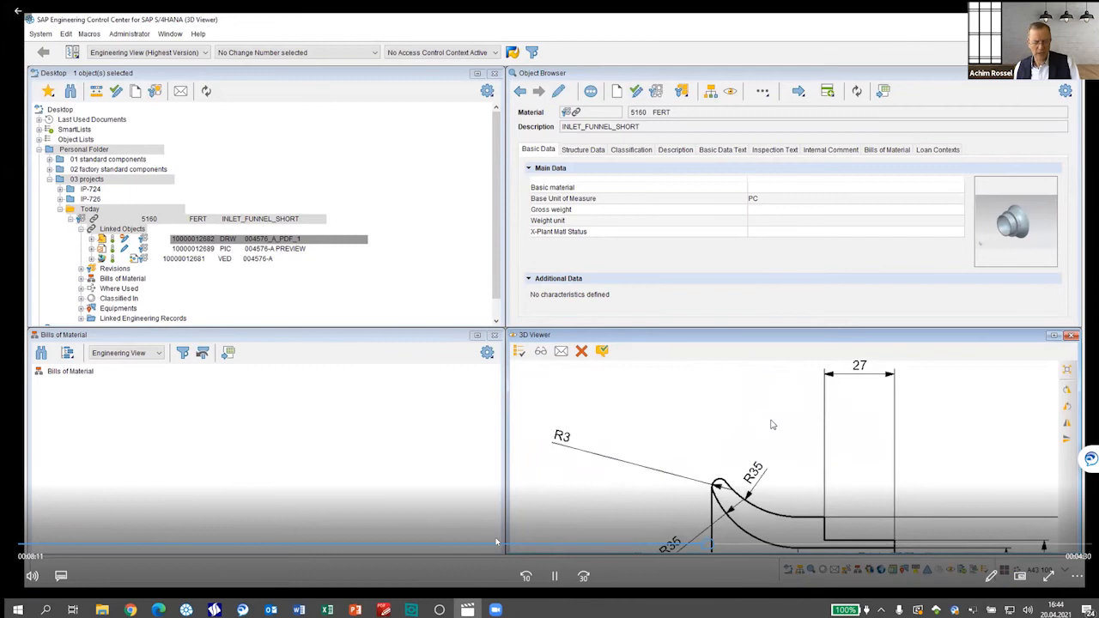
mouse_move(756, 424)
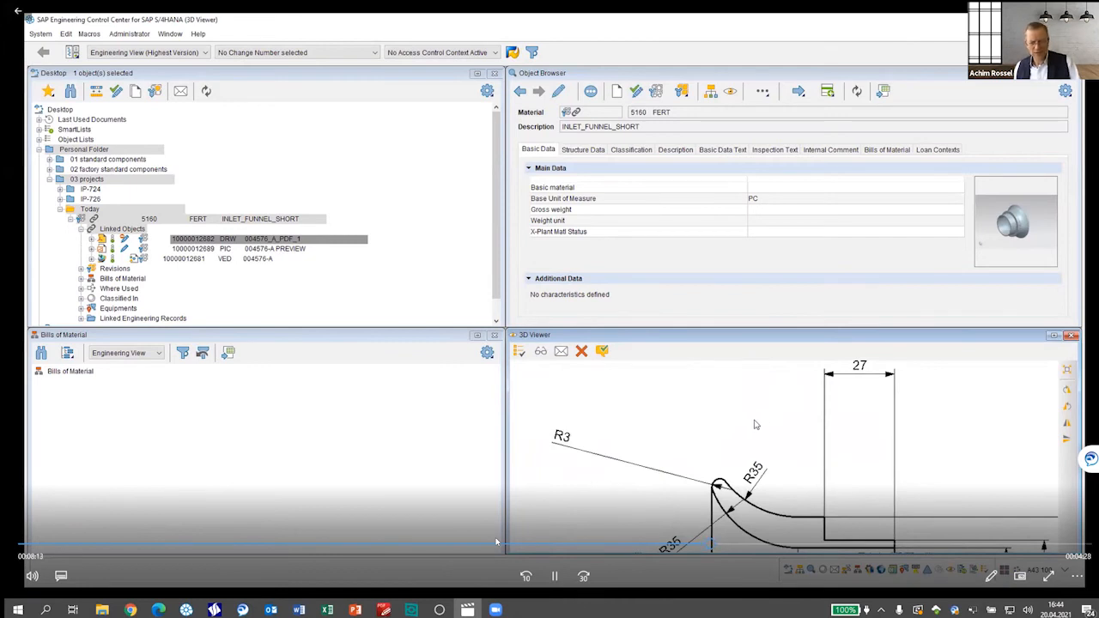
mouse_move(192, 263)
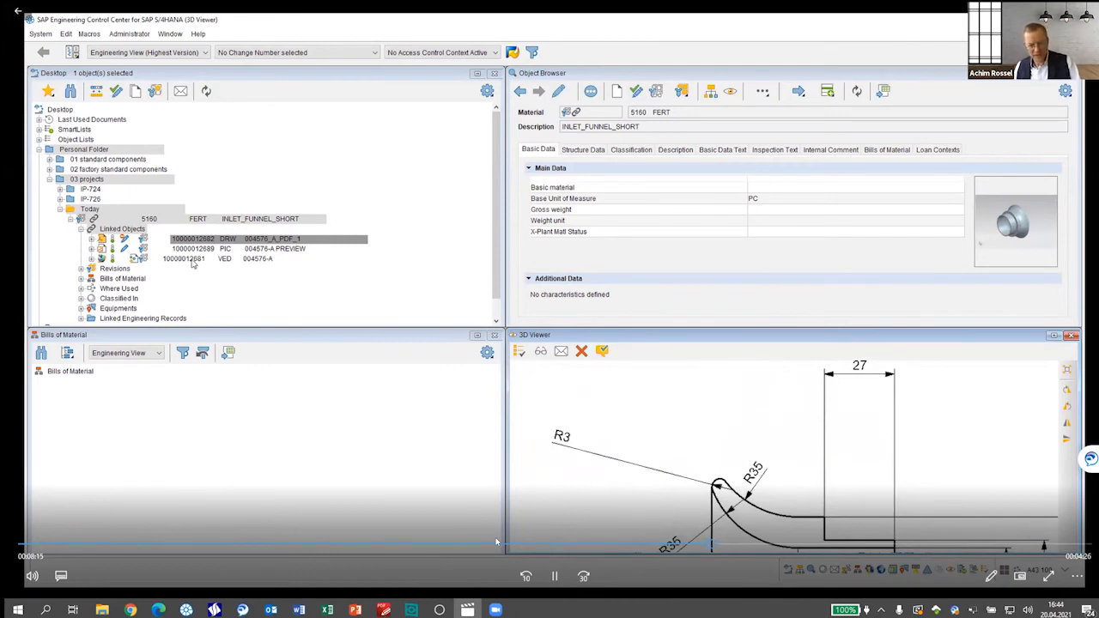
right_click(183, 258)
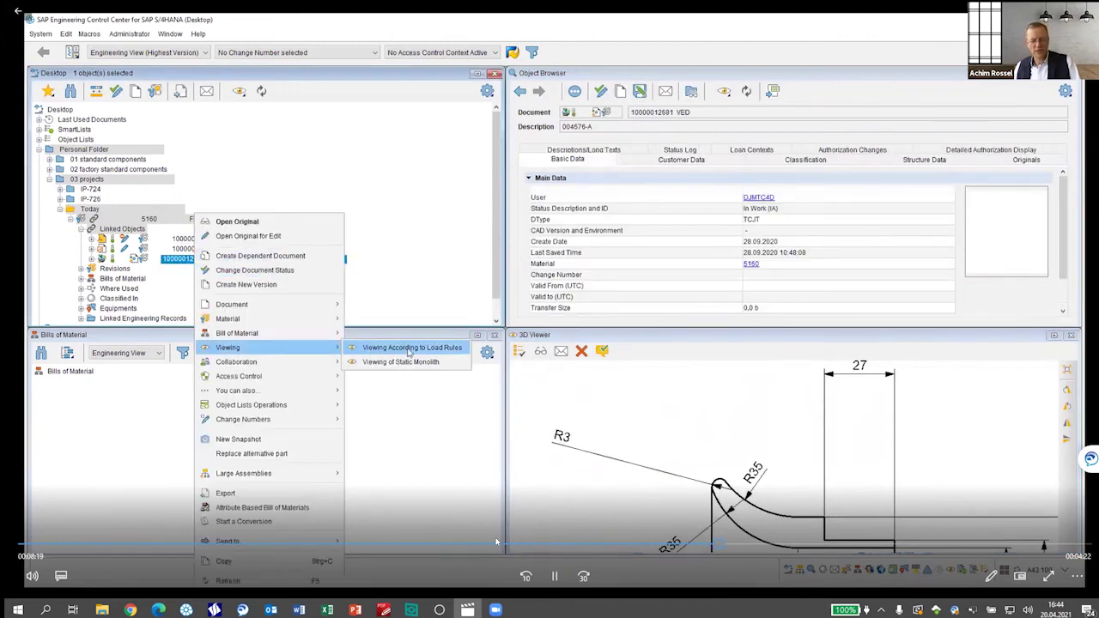
Step: View the 004576-A VED according to load rules and show all PMI
click(412, 347)
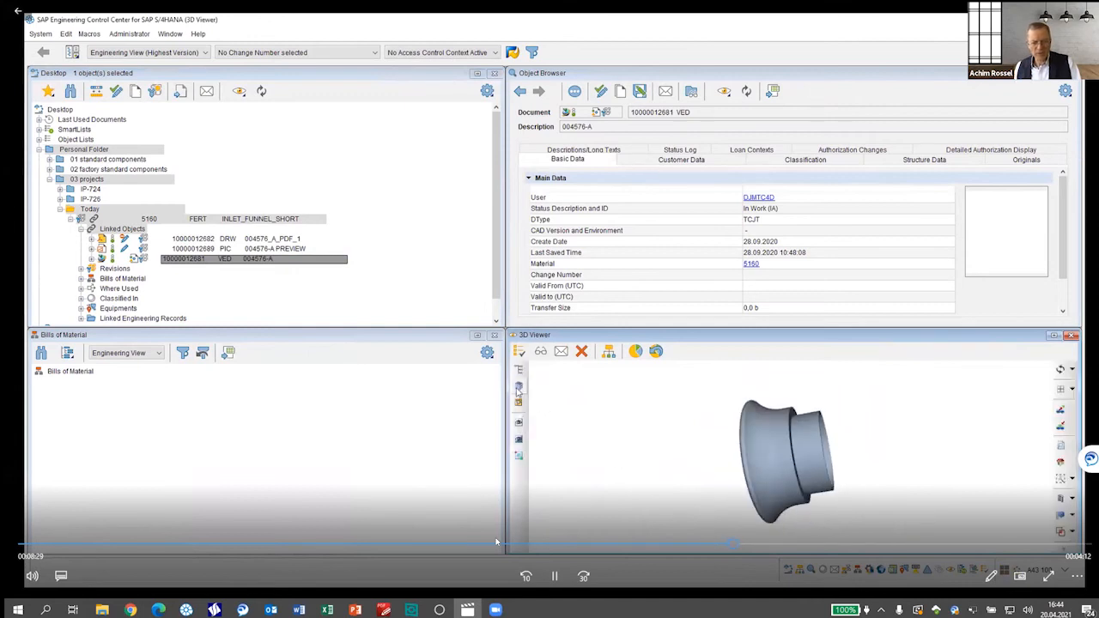
mouse_move(519, 423)
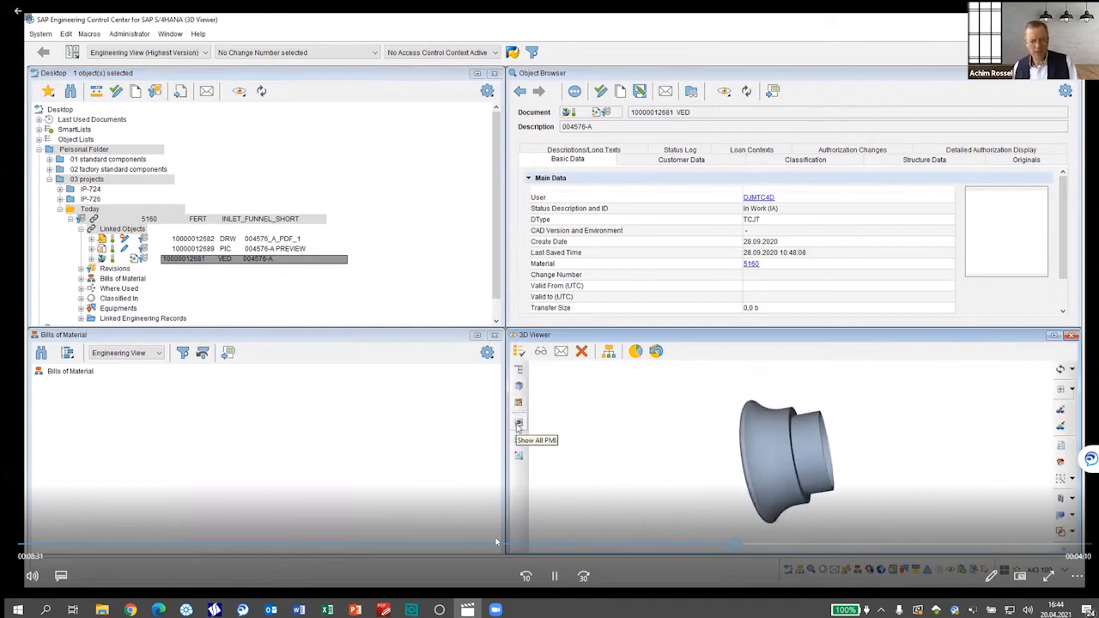
click(519, 422)
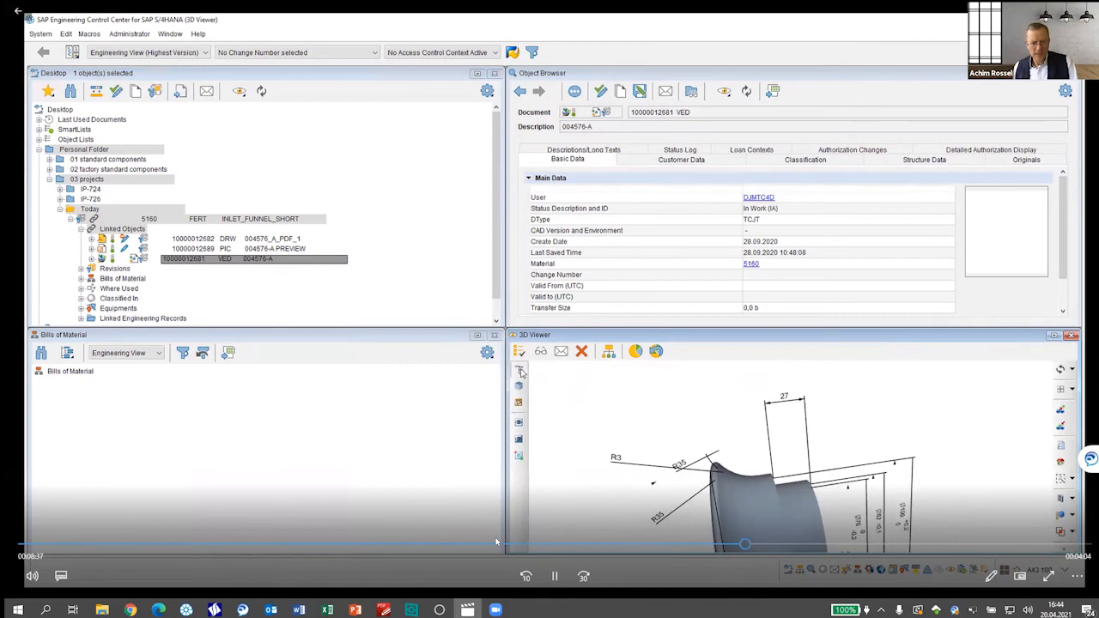
Step: In the Scene Tree, select Linear Dimension (5) under 004576-A PMI and review its metadata
click(519, 371)
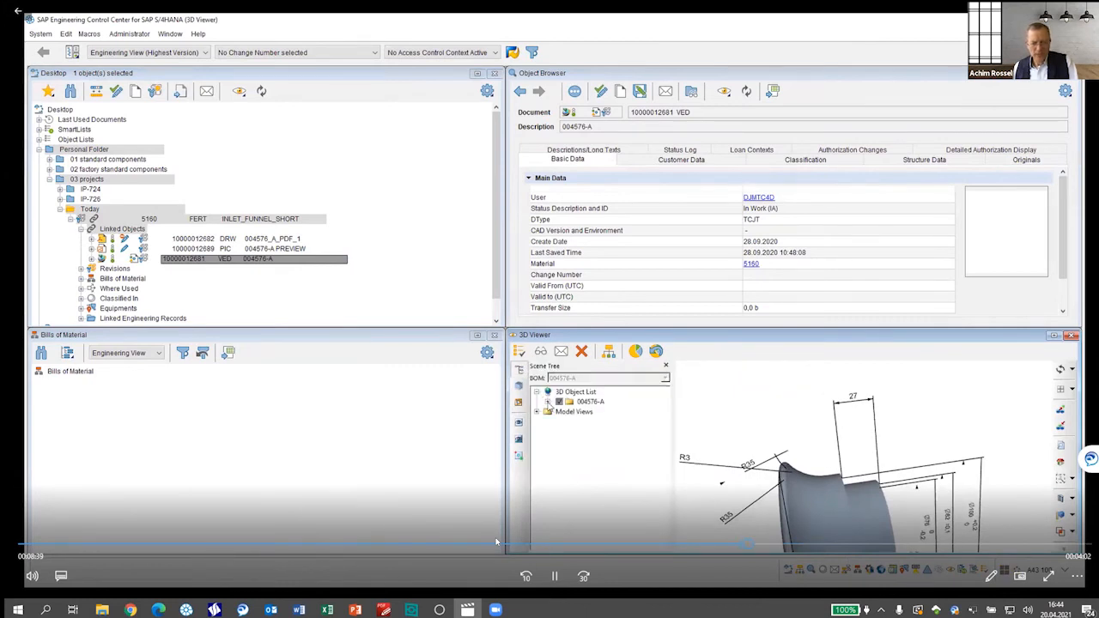
click(548, 401)
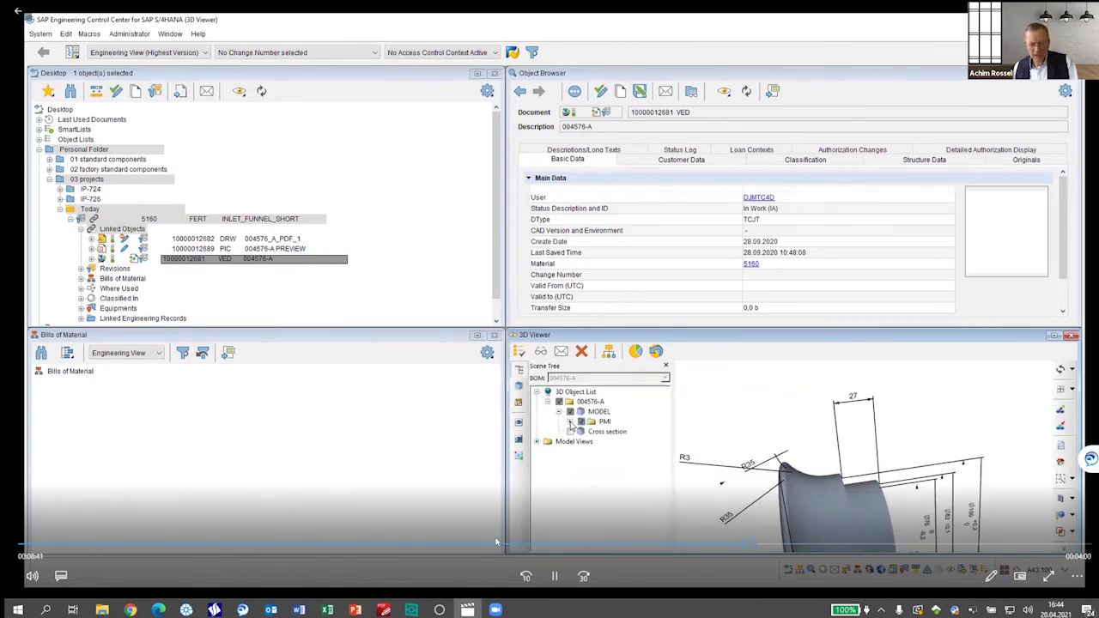
click(571, 421)
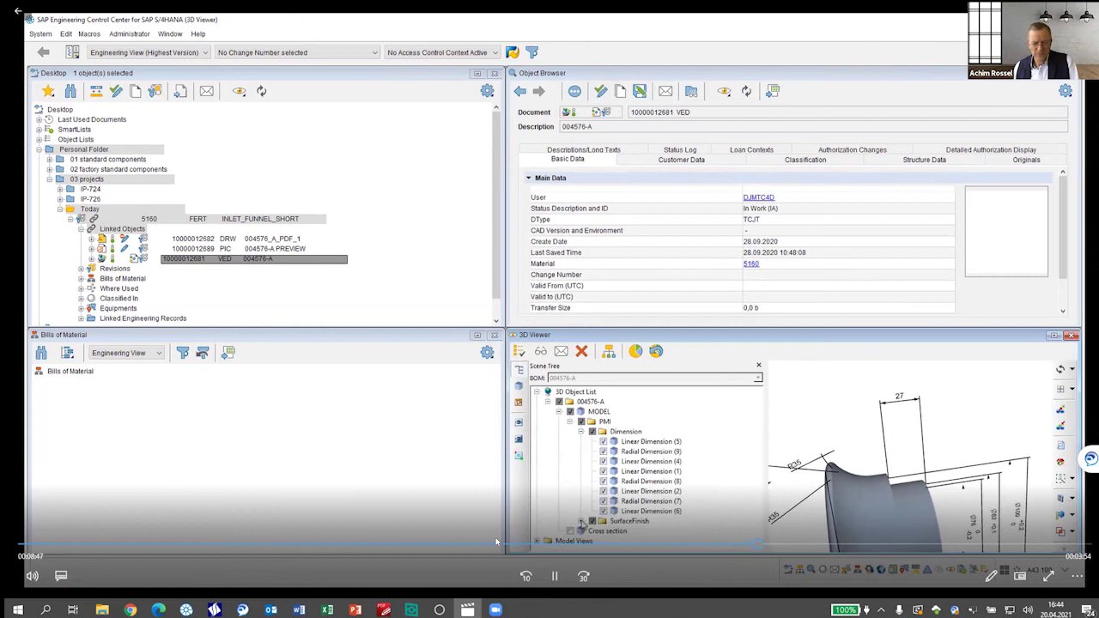
click(650, 441)
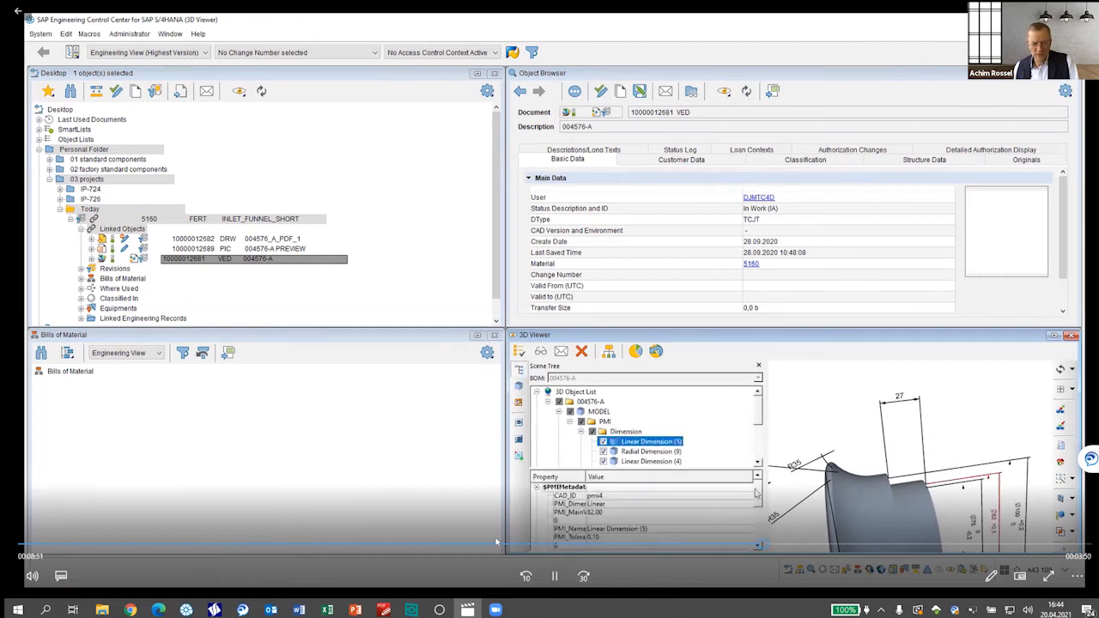
scroll(down, 3)
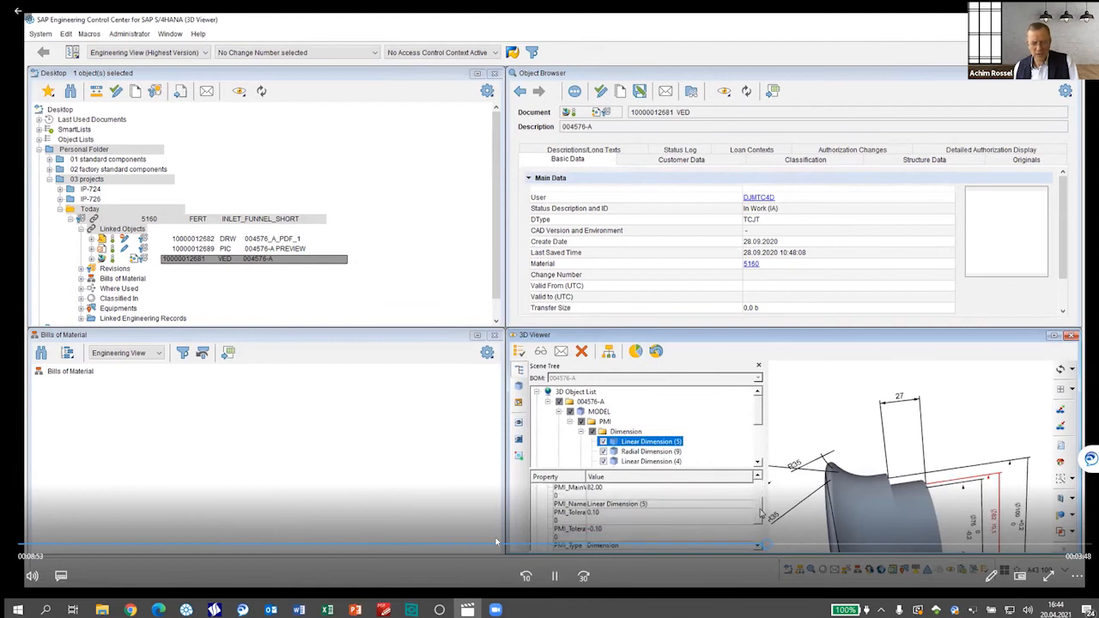
scroll(down, 3)
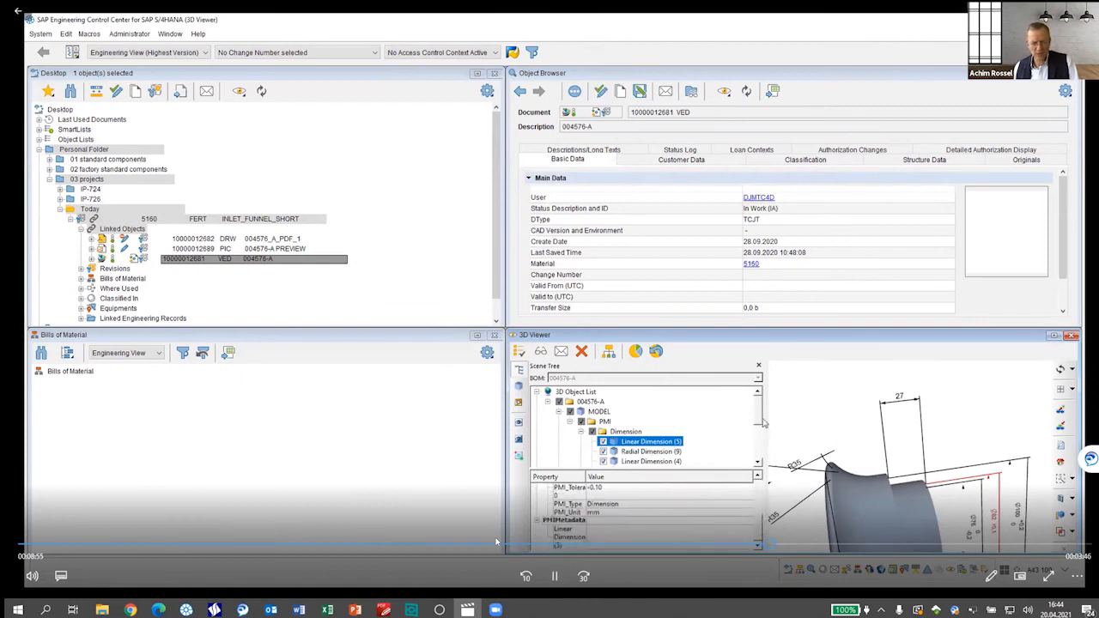
scroll(down, 3)
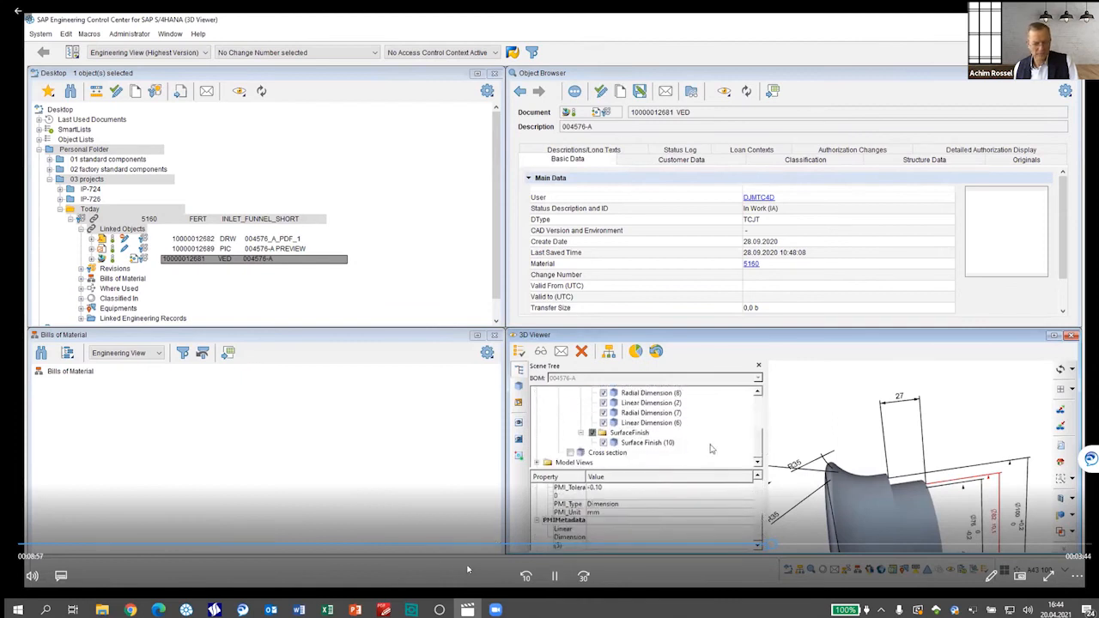
click(648, 443)
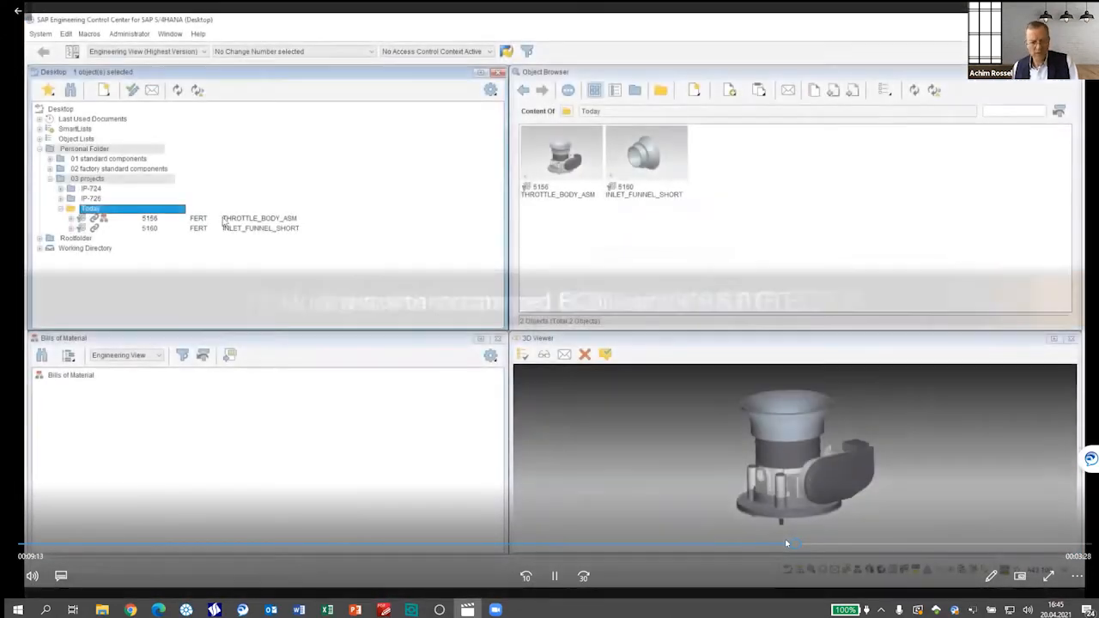
Step: Select 003133/A;1-BOXER_ENGINE_ASM under 03 projects > Today to view its Summary
click(258, 218)
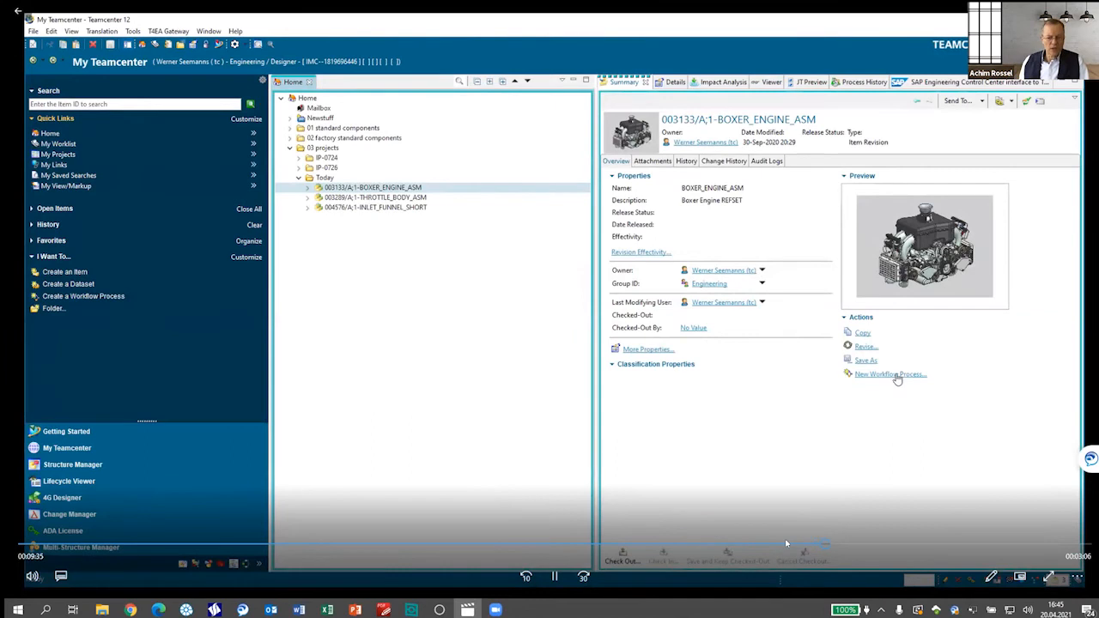
mouse_move(889, 374)
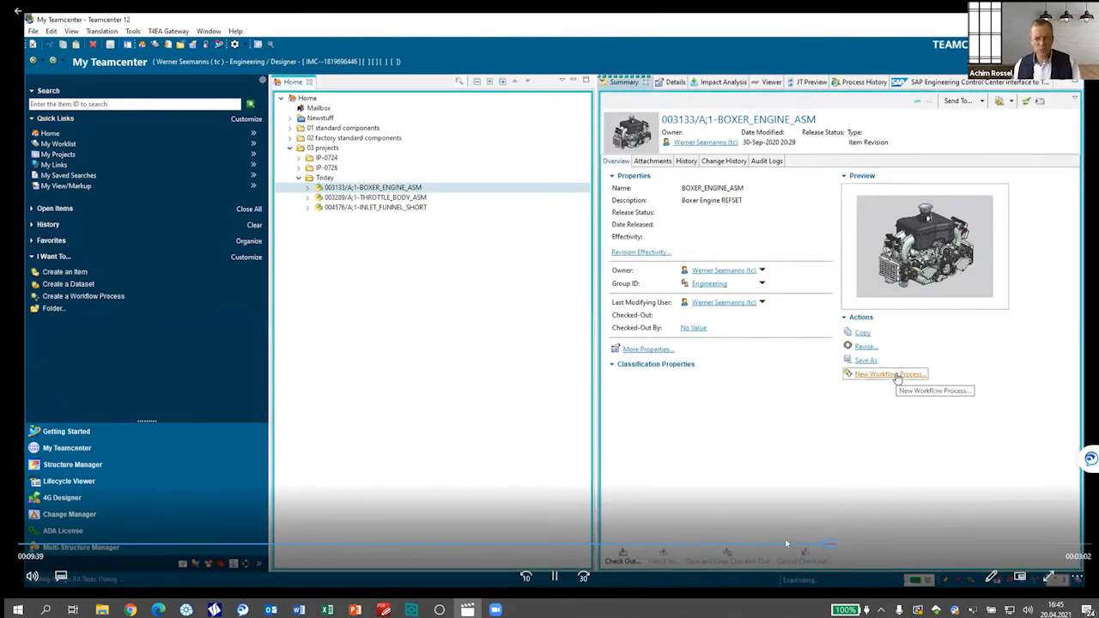
Step: Launch an SAP_TCI_Transfer_Data workflow process on BOXER_ENGINE_ASM
click(889, 374)
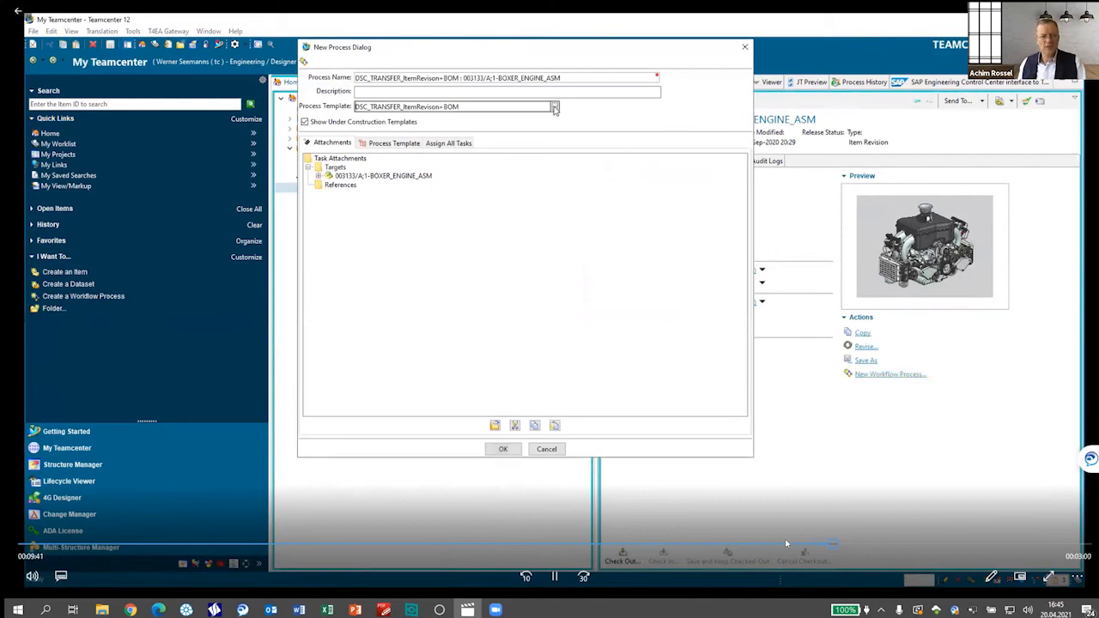
click(554, 106)
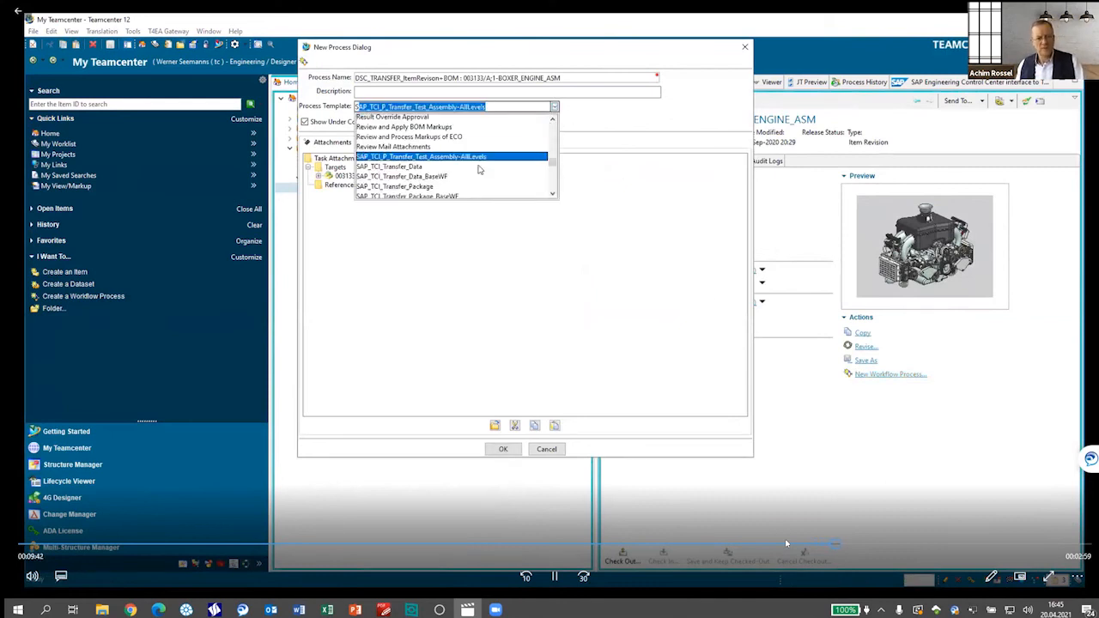
click(389, 165)
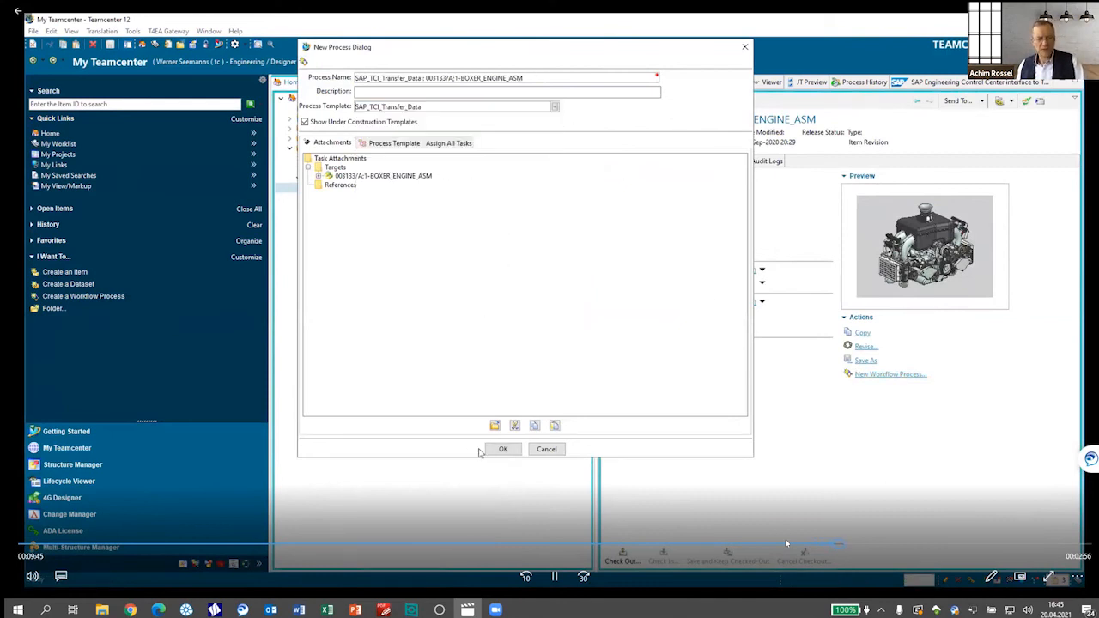
click(503, 448)
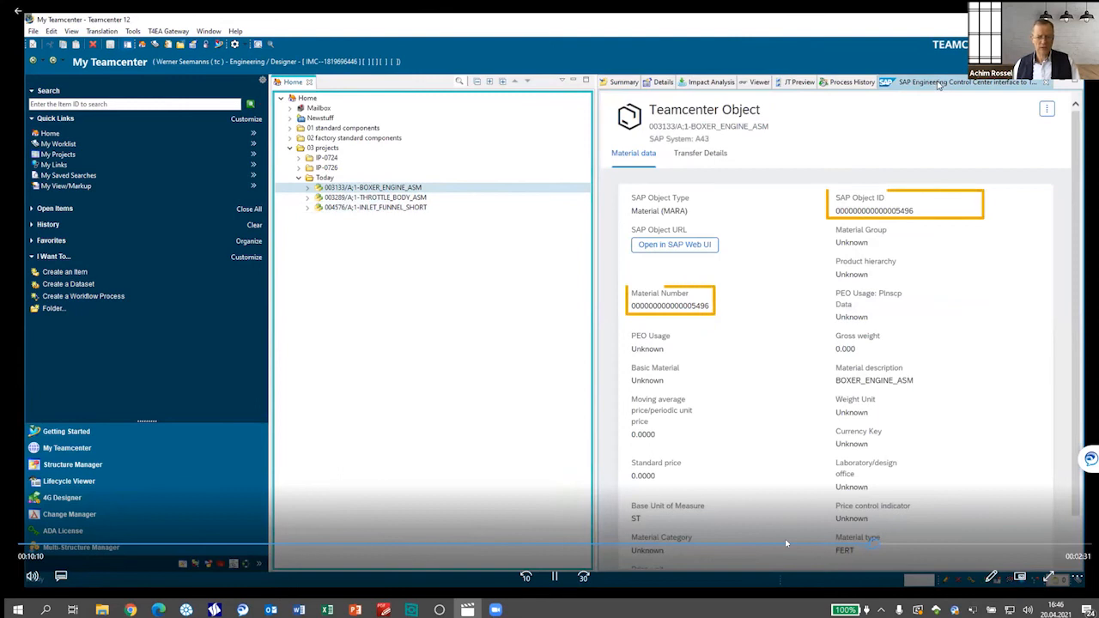
mouse_move(938, 133)
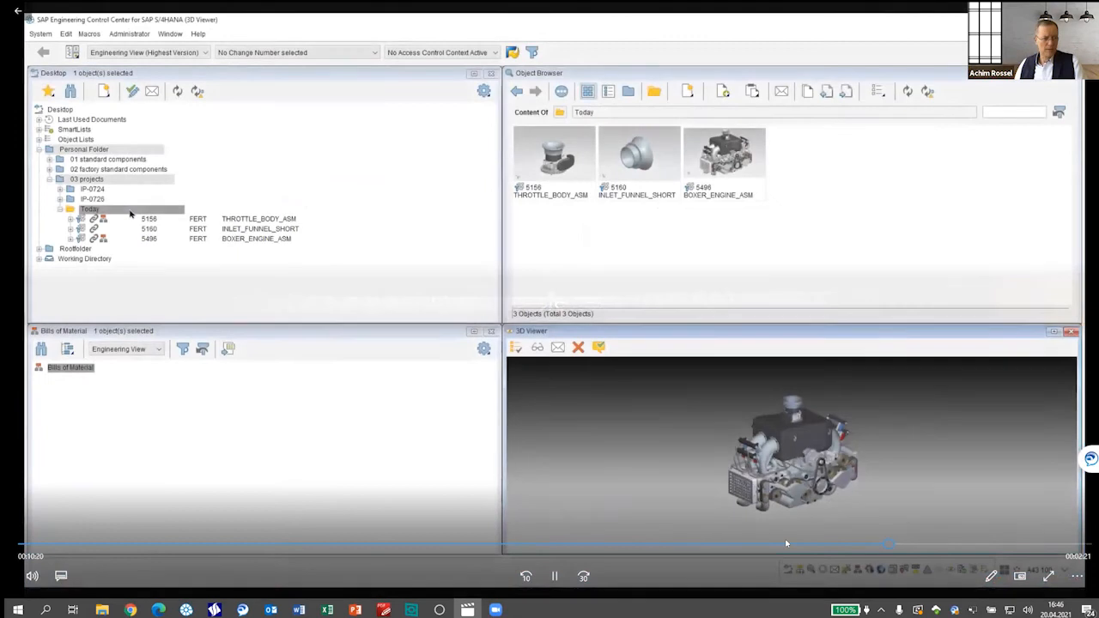
Step: Open material 5496's bill of material and expand the air filter housing assembly's components
click(255, 239)
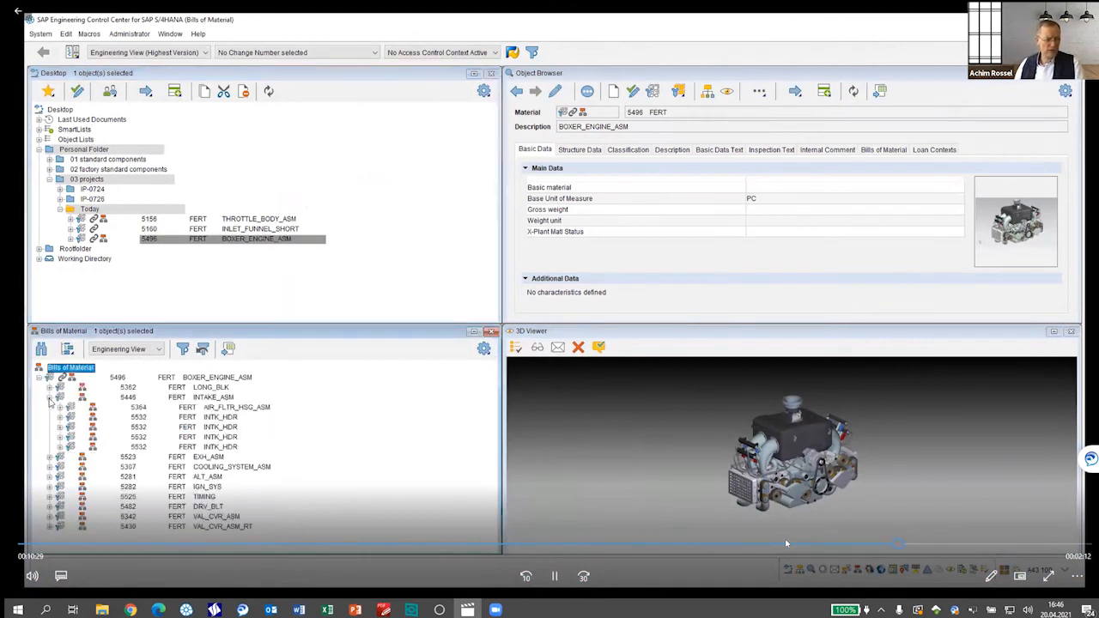
click(59, 407)
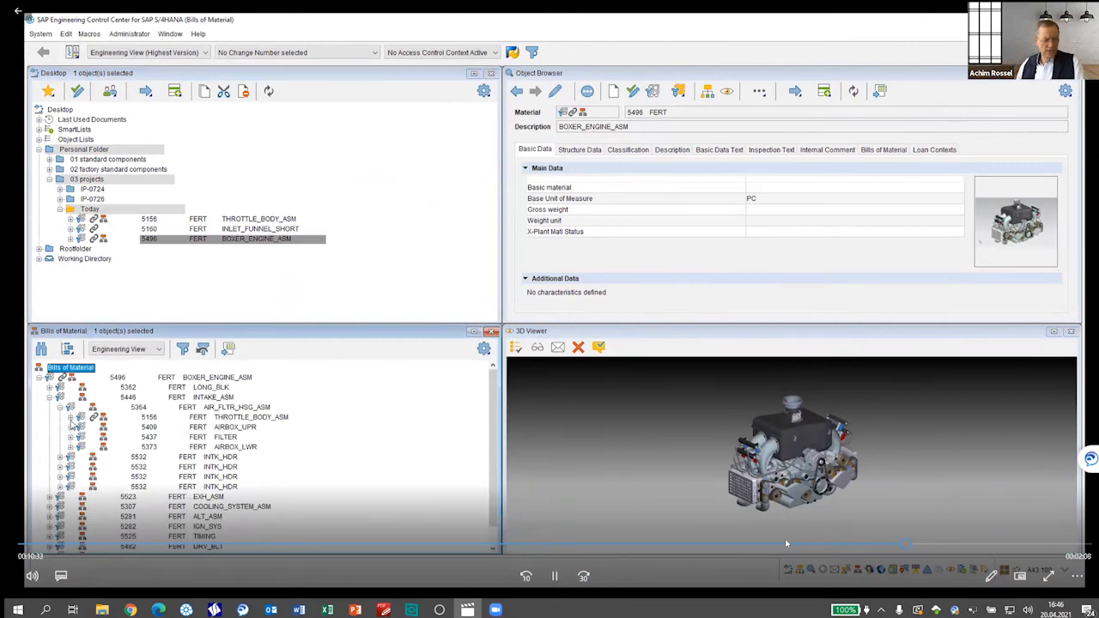
click(60, 407)
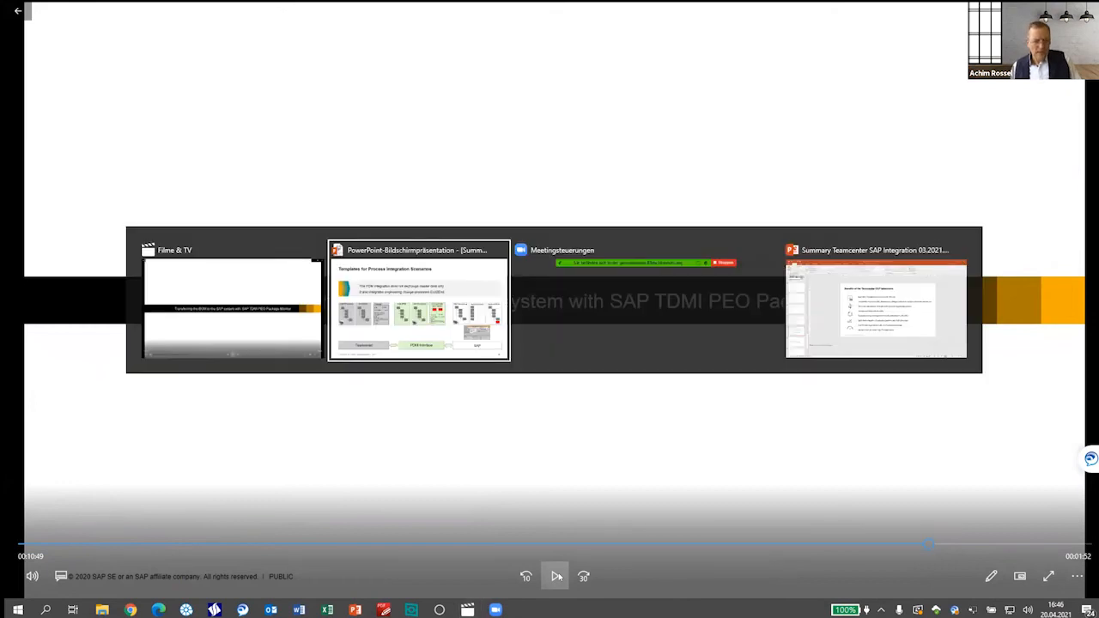
Step: Return to the PowerPoint slideshow showing slide 34, Benefits of the Teamcenter-SAP Integration
click(875, 309)
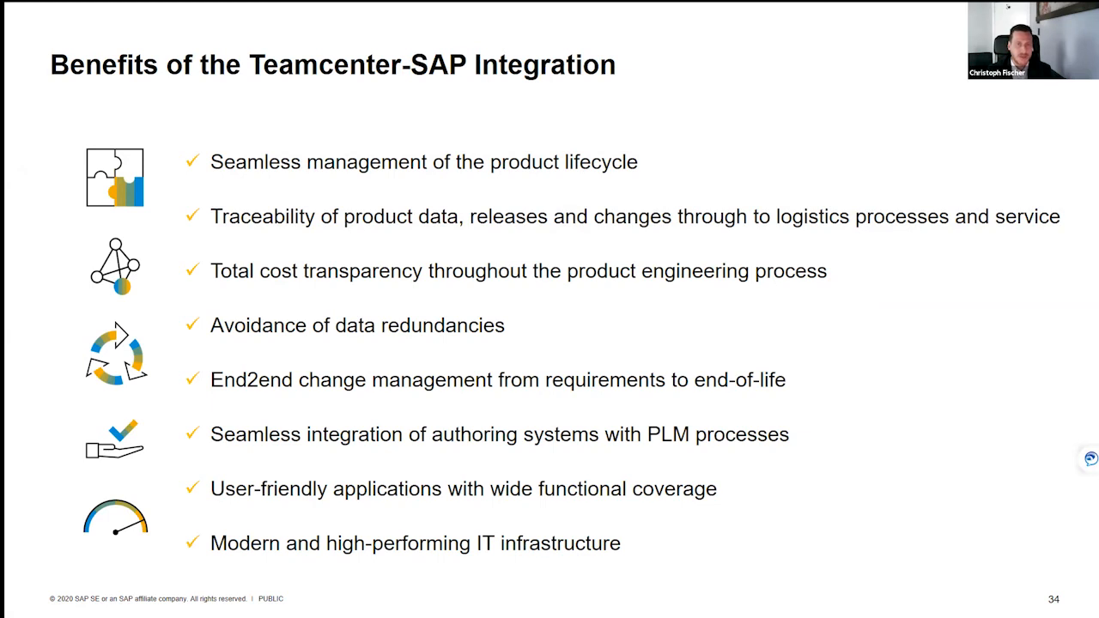
mouse_move(774, 89)
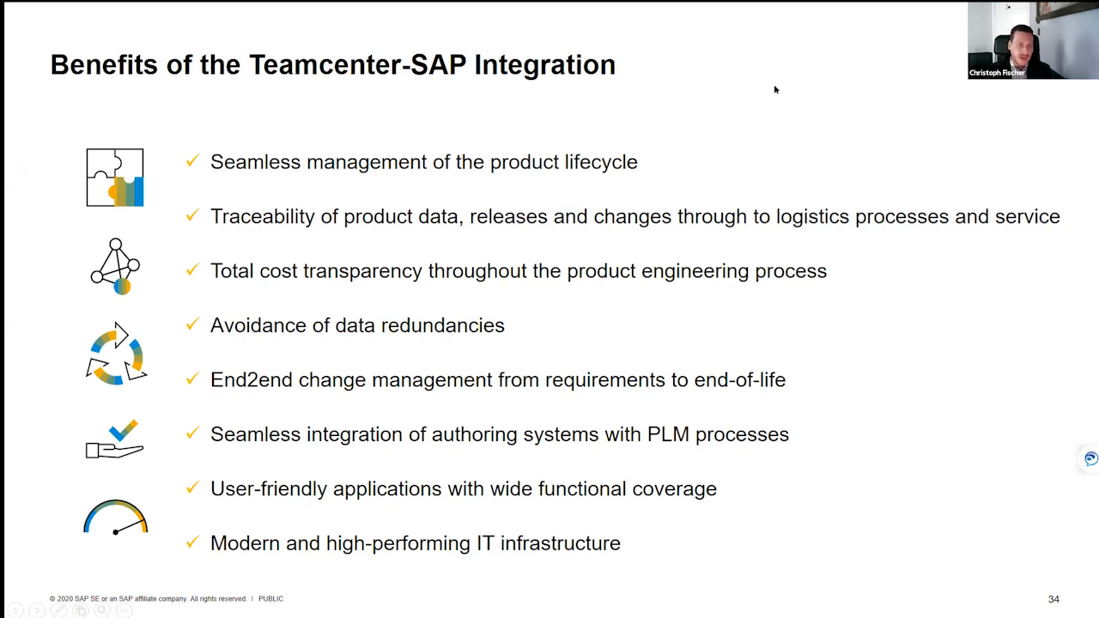